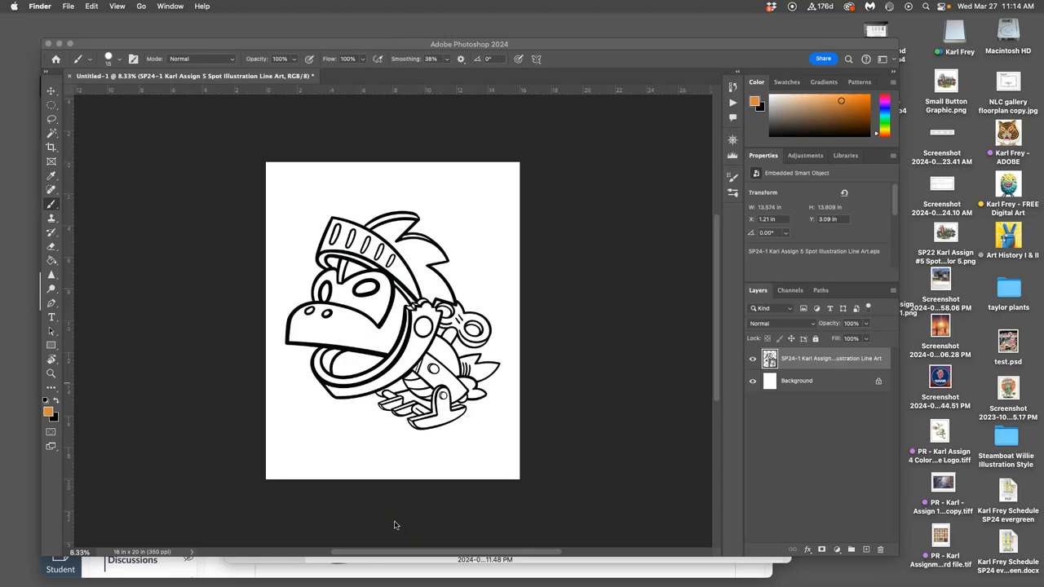
mouse_move(581, 439)
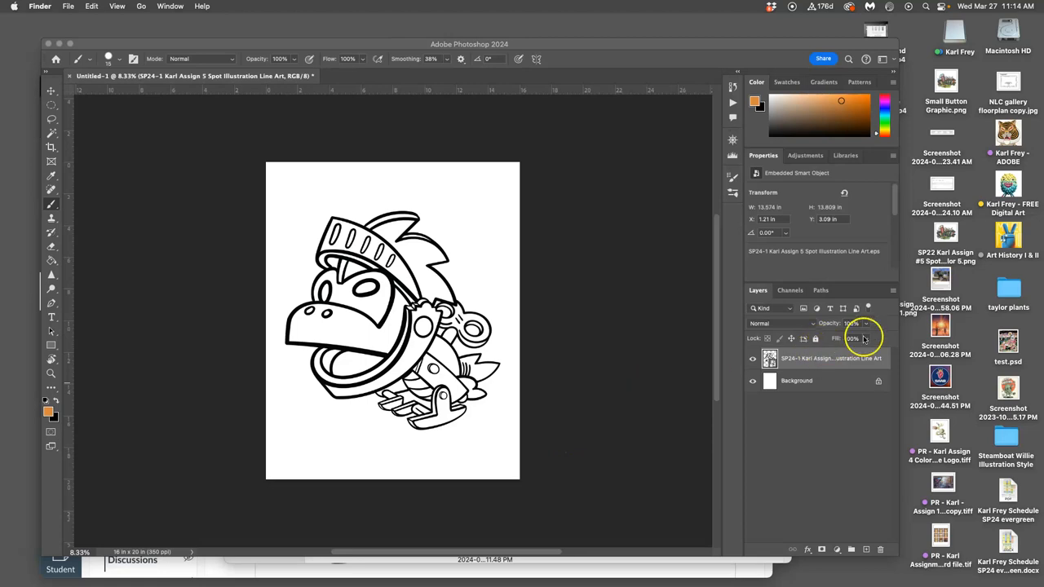
mouse_move(510, 321)
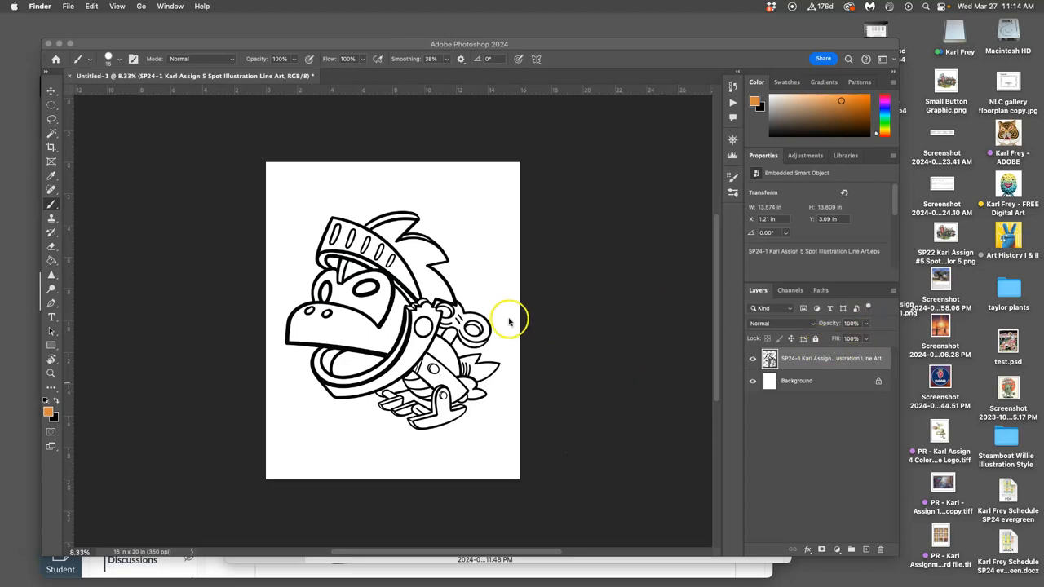
mouse_move(89, 75)
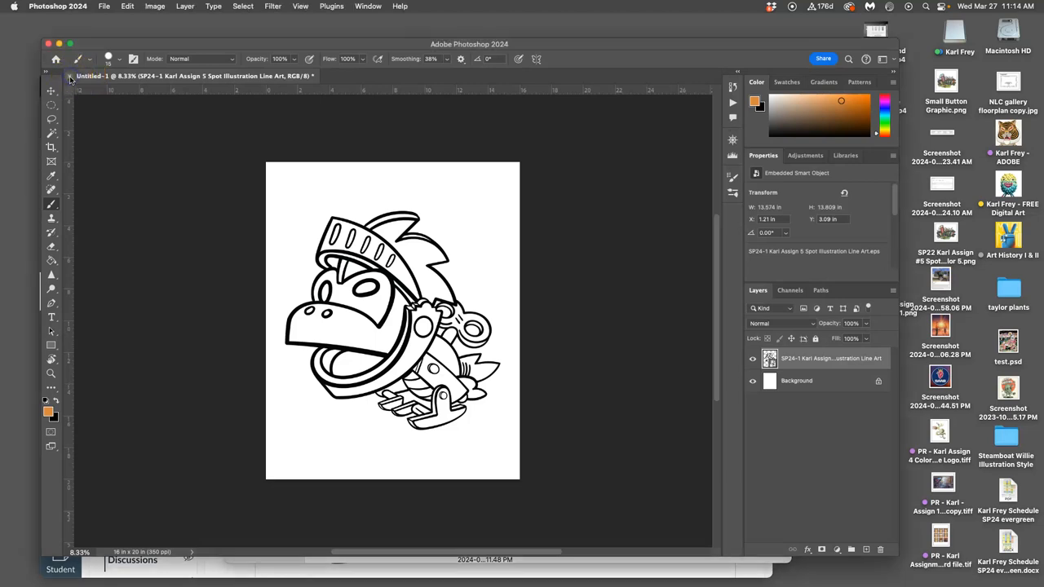
Step: Close the knight line art document to reveal the Canvas discussion page
click(56, 58)
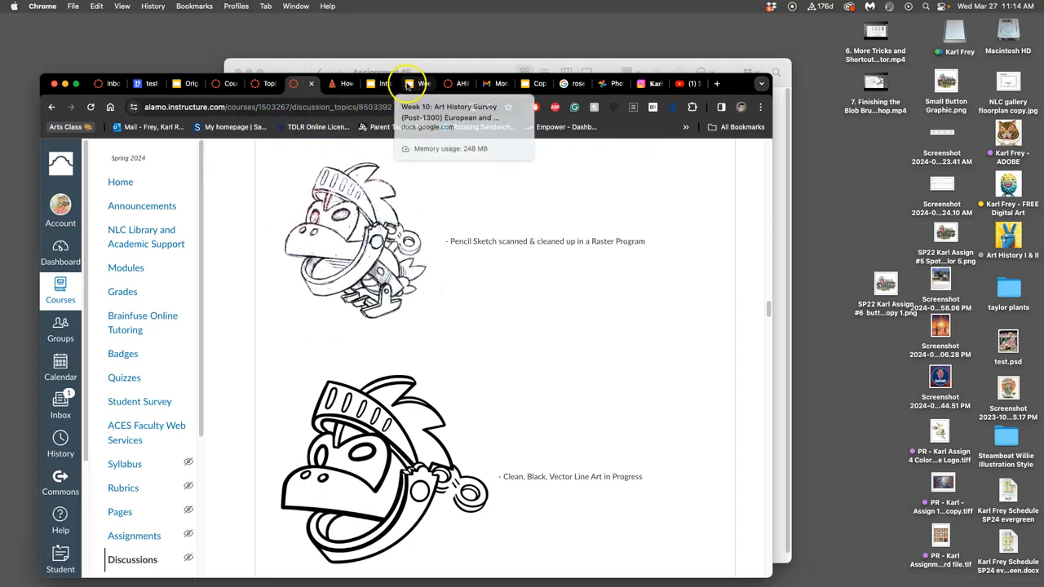
mouse_move(384, 84)
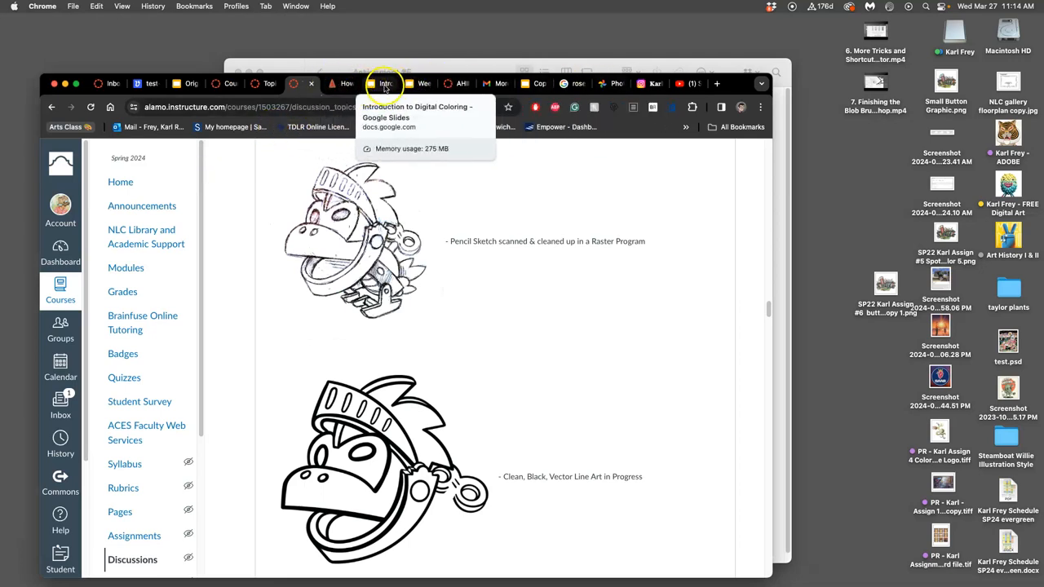
Step: Open the Introduction to Digital Coloring deck and go to the Flatting vs Local Flat Color slide
click(383, 83)
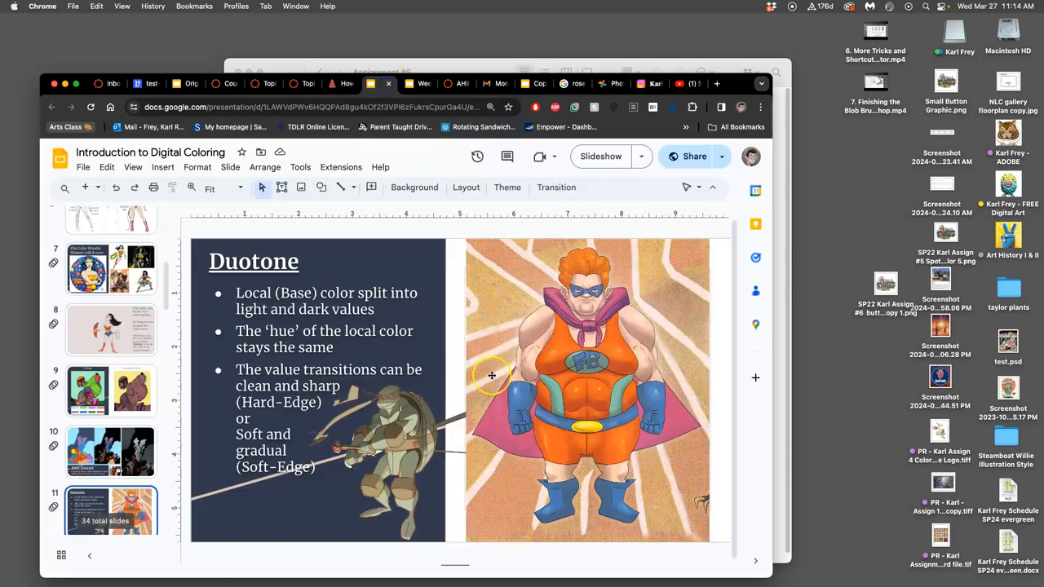
scroll(up, 3)
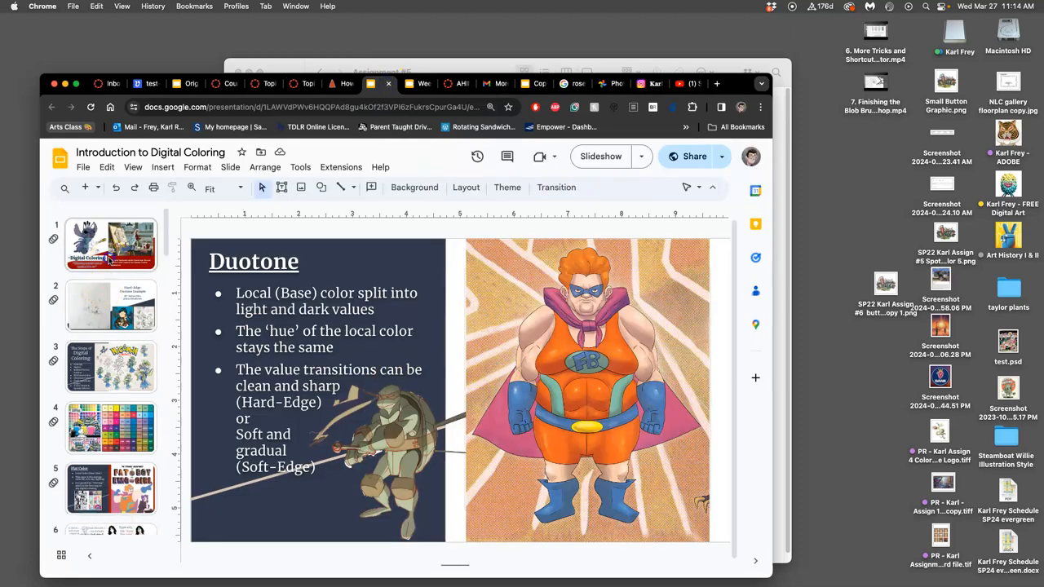
click(110, 245)
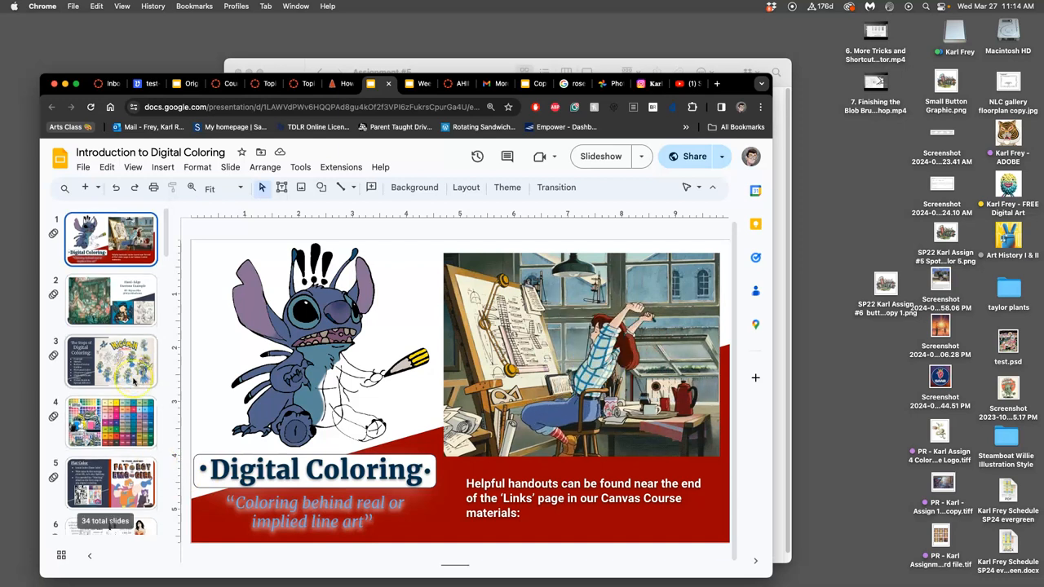
scroll(down, 3)
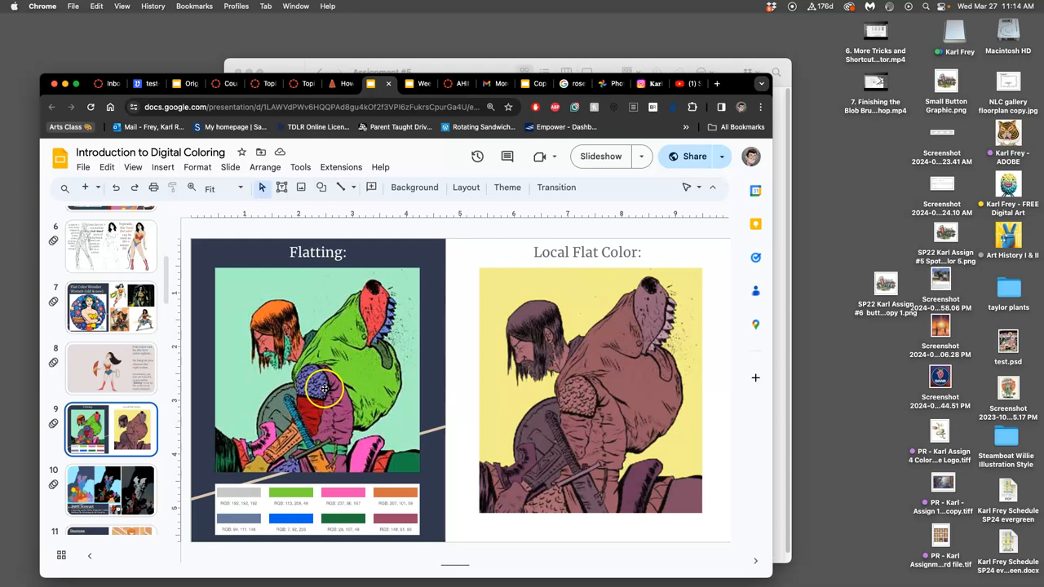
mouse_move(349, 302)
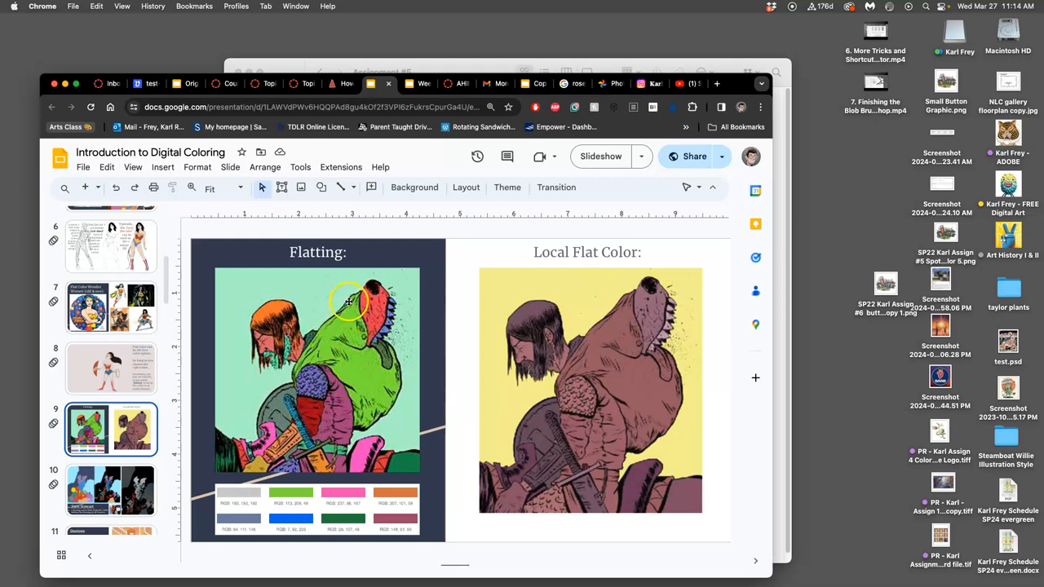
mouse_move(398, 367)
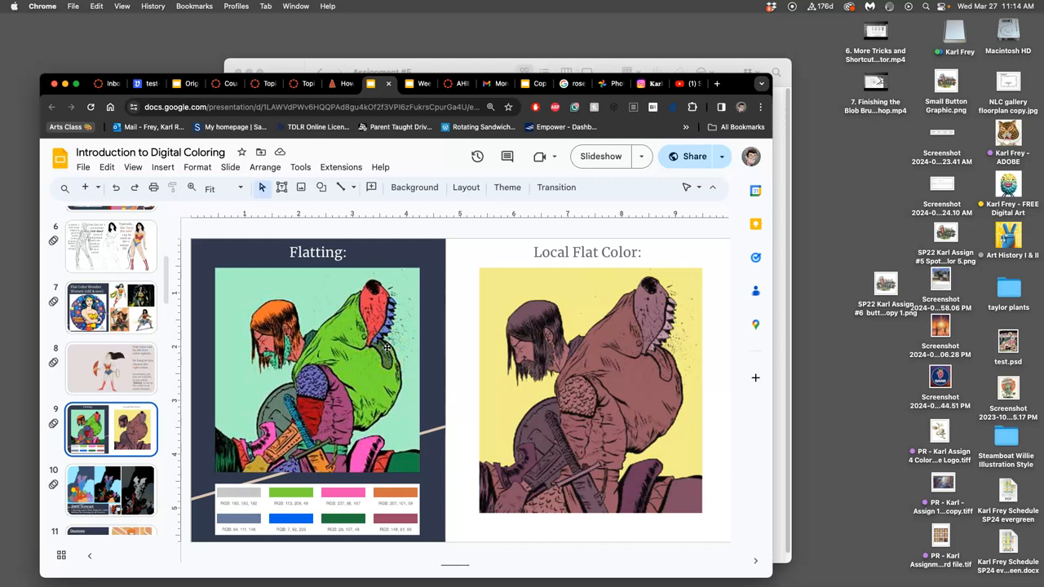
mouse_move(360, 353)
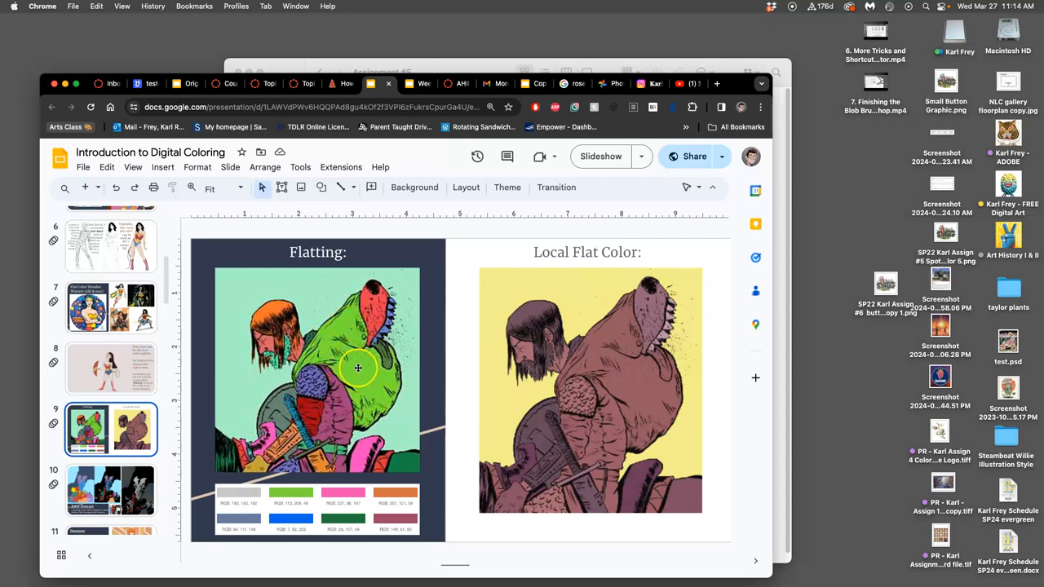
mouse_move(370, 343)
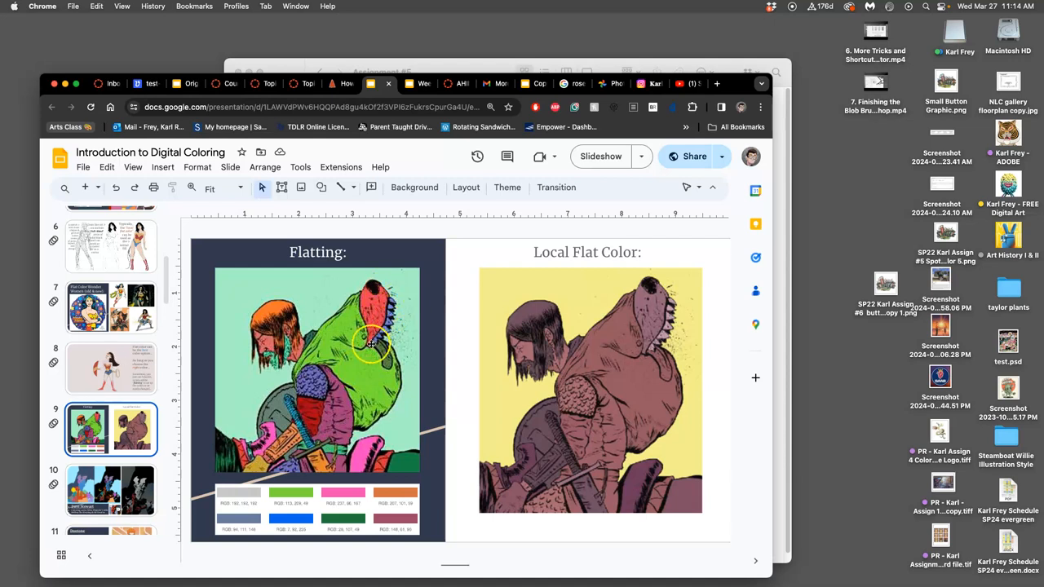
mouse_move(359, 327)
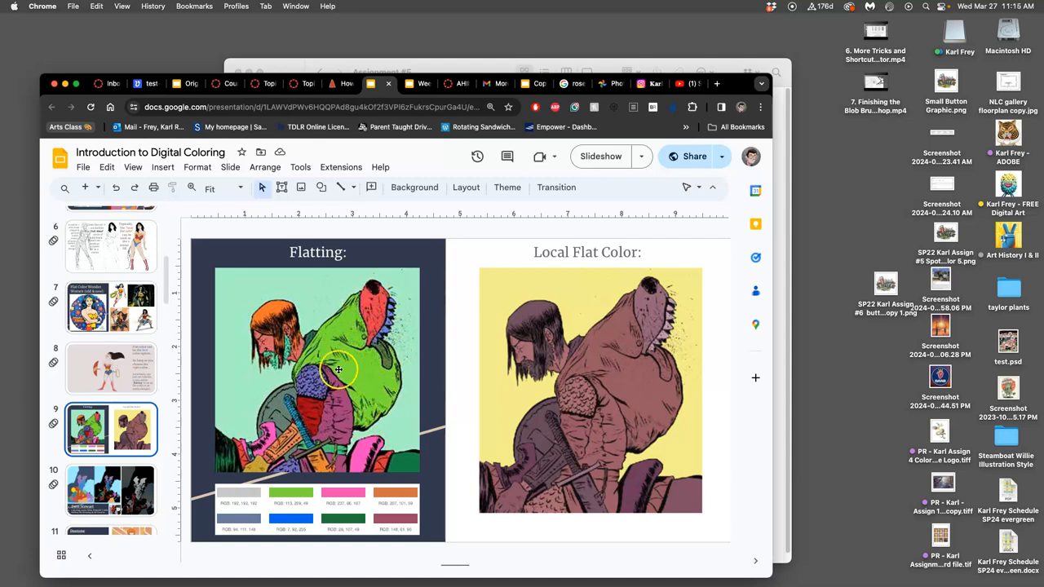
mouse_move(339, 416)
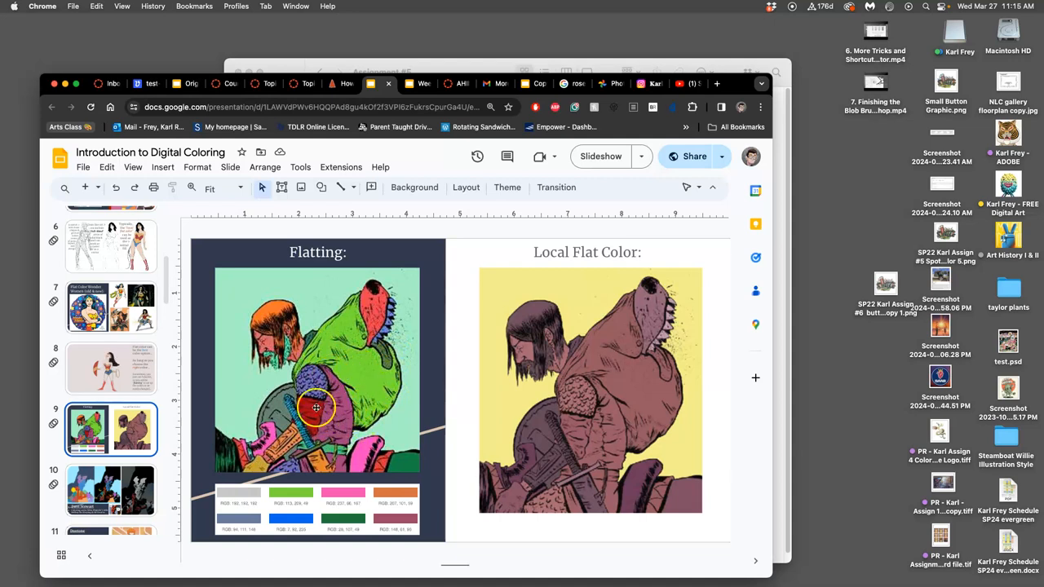
mouse_move(563, 367)
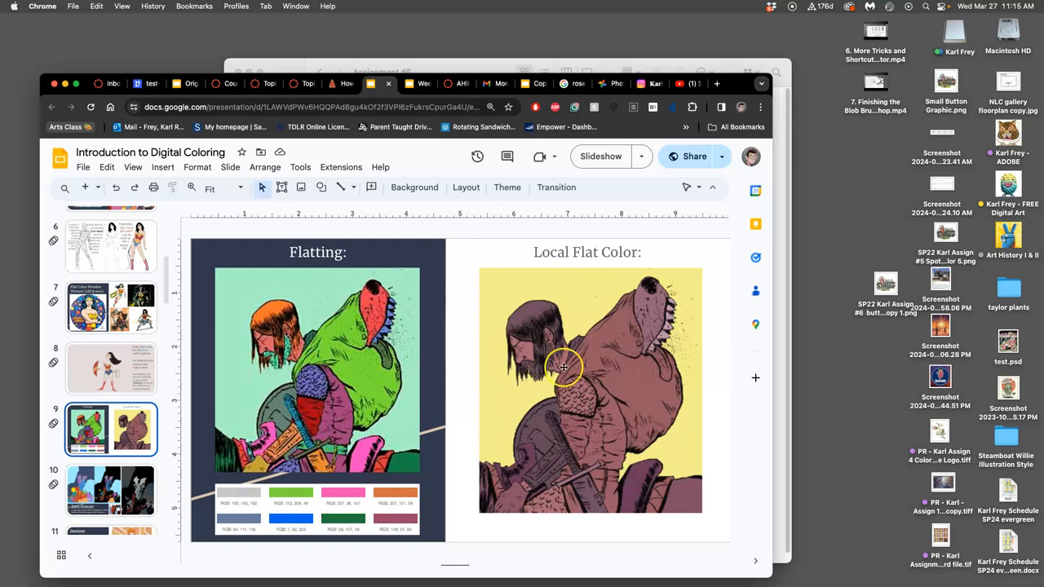
mouse_move(640, 380)
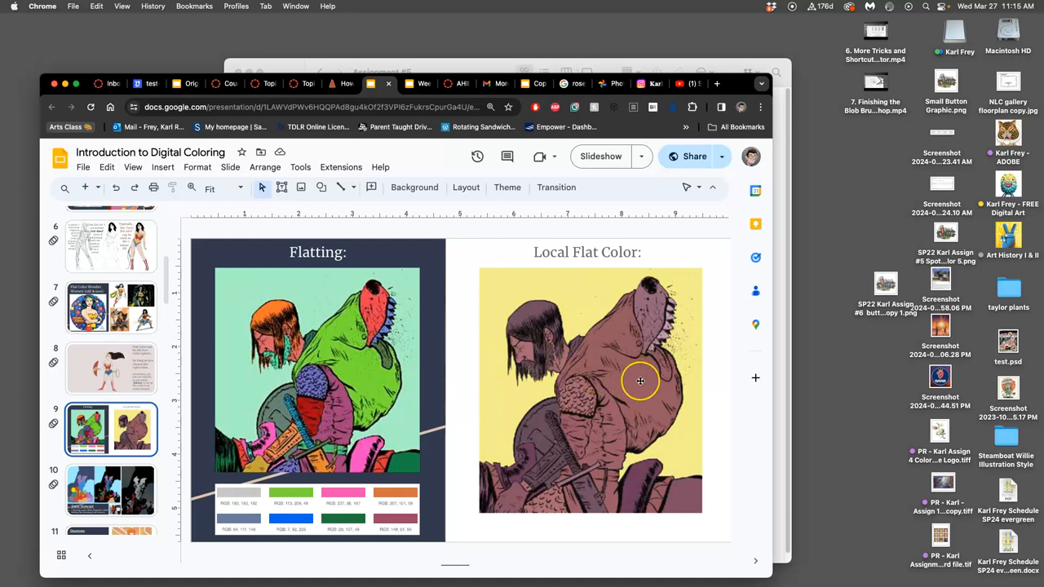
mouse_move(591, 445)
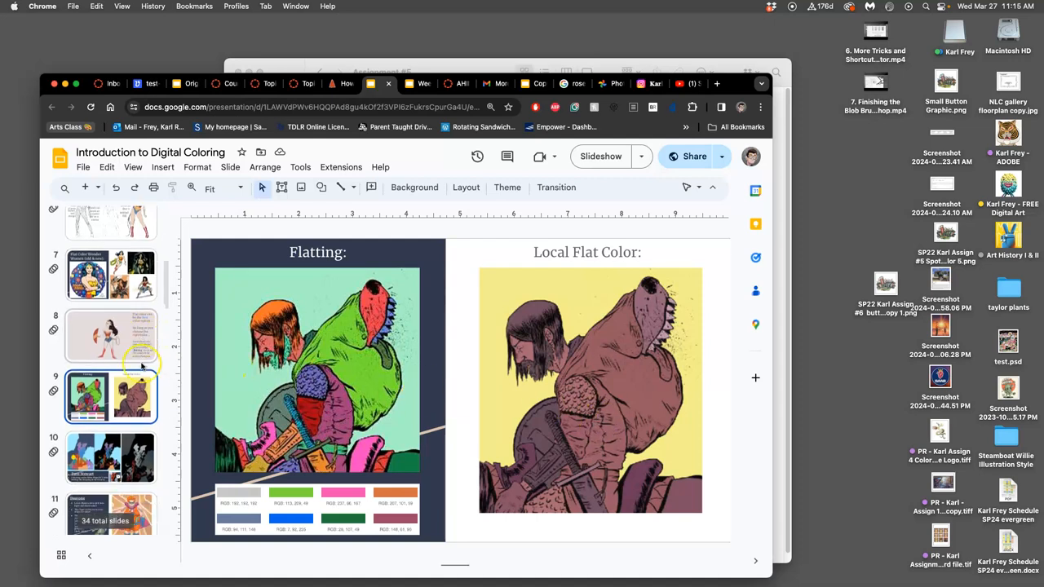
scroll(up, 3)
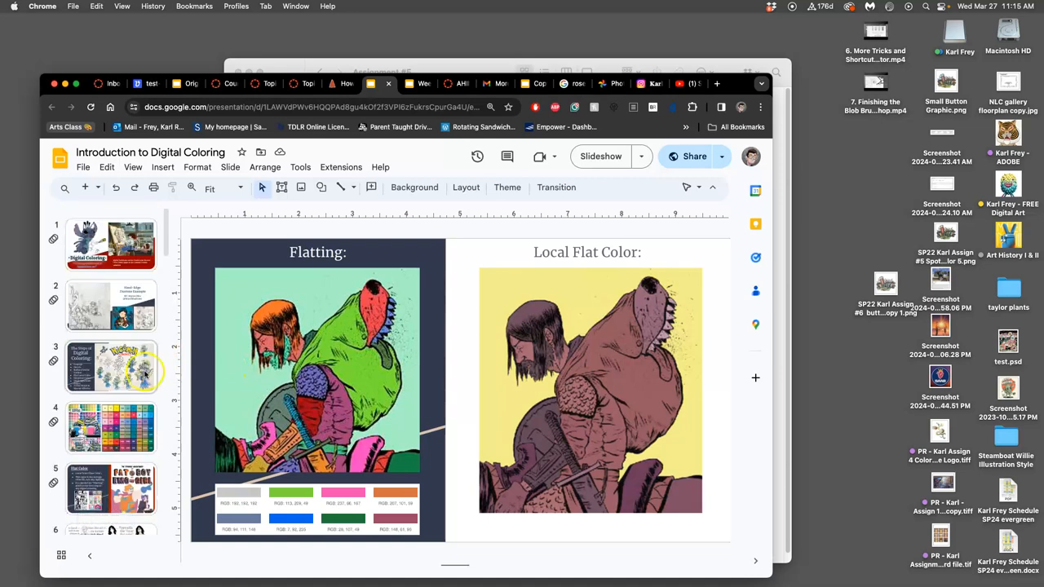
Step: View the comic colour chart slide, then bring Photoshop's home screen forward
click(110, 429)
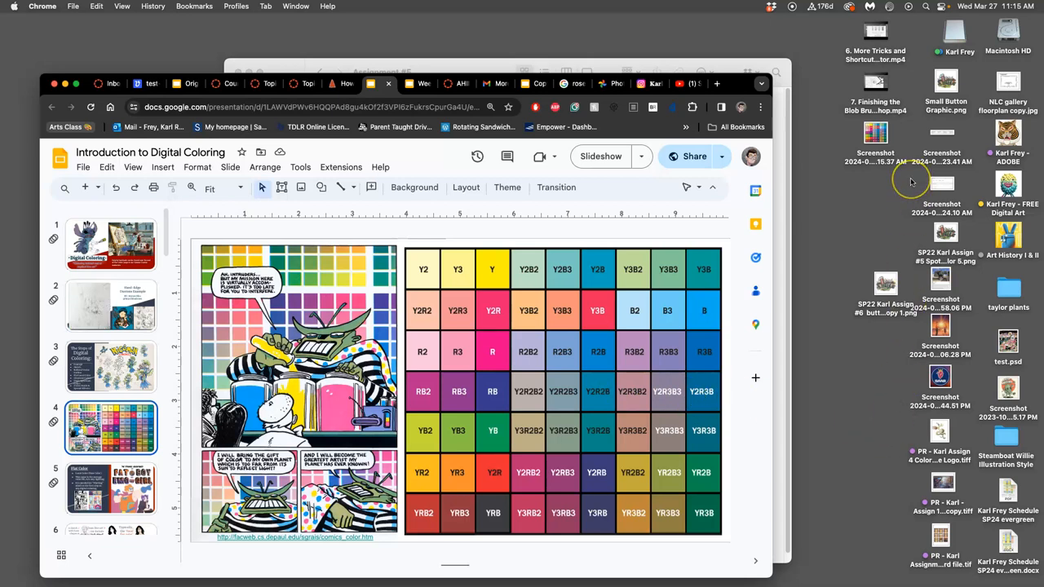
mouse_move(777, 204)
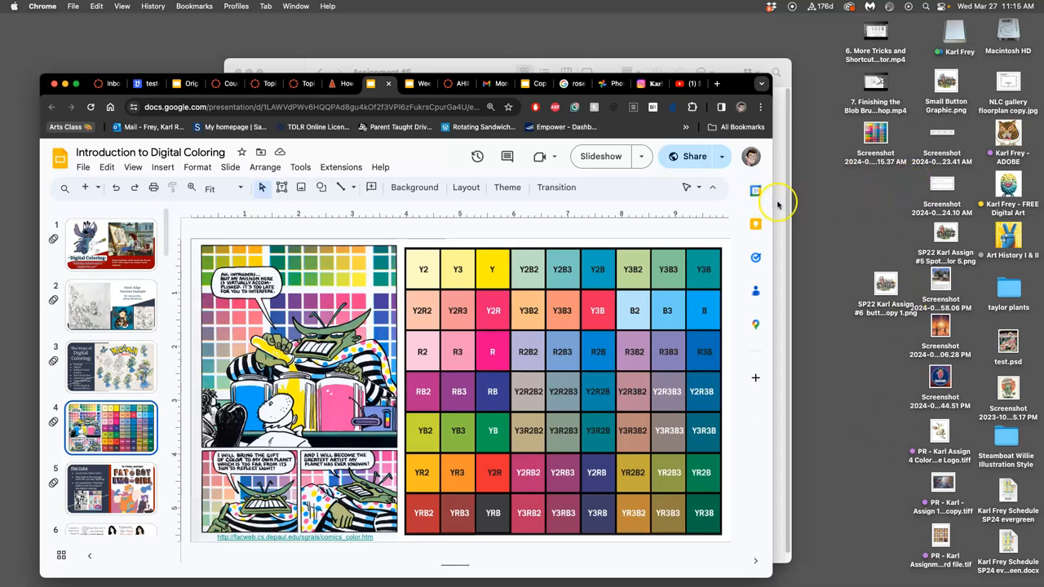
mouse_move(877, 139)
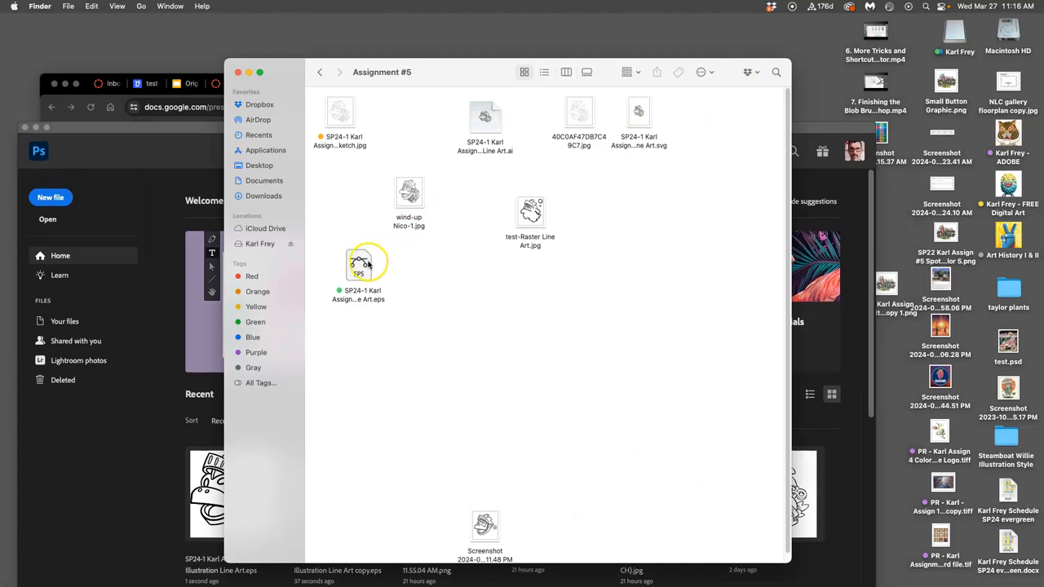
drag(358, 265, 715, 204)
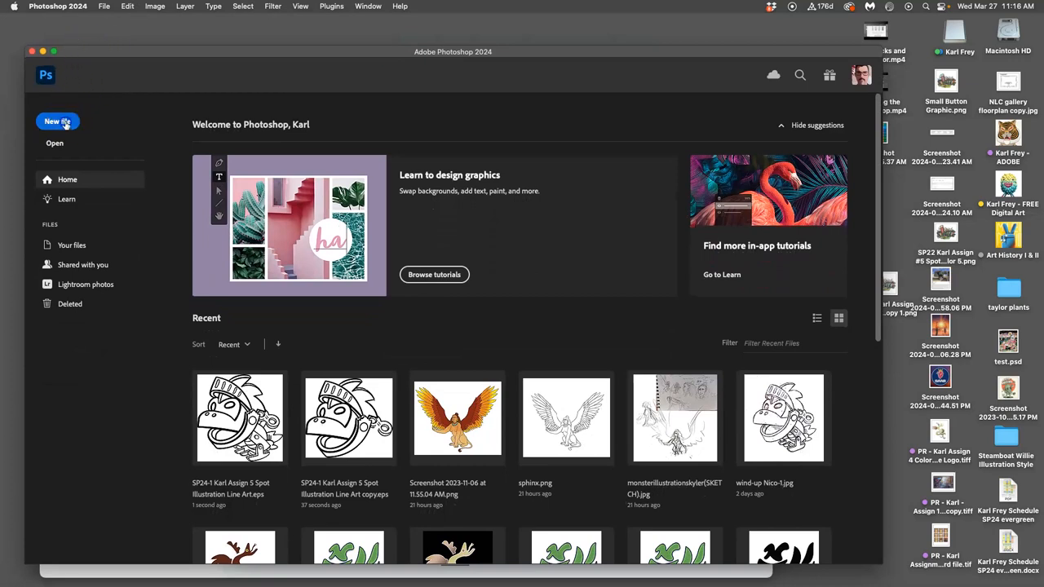
Step: Set up a new 16 × 20 inch document at 350 pixels per inch
click(57, 121)
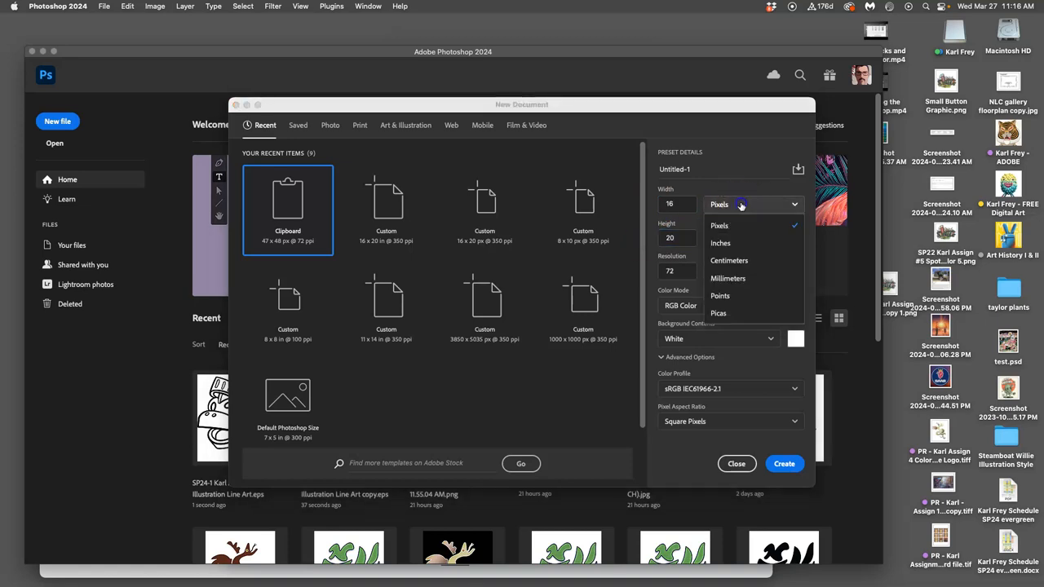
click(720, 242)
text(350)
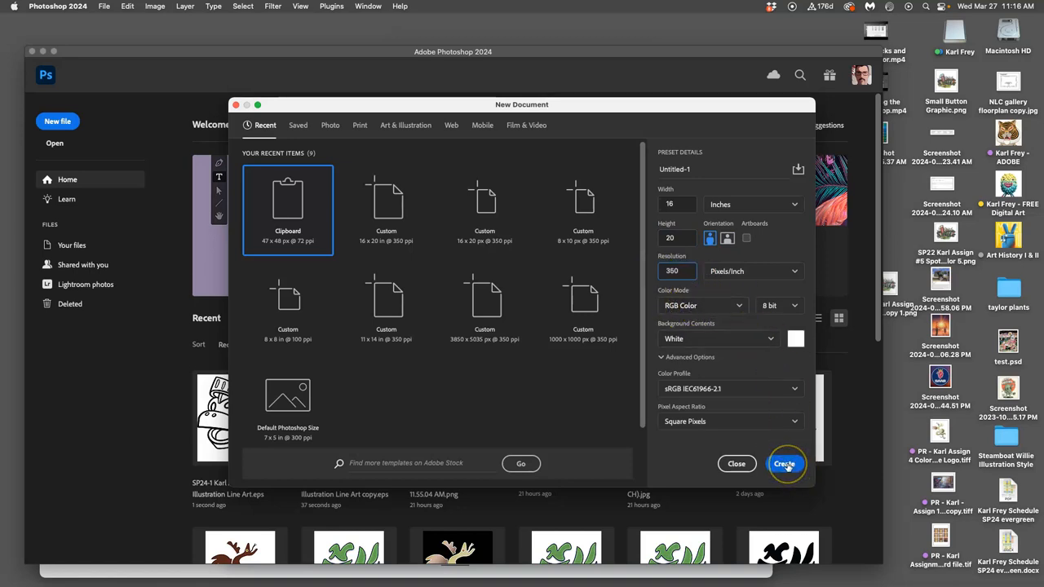
Step: Create the blank white 16 × 20 inch, 350 ppi canvas
click(784, 463)
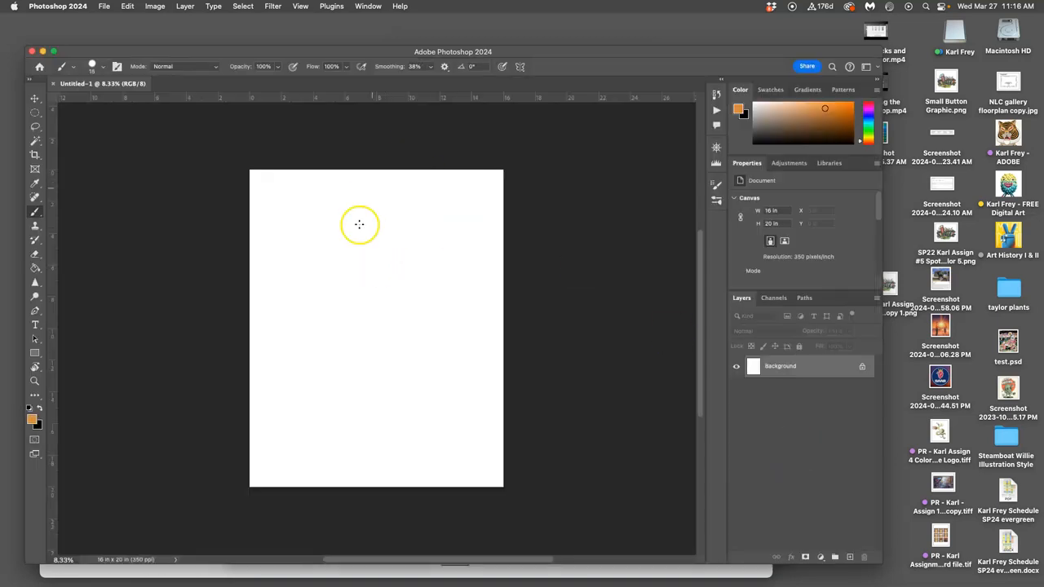
mouse_move(107, 560)
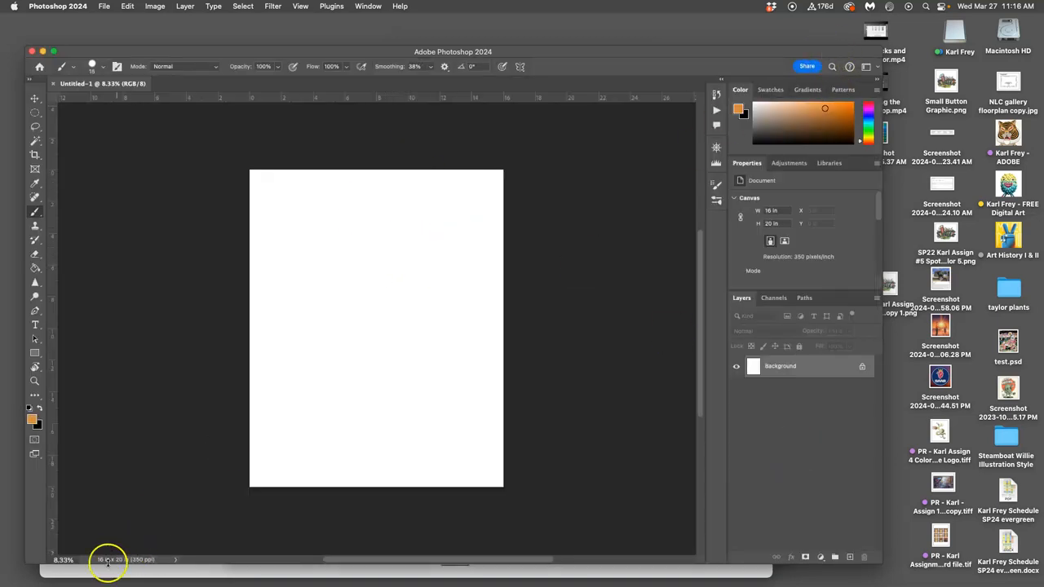
mouse_move(790, 54)
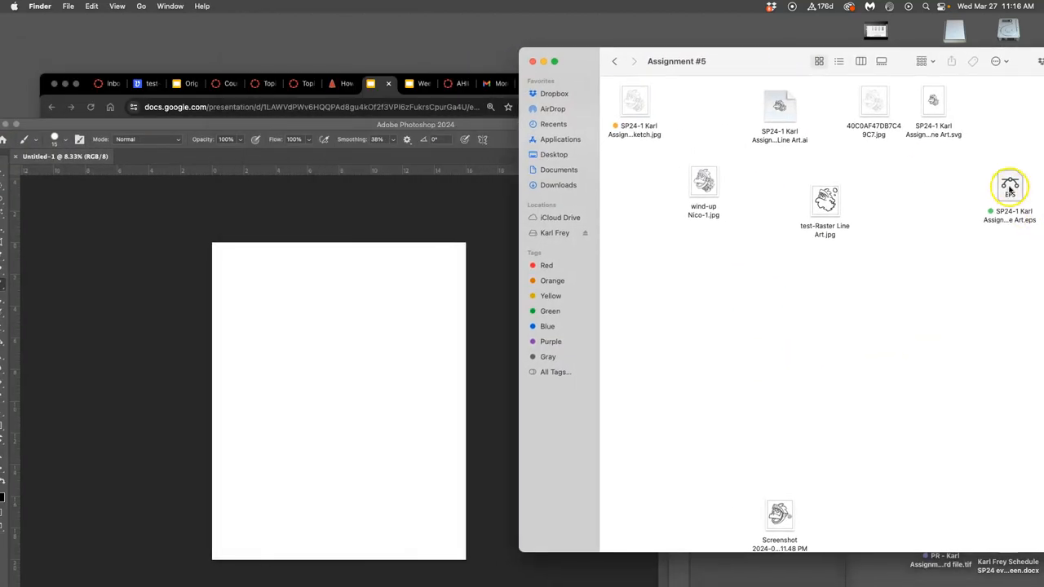
Step: Place the knight line art EPS onto the canvas and delete the empty Layer 1
double_click(1010, 185)
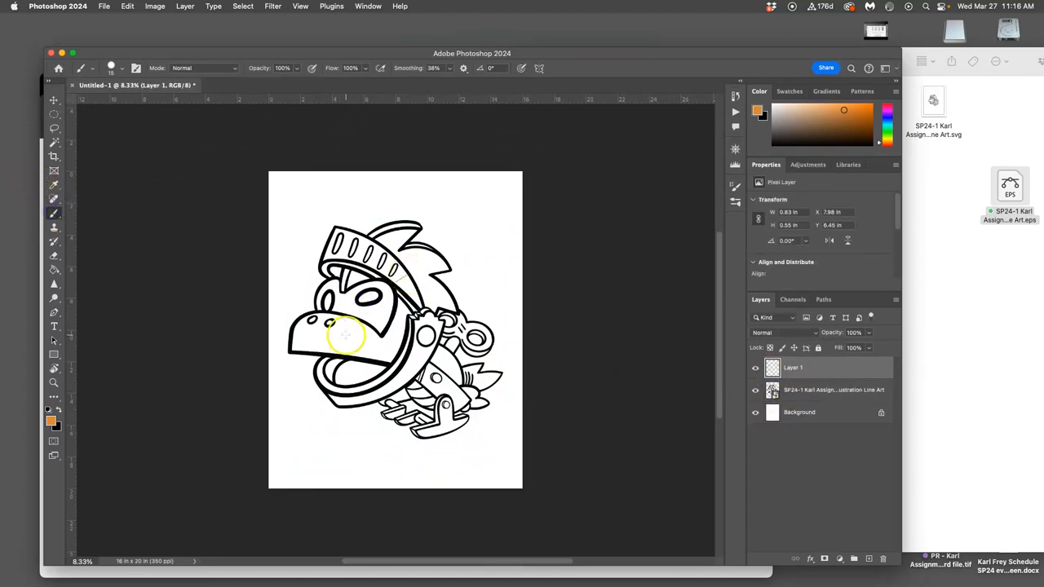
click(834, 367)
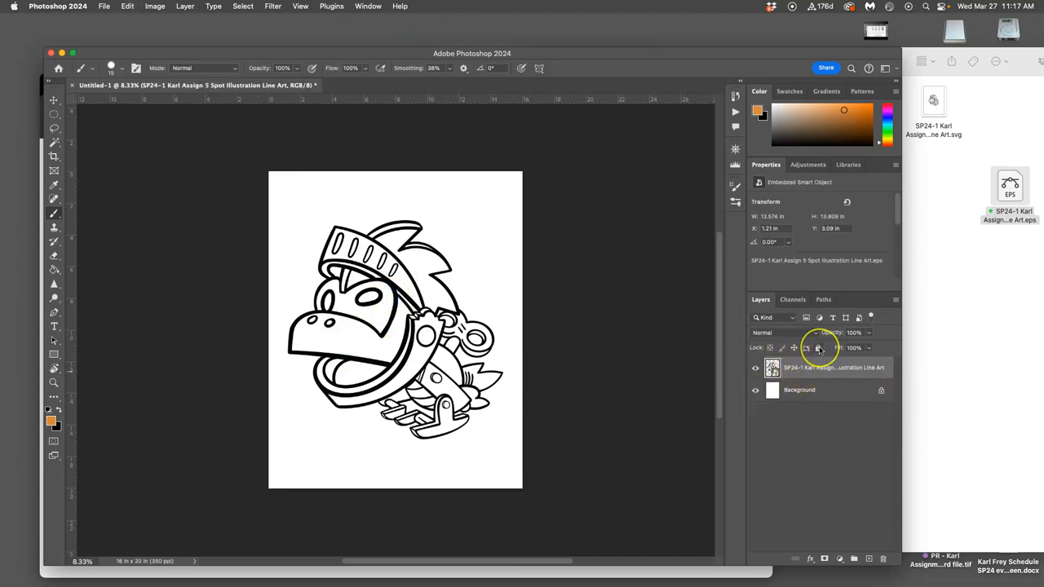
Step: Apply Lock All to the knight line art smart object layer
click(818, 348)
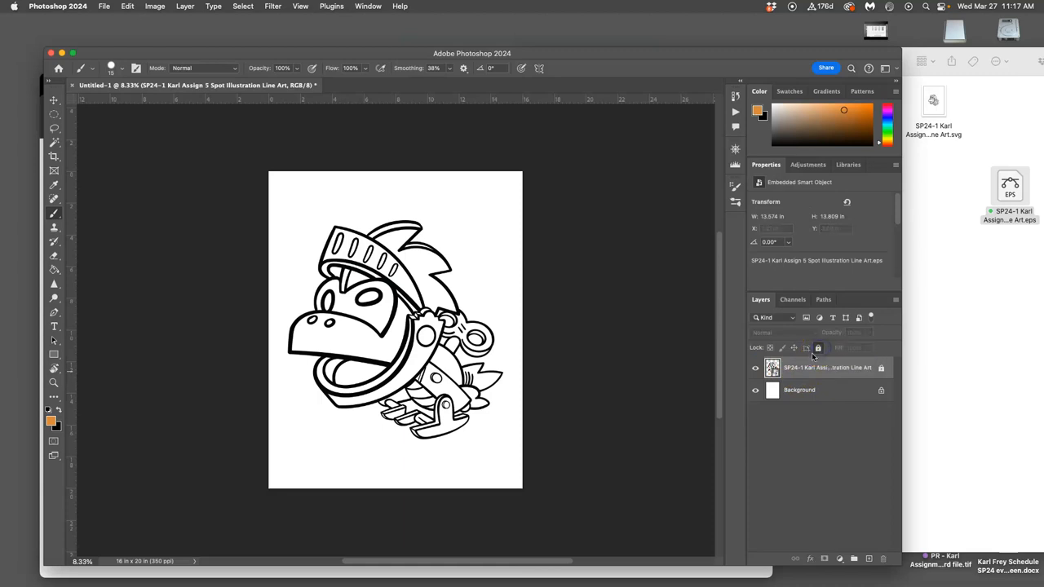
mouse_move(600, 341)
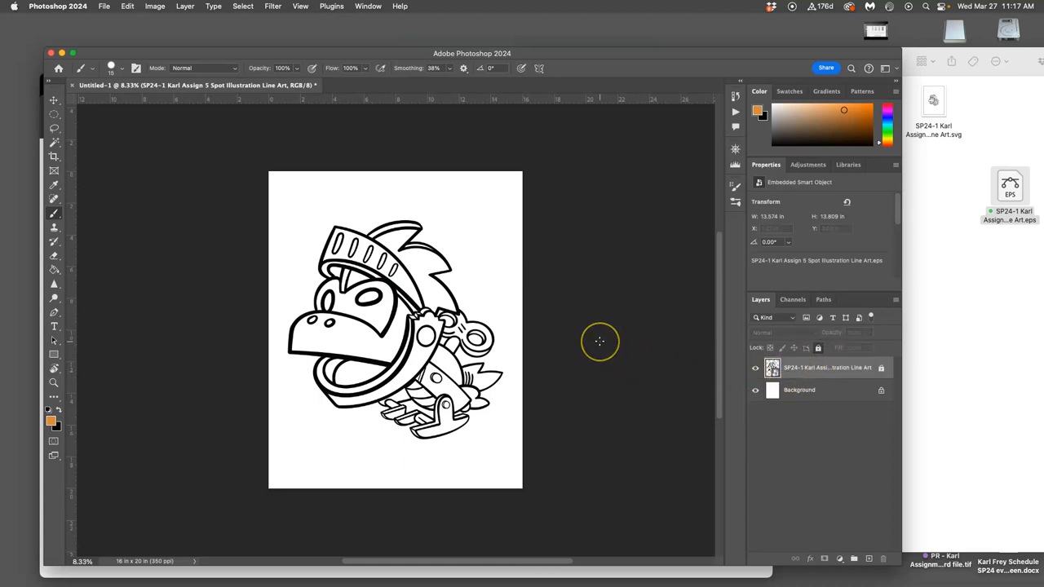
mouse_move(600, 341)
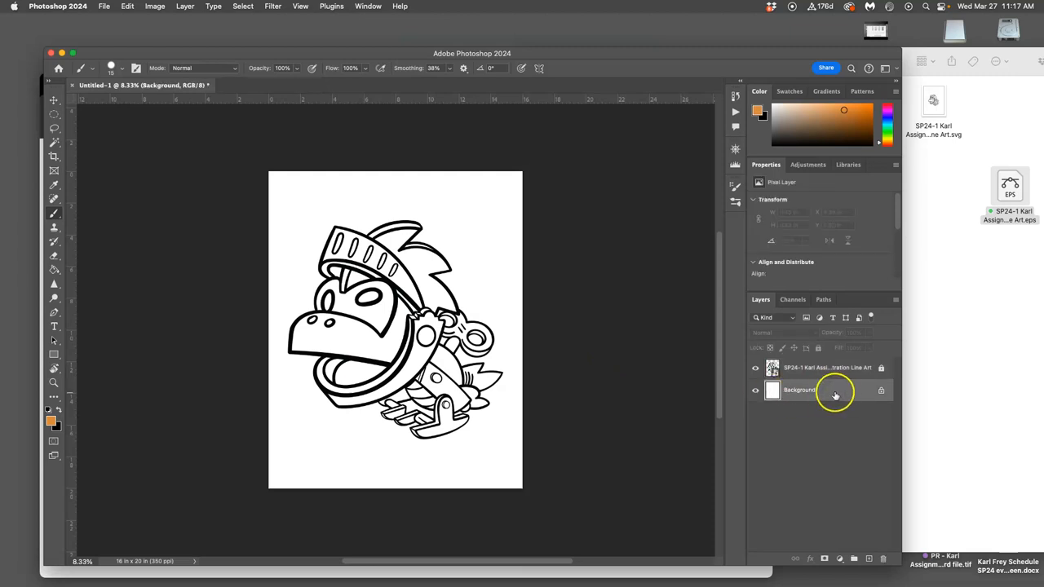
Step: Convert the Background into a layer named WHITE BREAD
click(838, 559)
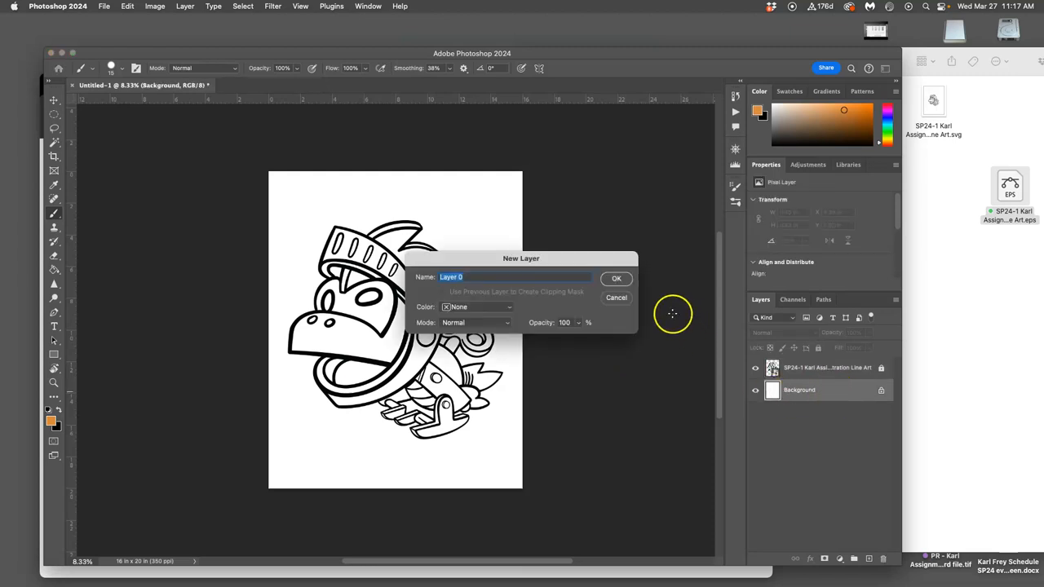
mouse_move(650, 296)
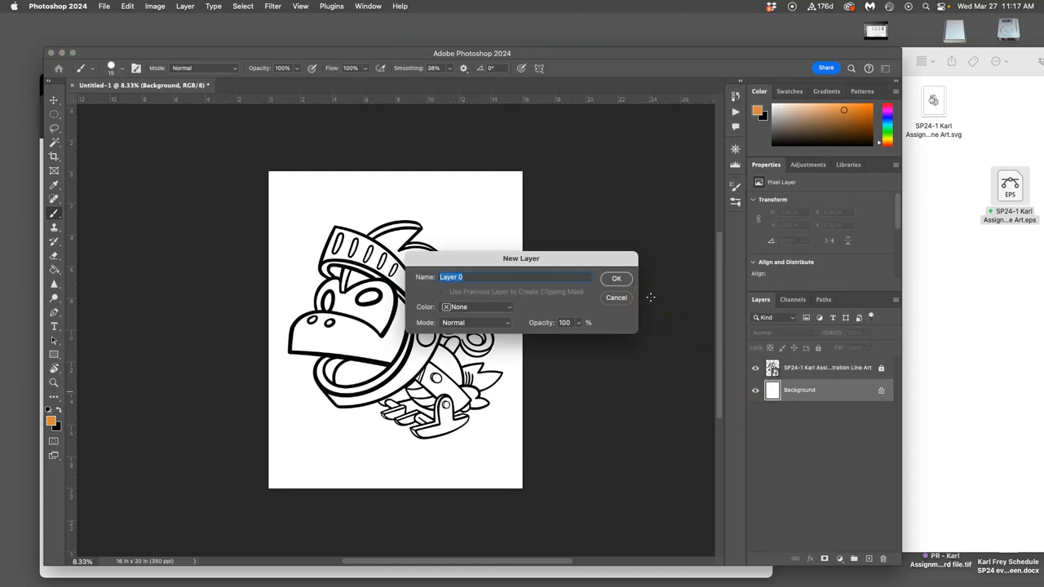
text(Blank White)
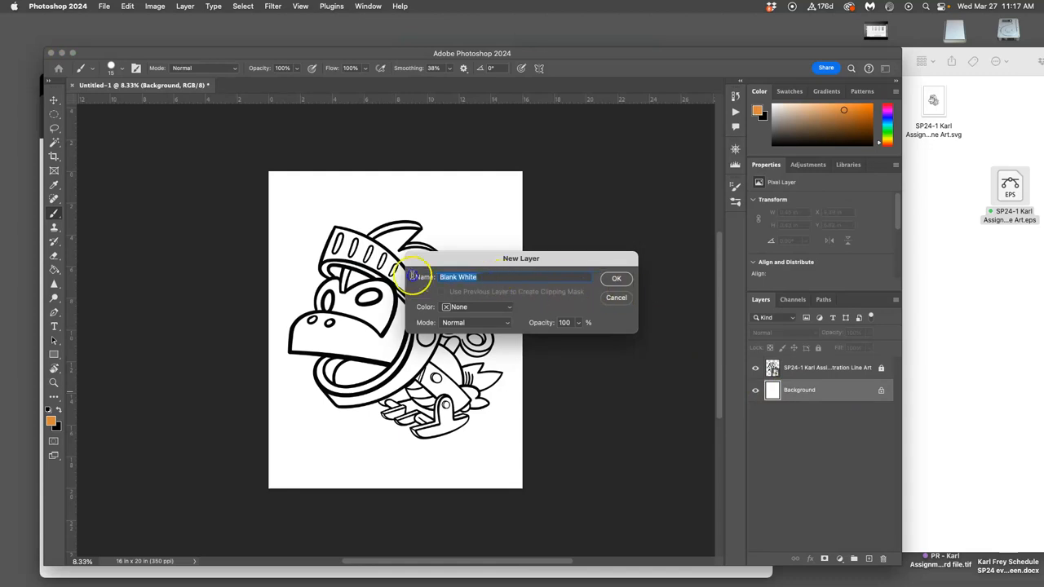
text(WHITE BRE)
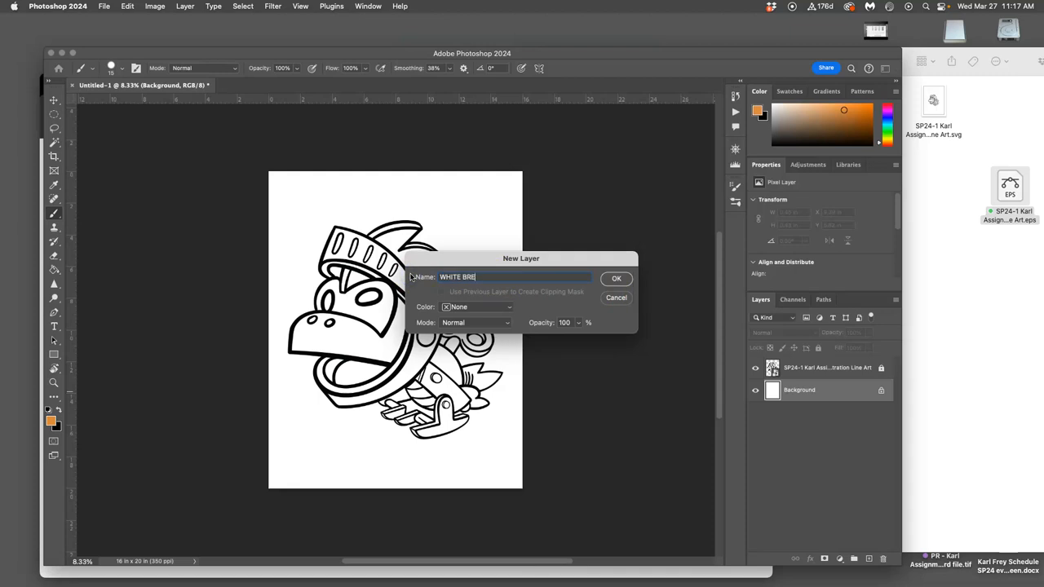
click(616, 278)
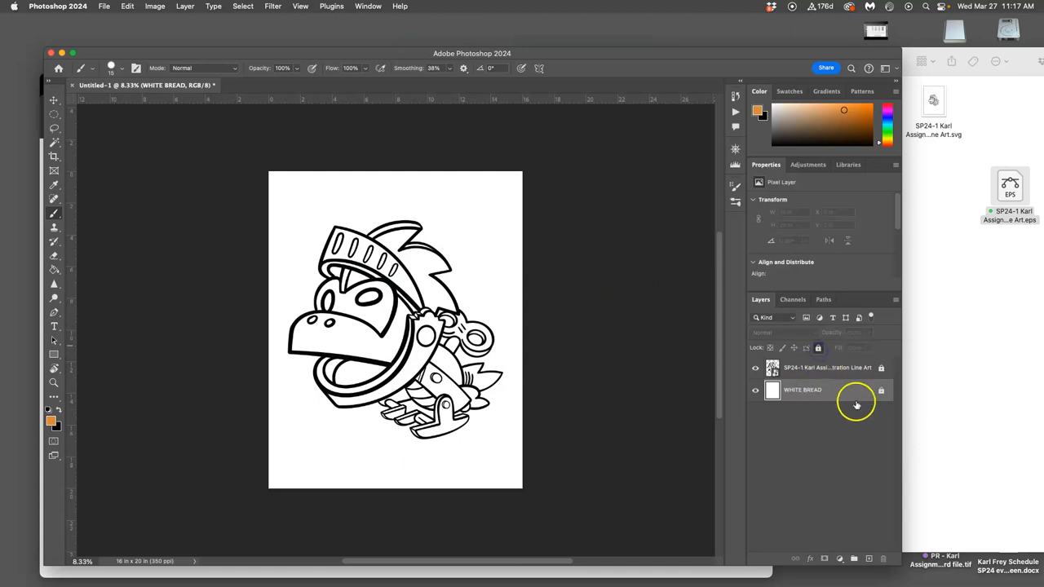
mouse_move(857, 406)
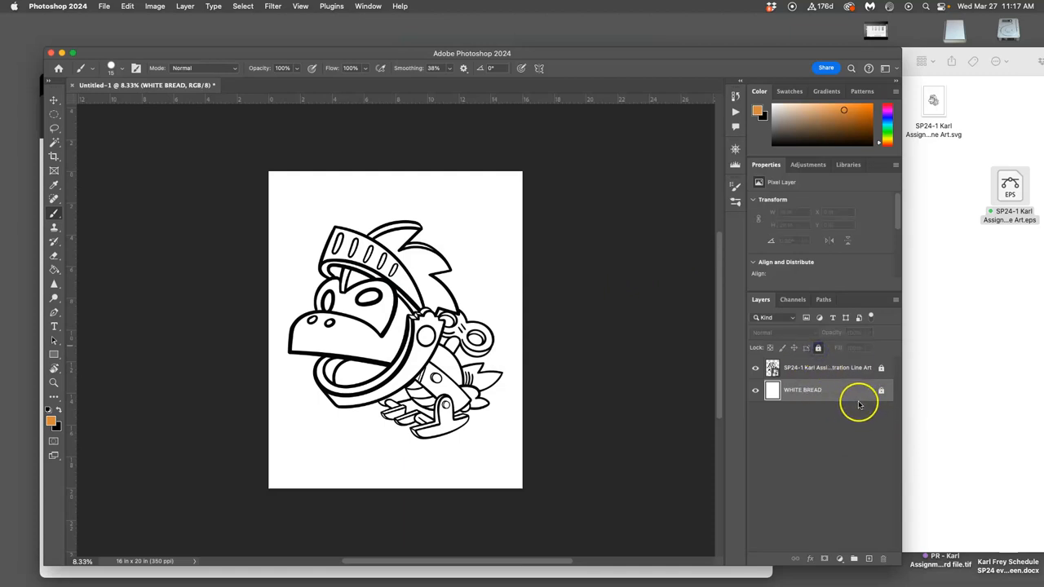
mouse_move(854, 408)
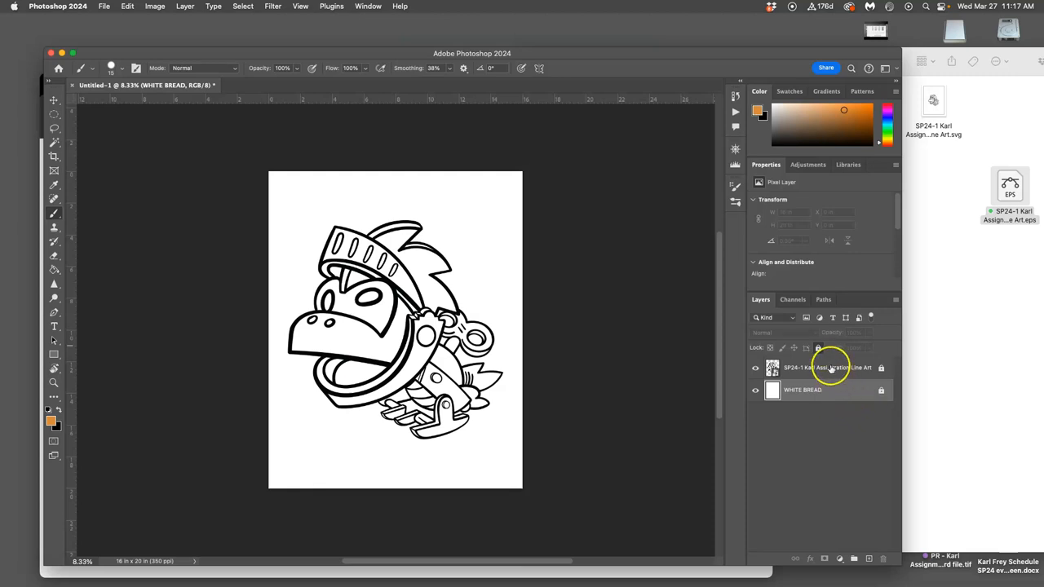
Step: Rename the knight line art layer to BLACK BREAD
click(828, 367)
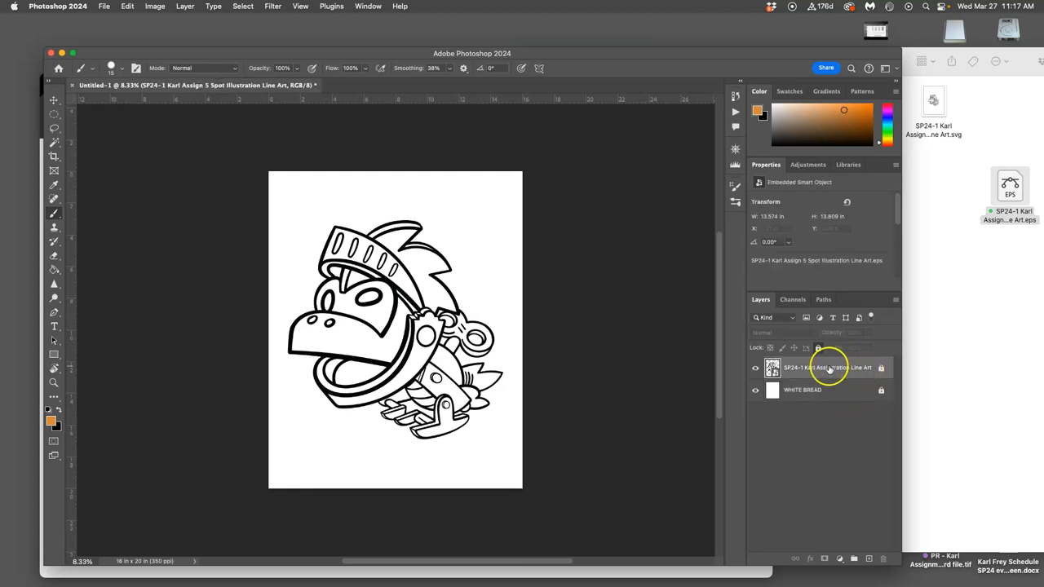
double_click(824, 367)
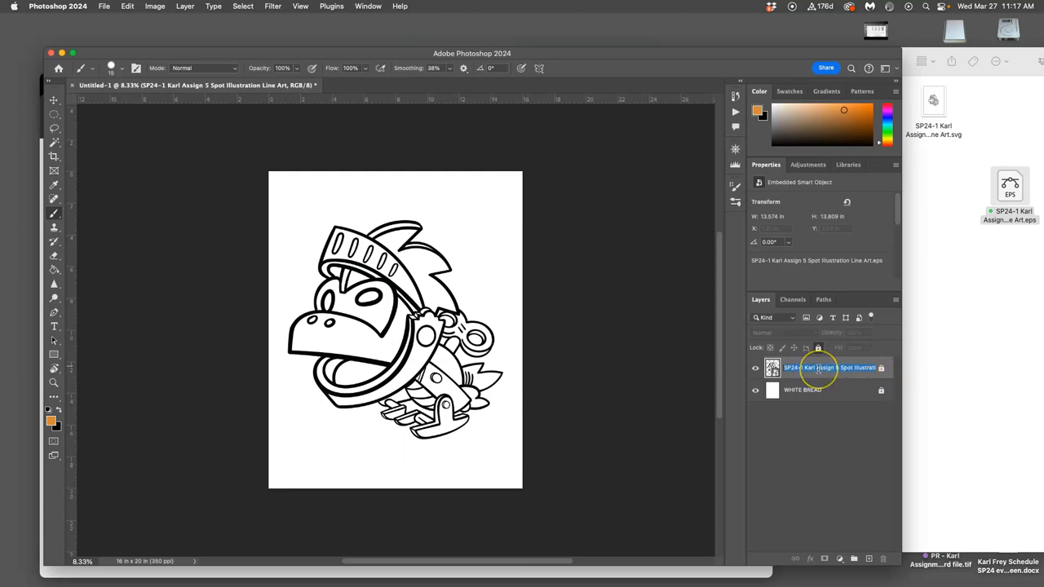
double_click(824, 367)
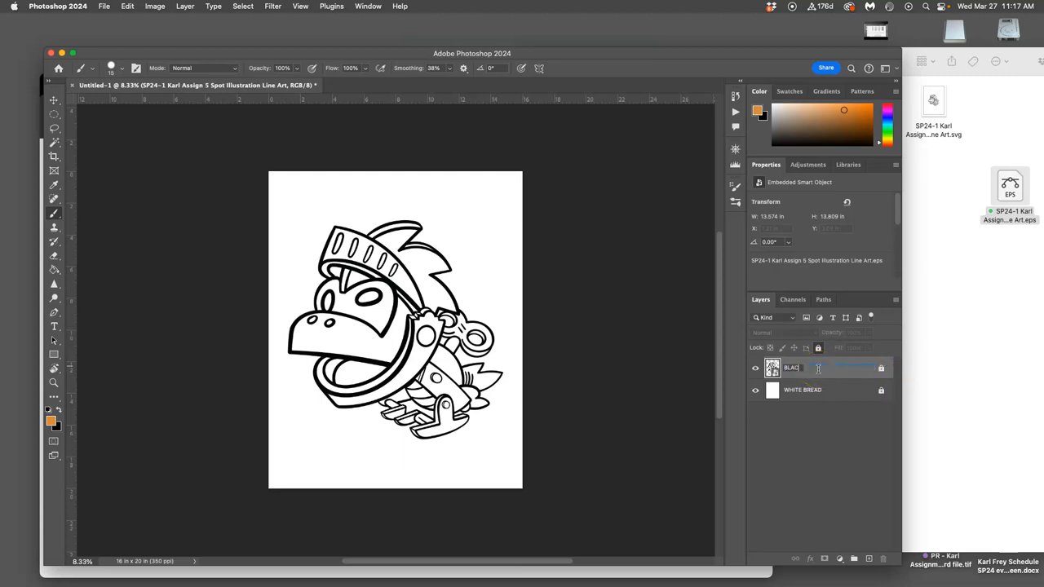
text(BLACK BREAD)
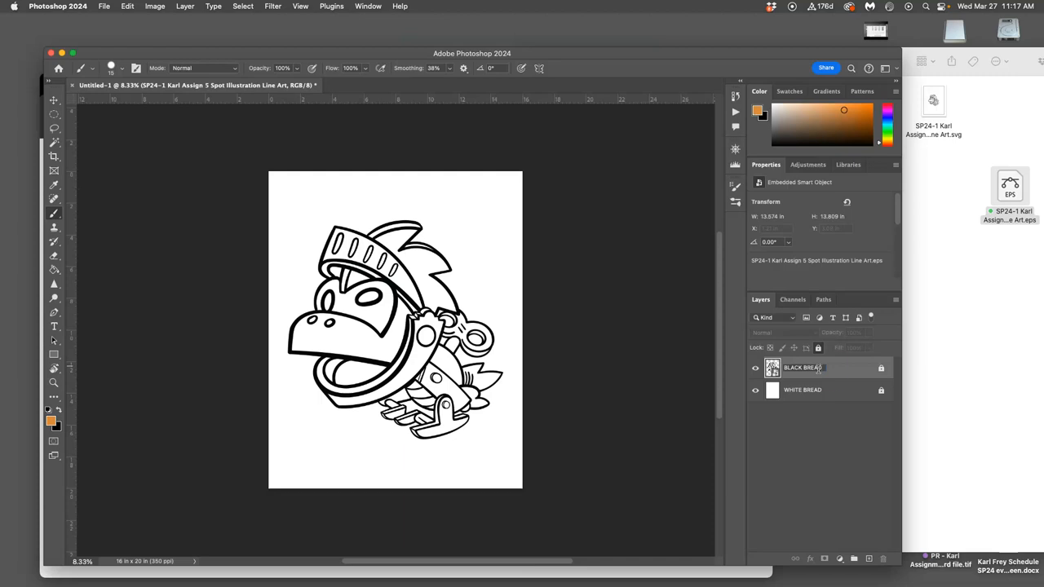
click(803, 367)
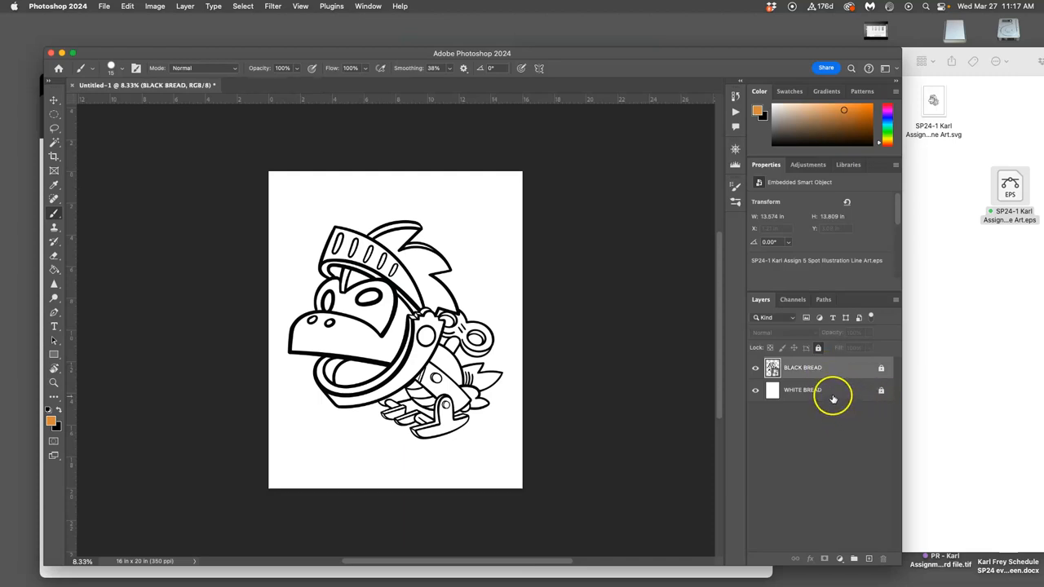
click(804, 368)
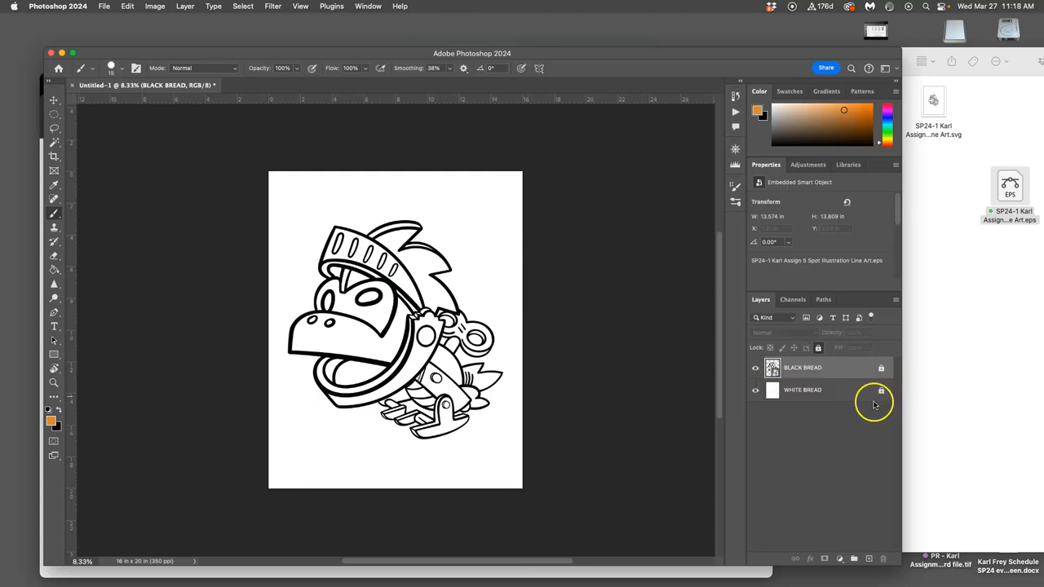
Step: Add an empty layer above WHITE BREAD and name it FLATTING
click(854, 558)
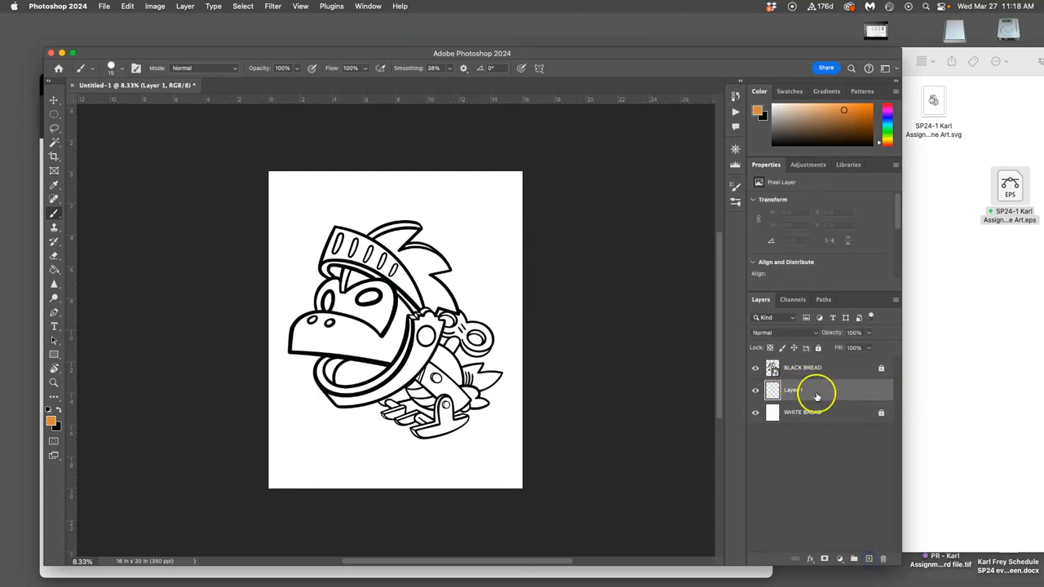
double_click(793, 389)
text(FLATTING)
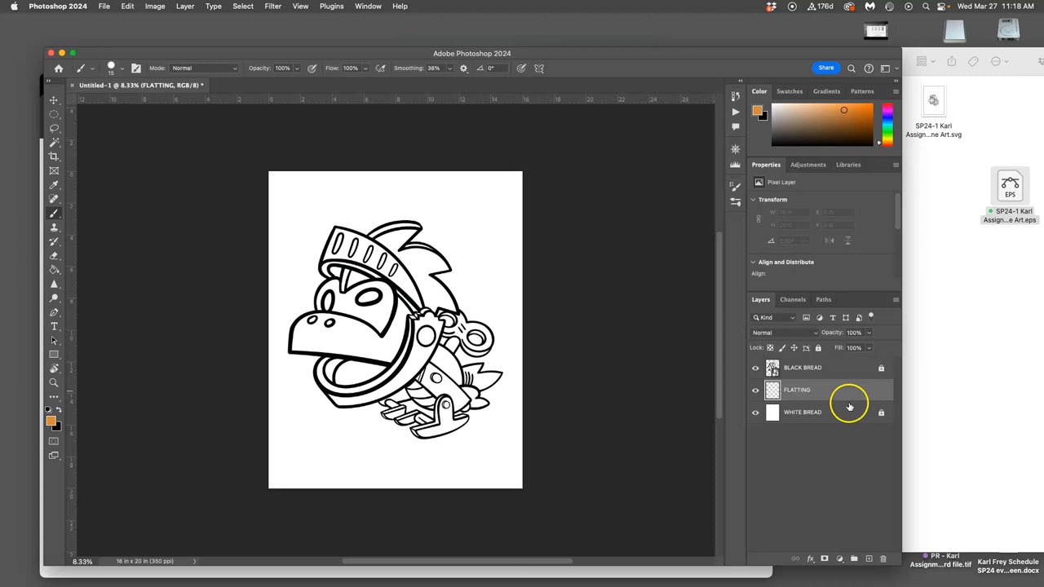
mouse_move(273, 84)
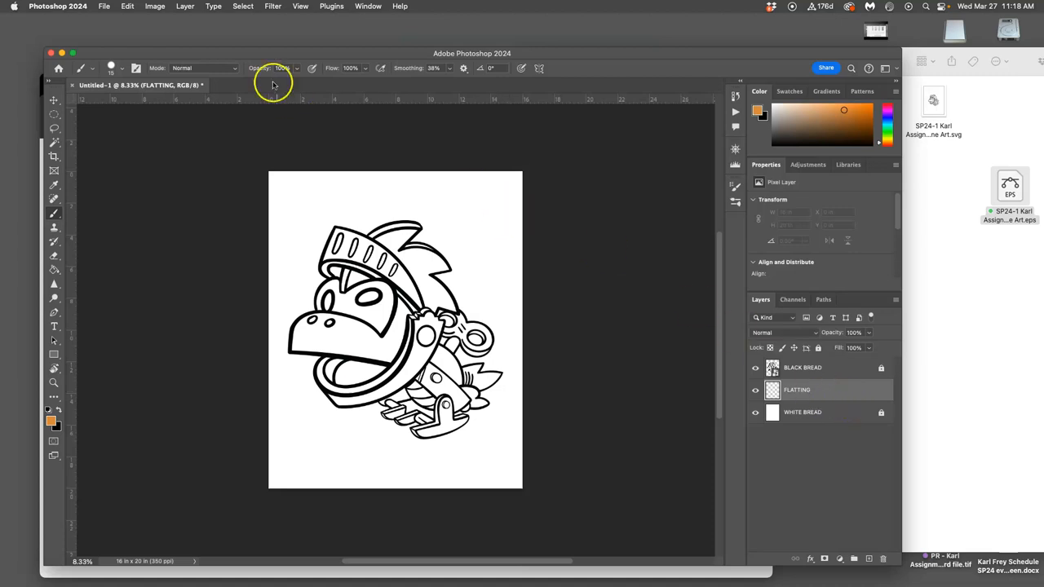
mouse_move(891, 152)
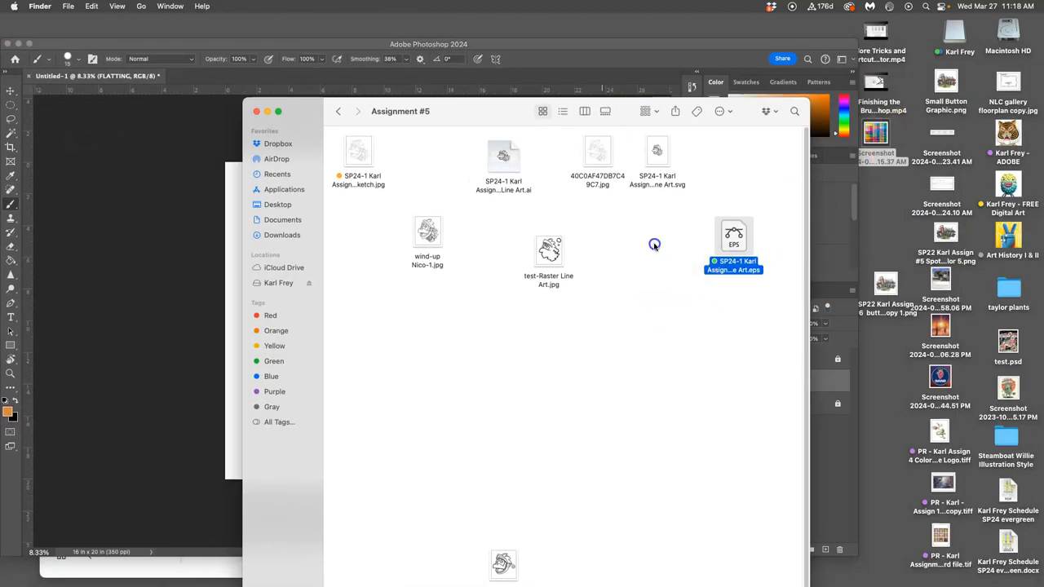
Step: Drag the colour chart and astronaut screenshots from Finder onto the knight canvas
click(643, 245)
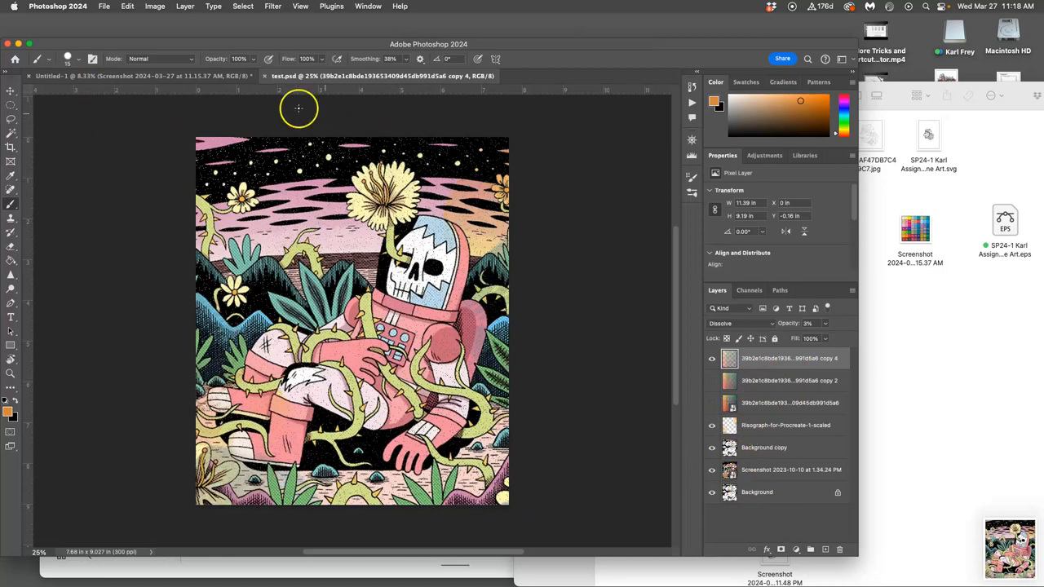
click(139, 76)
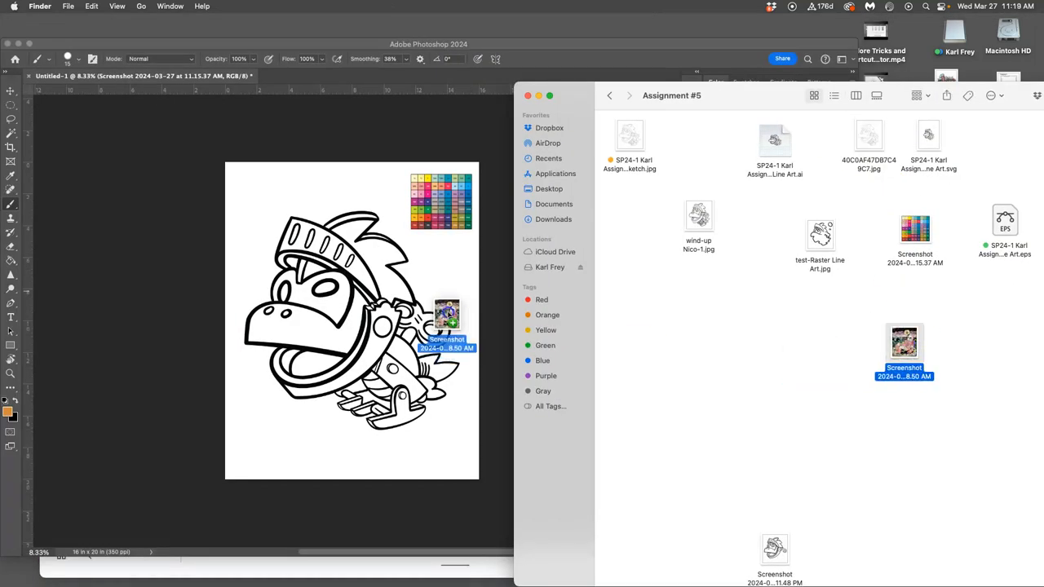
drag(904, 343, 403, 306)
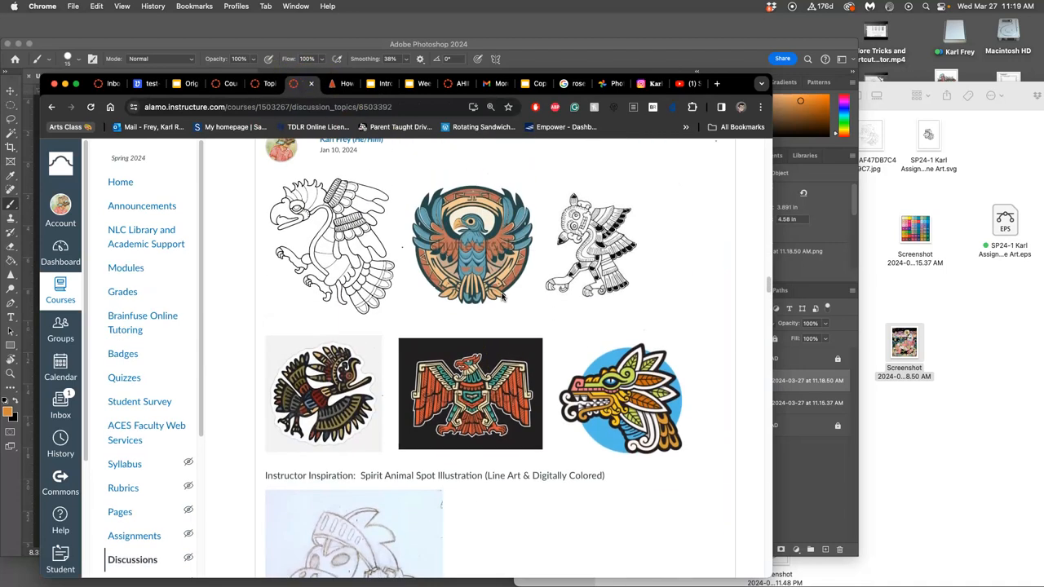
mouse_move(660, 496)
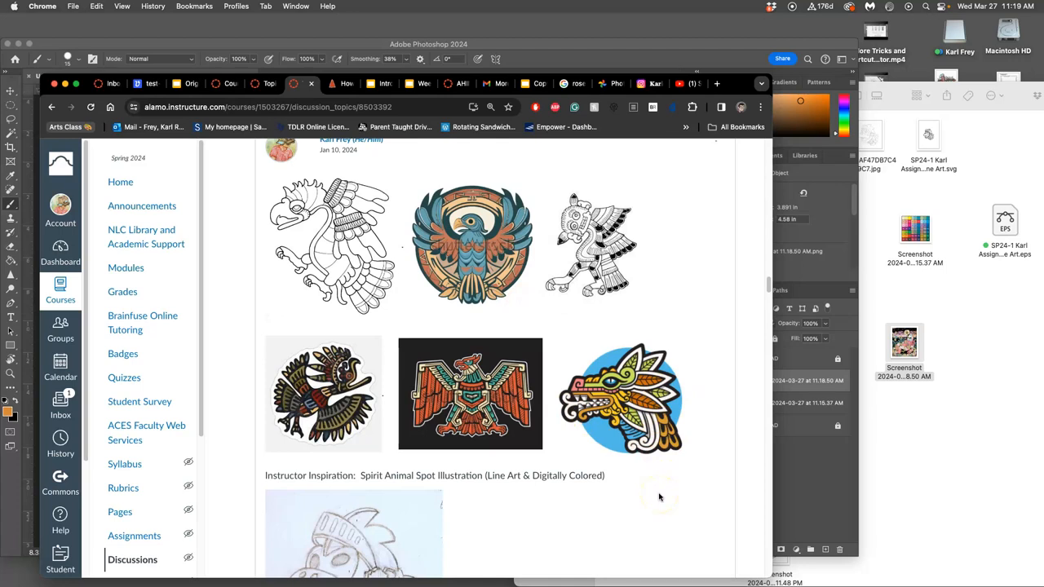
mouse_move(698, 463)
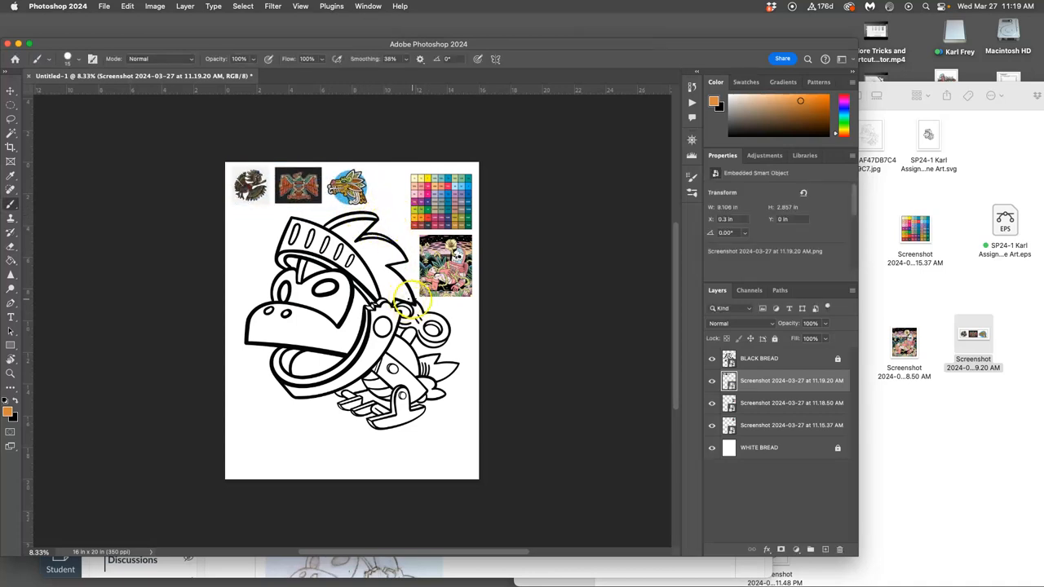
Step: Finish placing the emblem reference and rename the merged reference layer 'Inspiration'
click(12, 90)
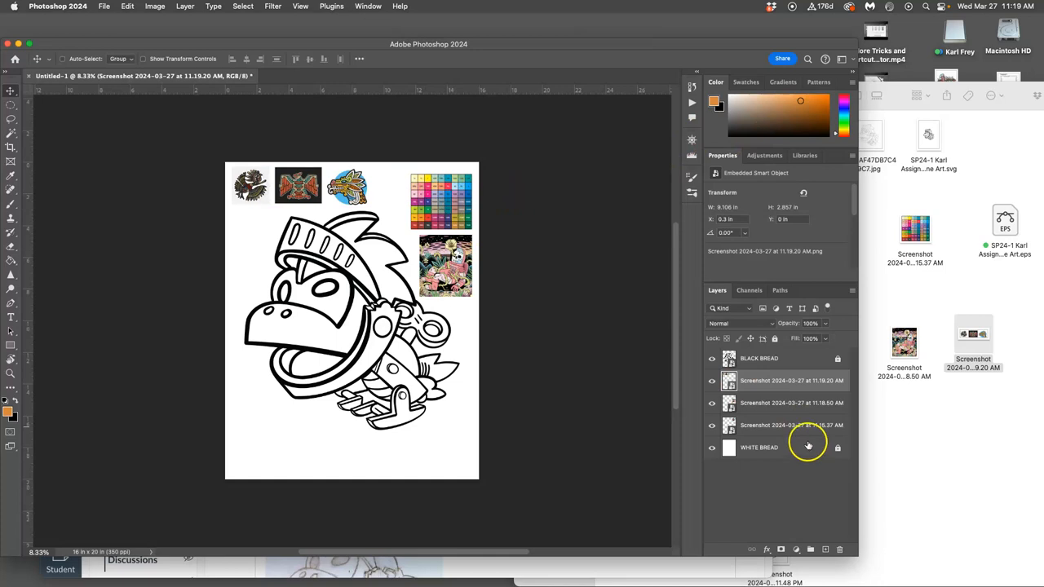
mouse_move(771, 422)
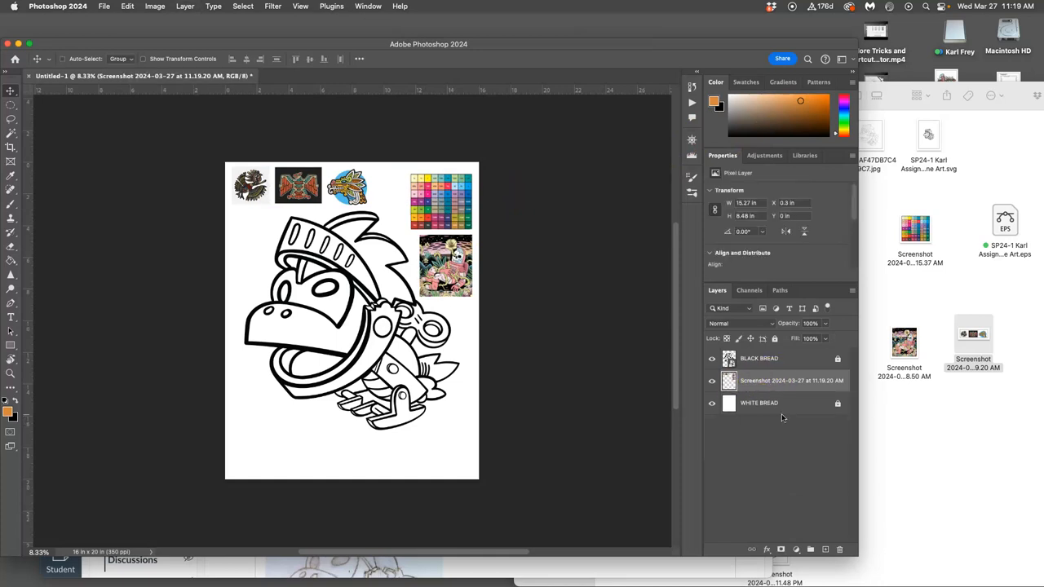
double_click(792, 380)
text(Inspiration)
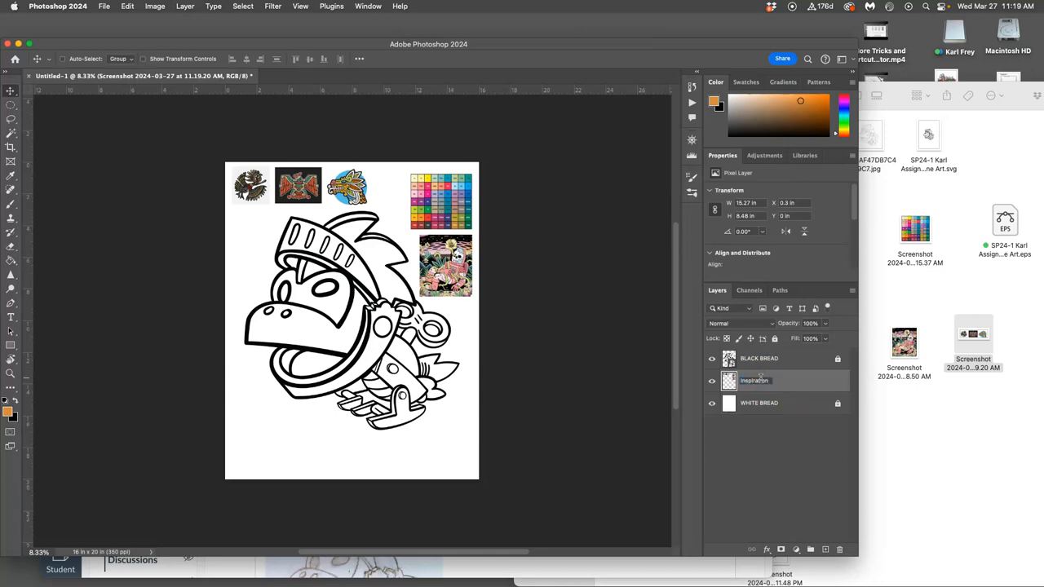
click(753, 380)
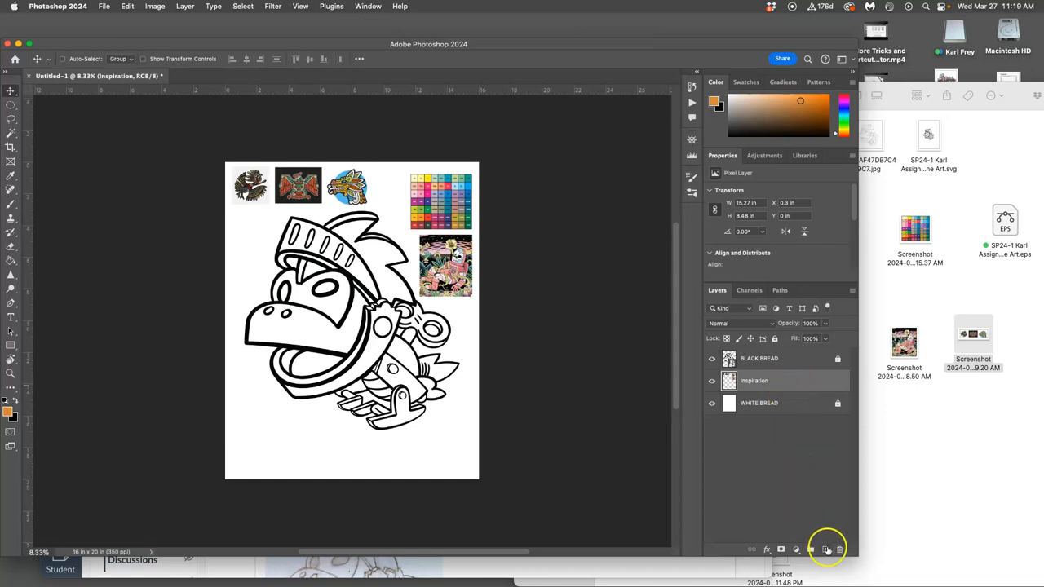
Step: Add an empty FLATTING layer above Inspiration, then lock the Inspiration layer
click(825, 549)
text(FLATTING)
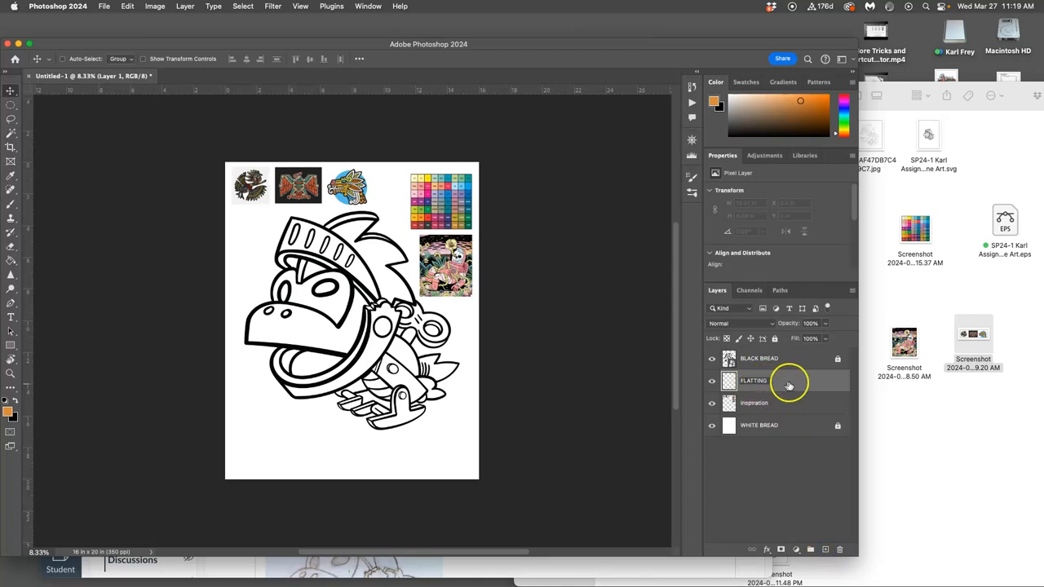
click(754, 380)
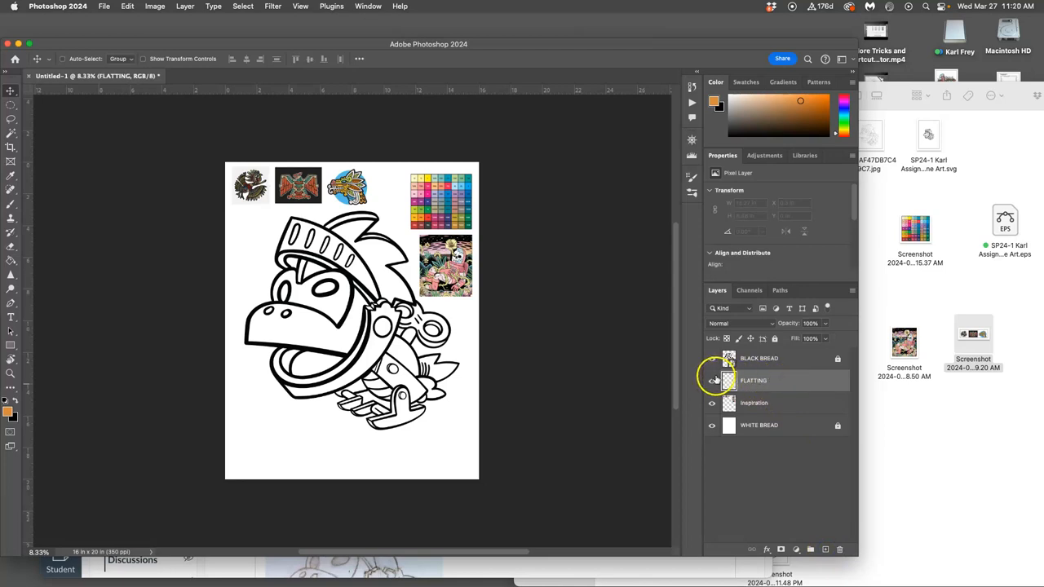
mouse_move(712, 380)
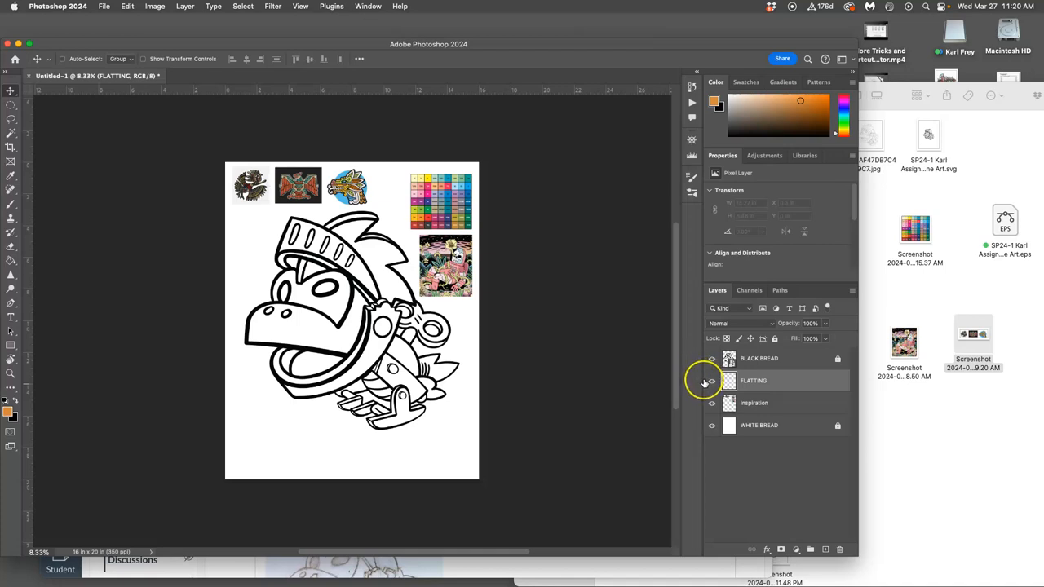
mouse_move(711, 381)
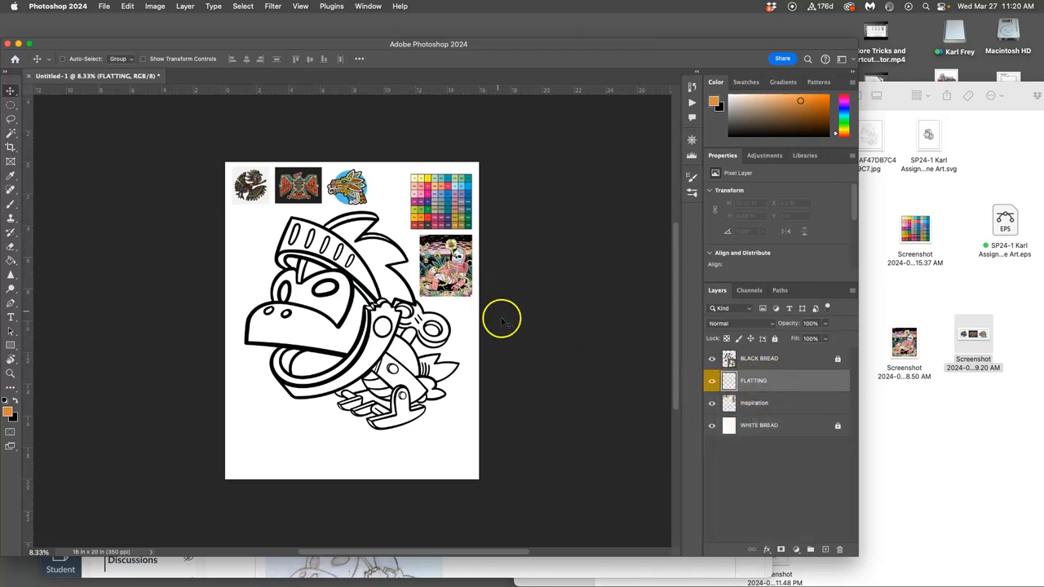
click(755, 402)
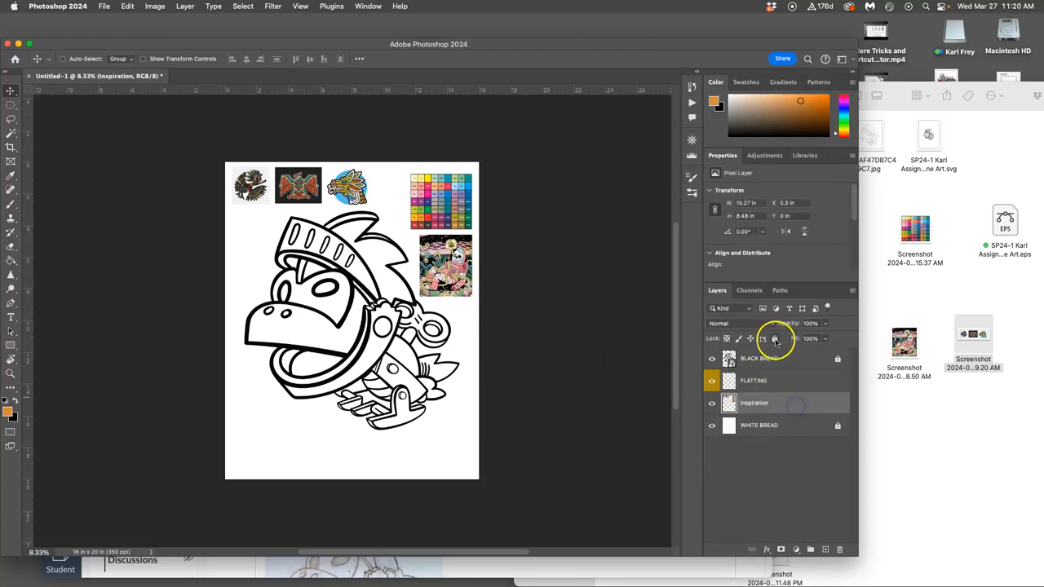
click(753, 381)
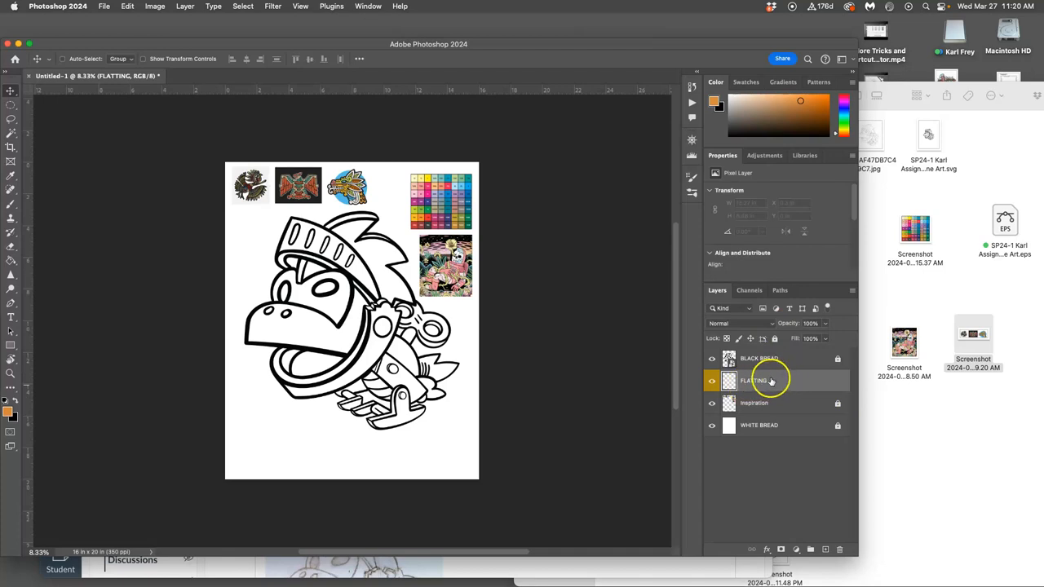
mouse_move(763, 398)
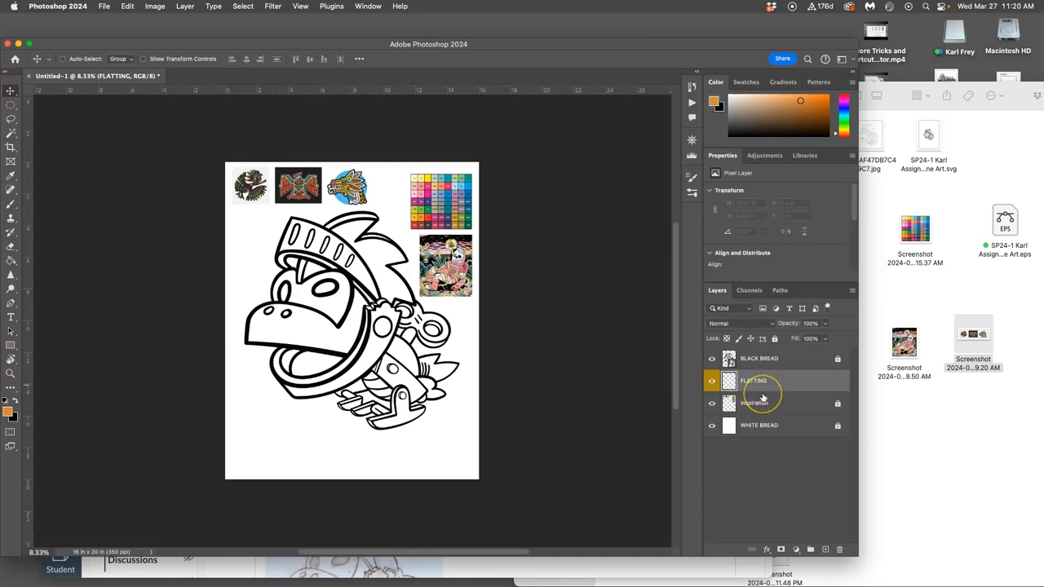
mouse_move(762, 397)
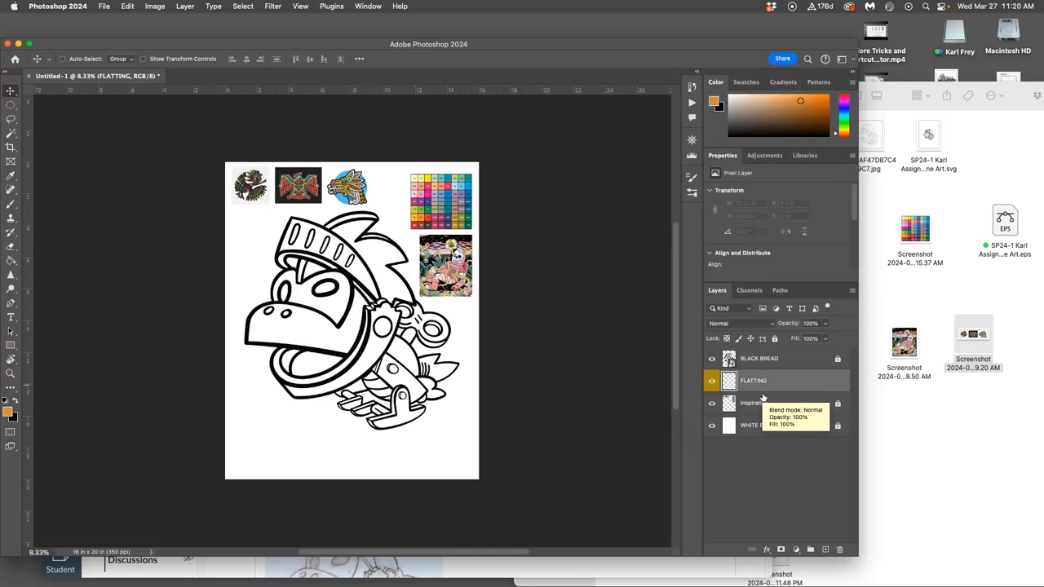
mouse_move(667, 351)
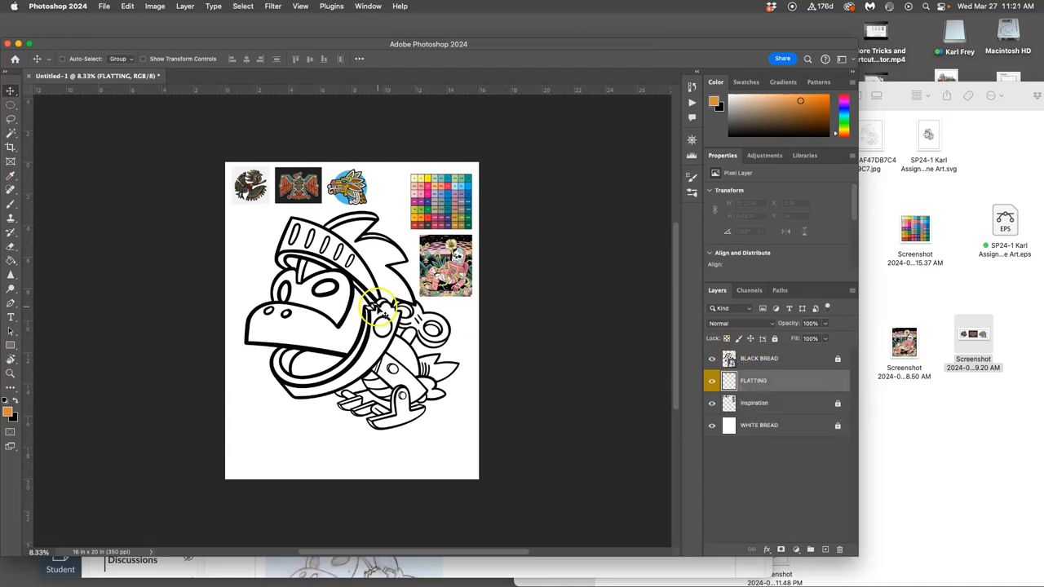
mouse_move(204, 54)
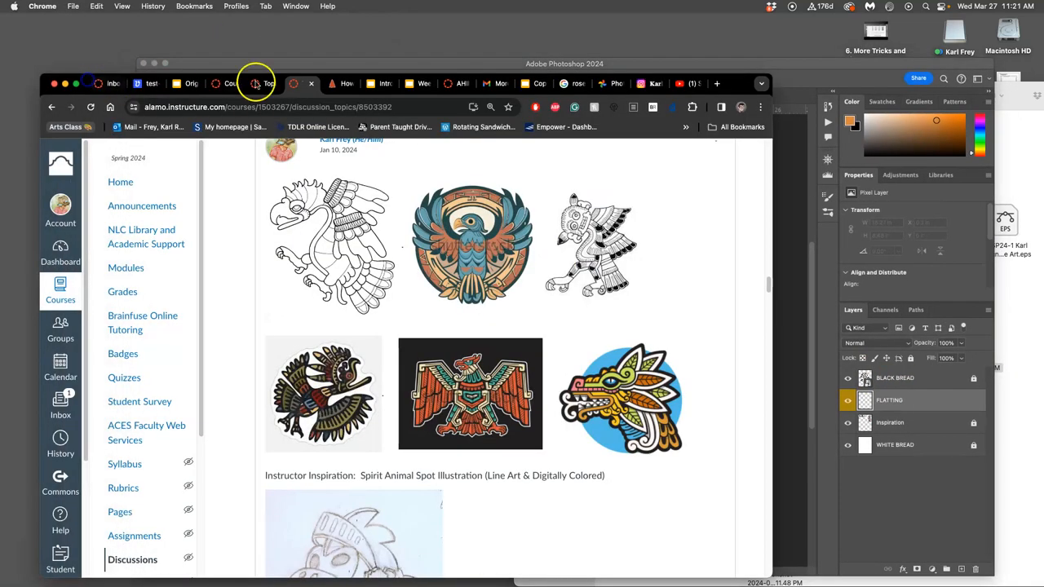
Step: Scroll the Digital Coloring slides to the Flatting slide, then return to Photoshop
click(387, 82)
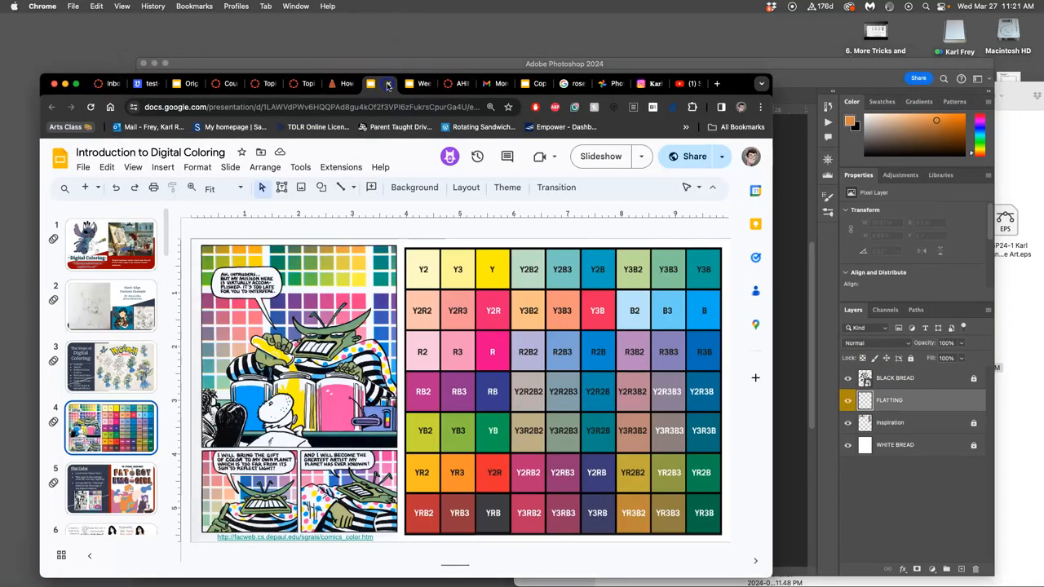
scroll(down, 3)
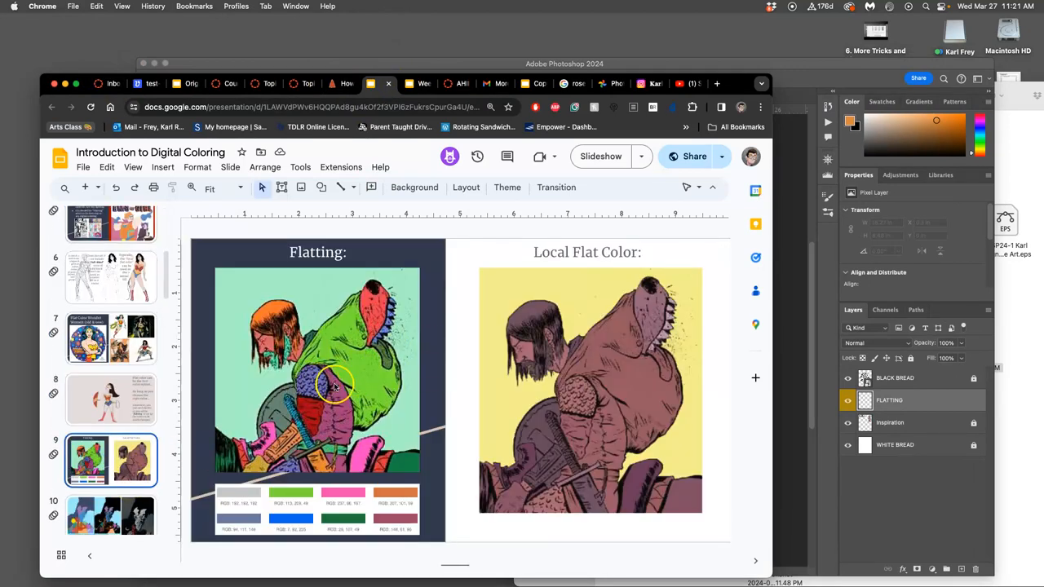
click(712, 38)
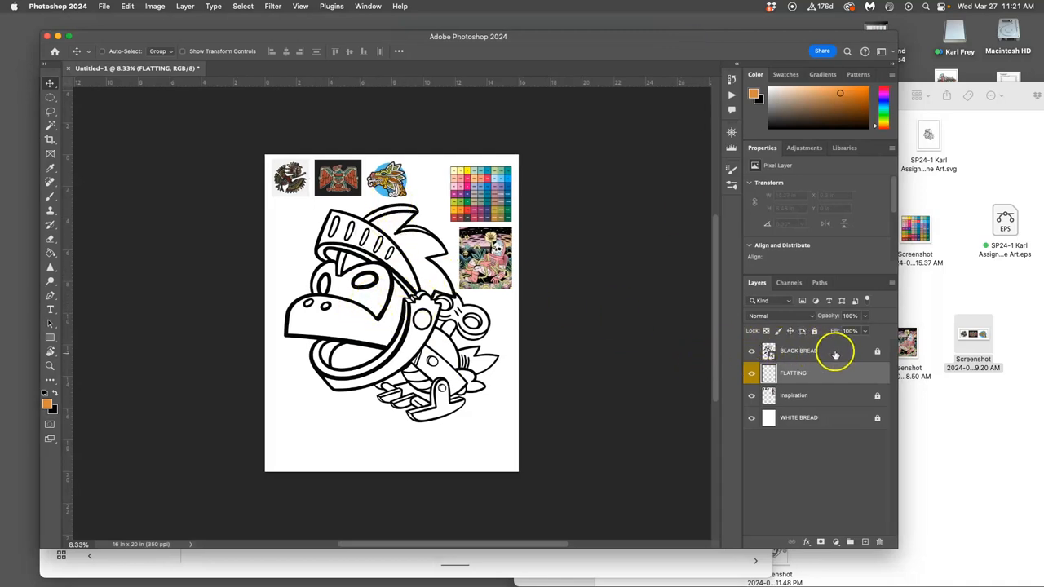
Step: On BLACK BREAD, Magic Wand-select the enclosed armour and face regions
click(799, 351)
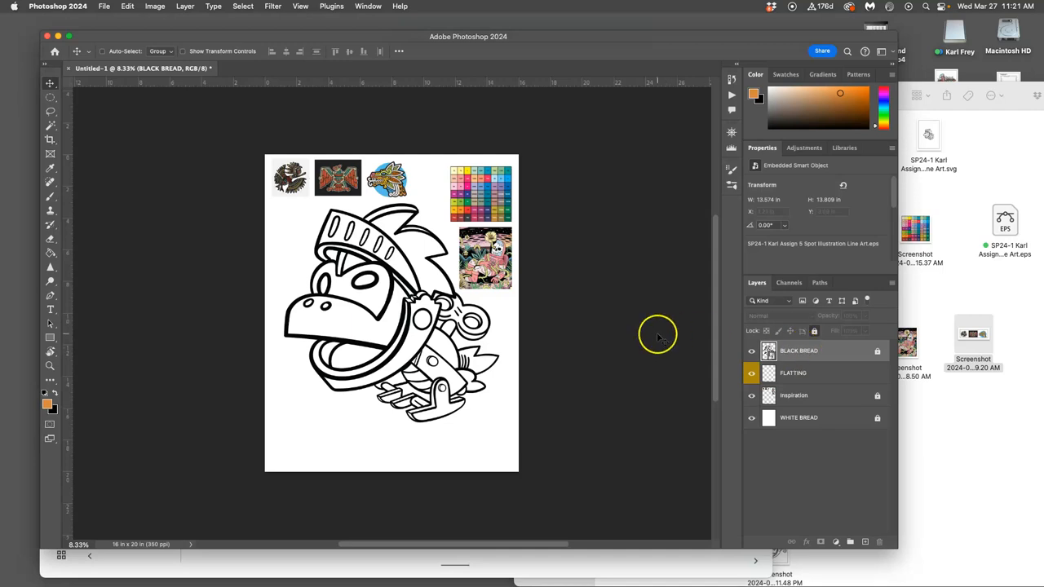
click(49, 127)
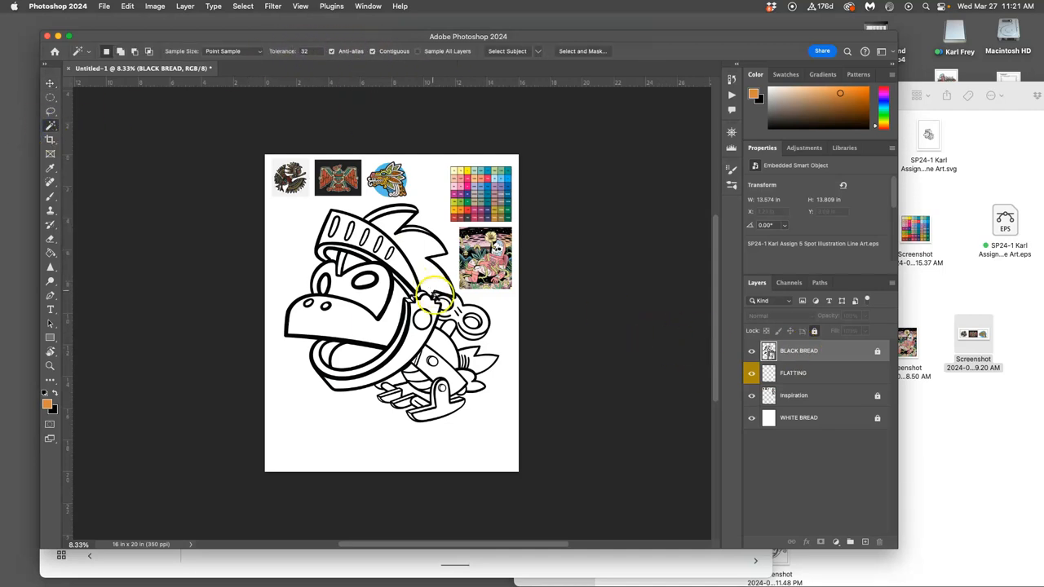
mouse_move(428, 278)
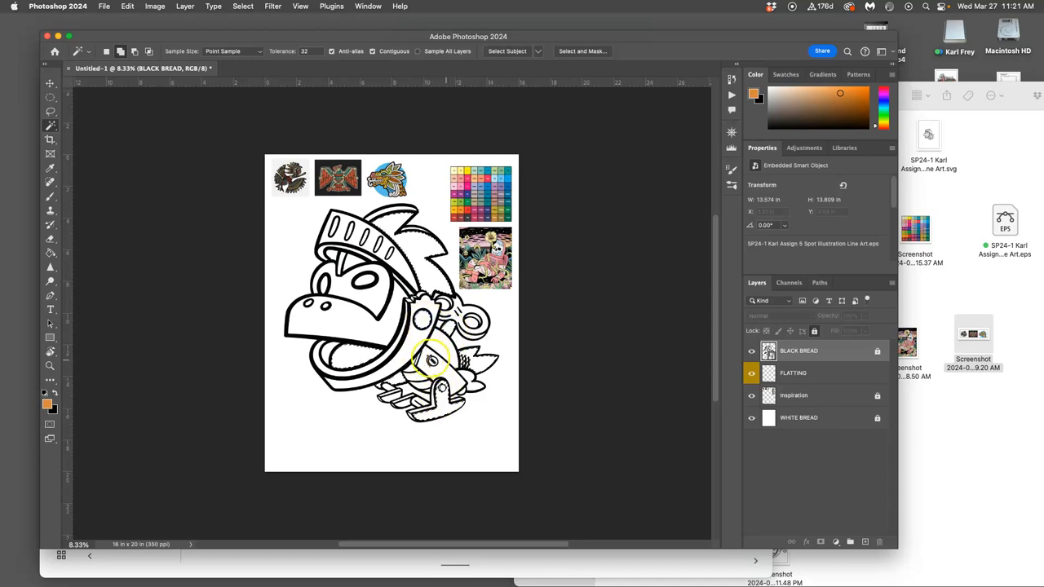
click(376, 302)
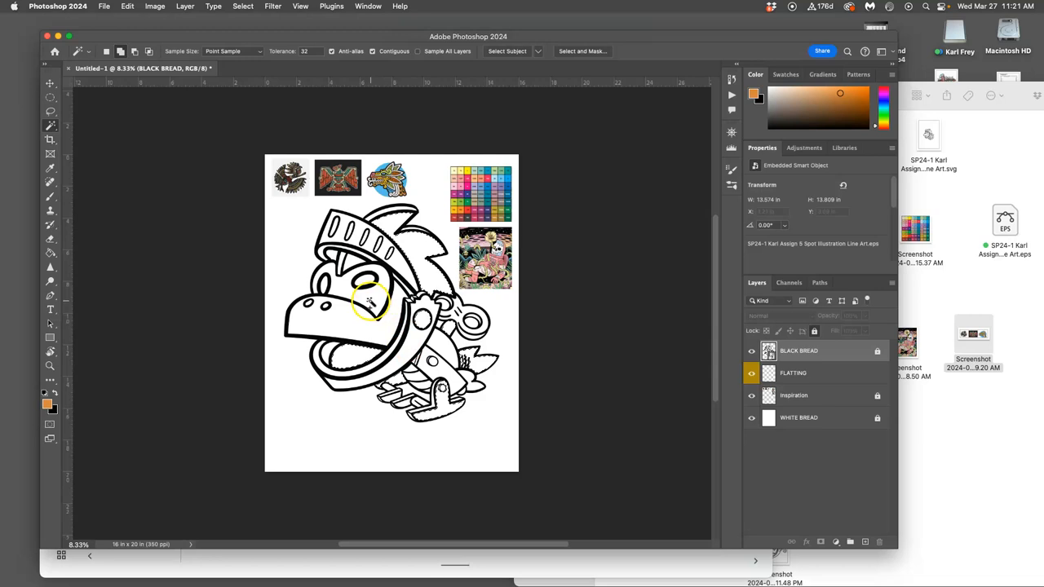
click(751, 351)
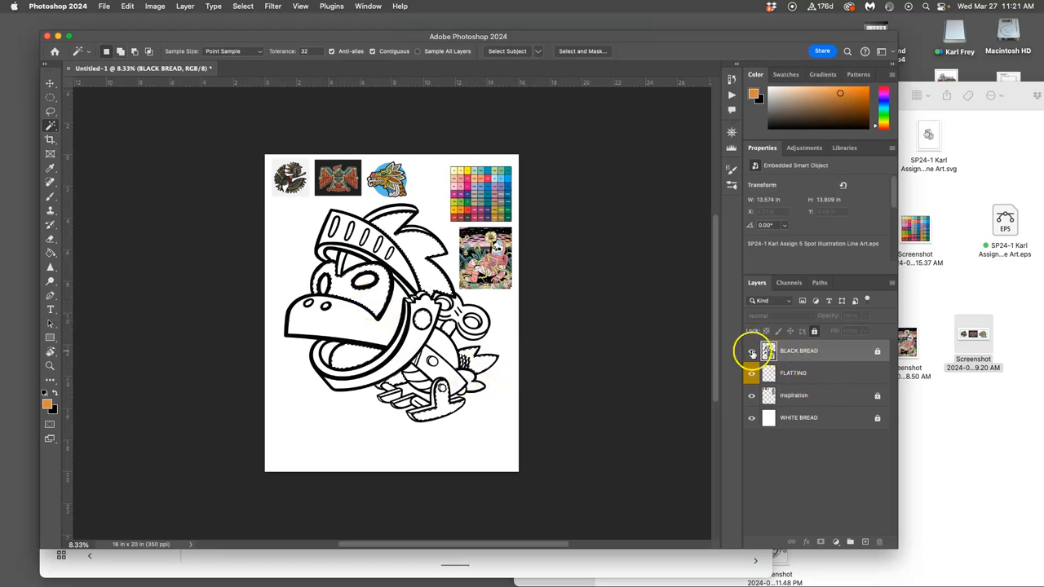
Step: Hide the BLACK BREAD line art and choose the Paint Bucket instead of the gradient
click(752, 351)
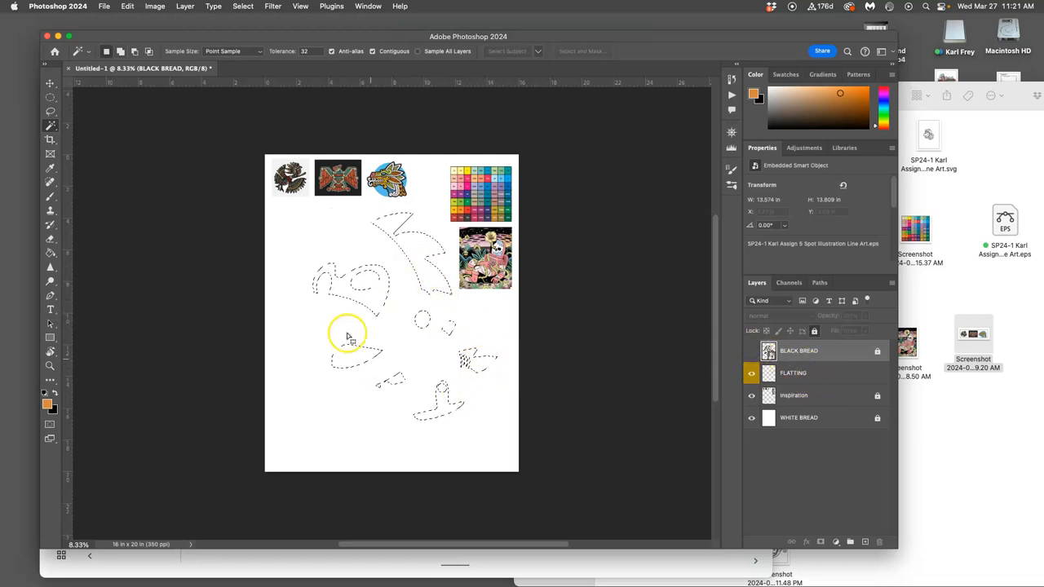
mouse_move(397, 380)
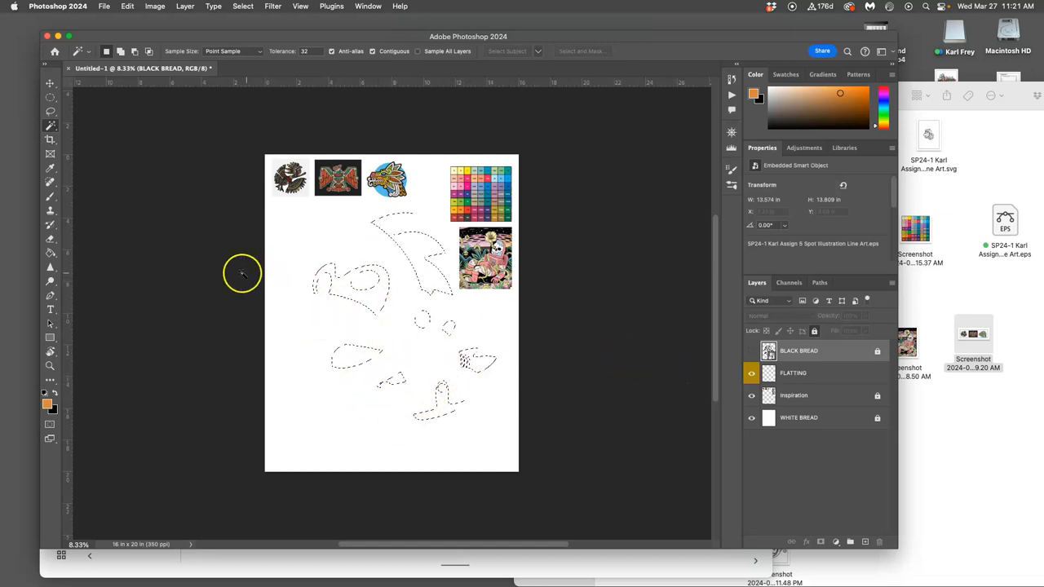
mouse_move(252, 161)
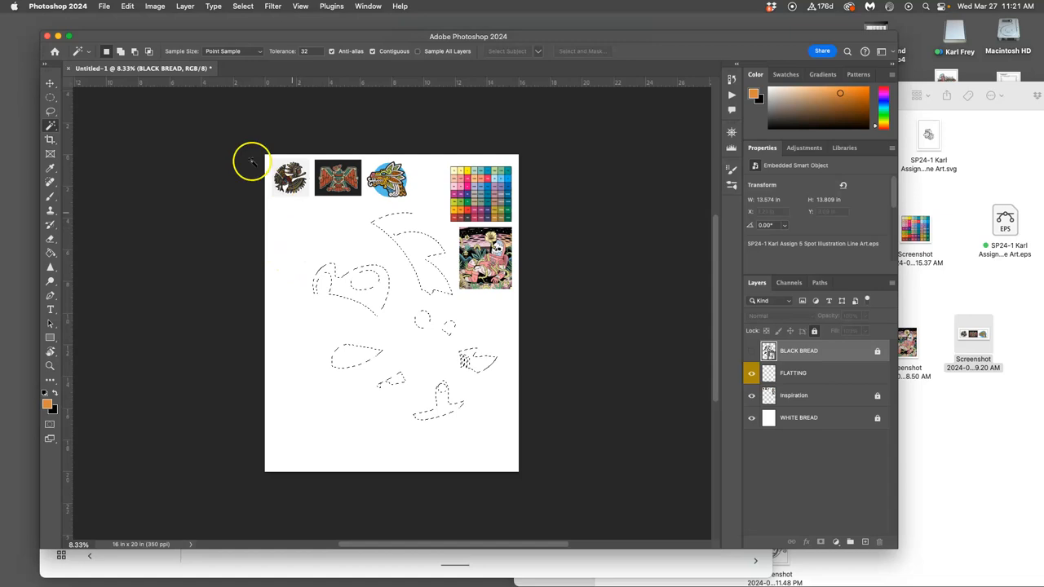
click(127, 6)
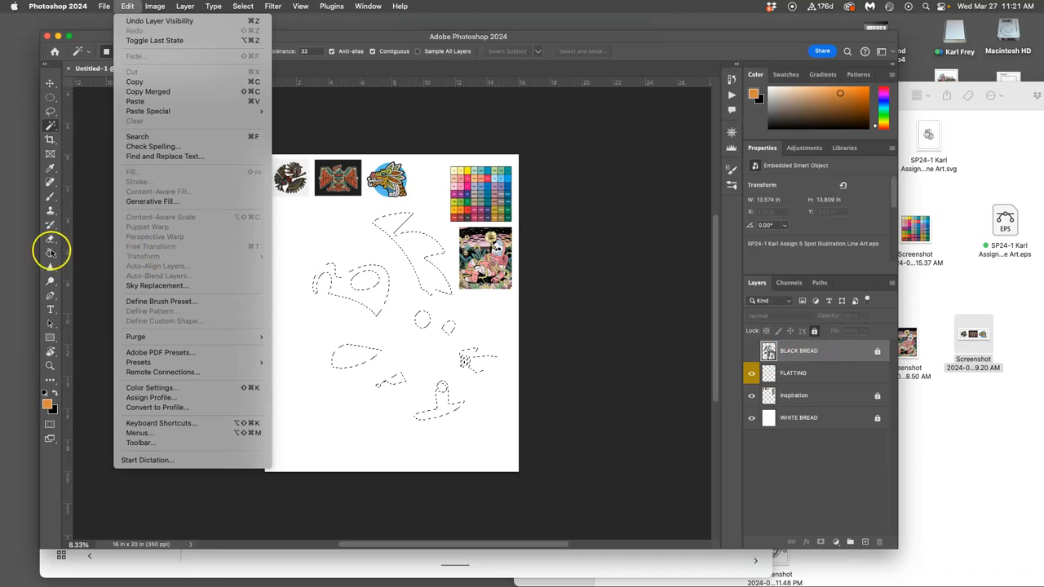
click(50, 254)
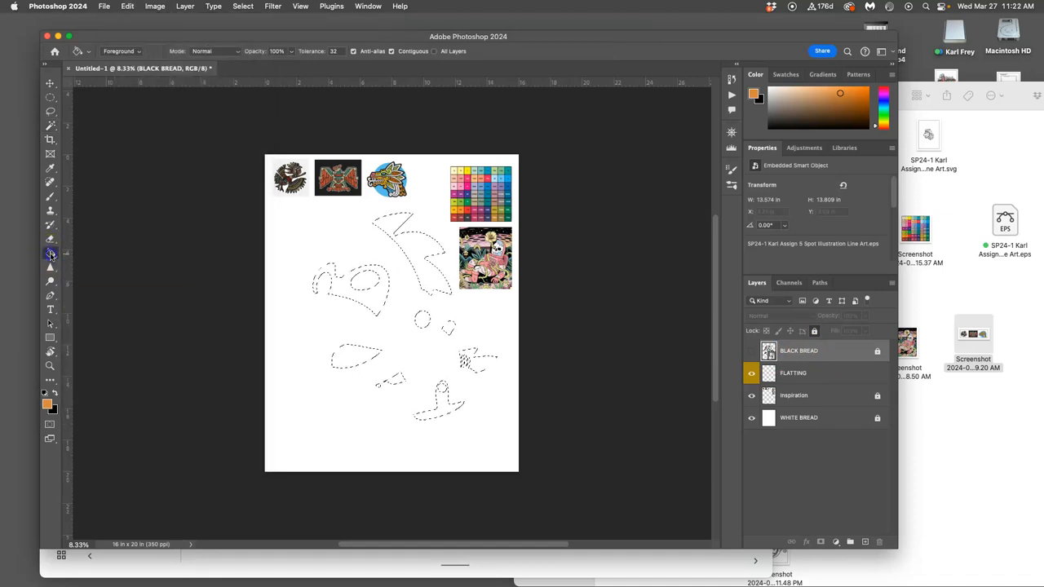
click(50, 253)
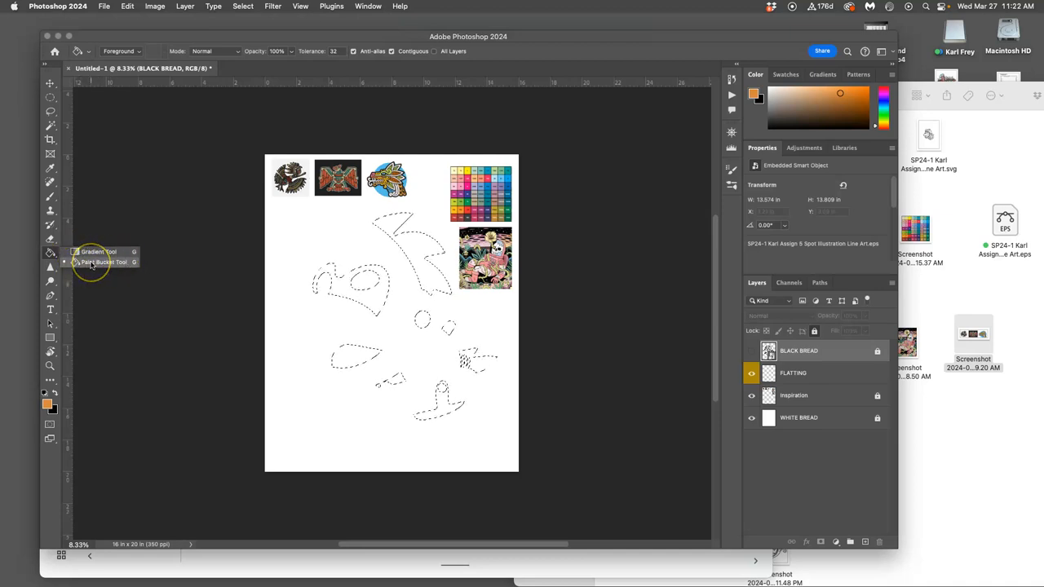
click(104, 261)
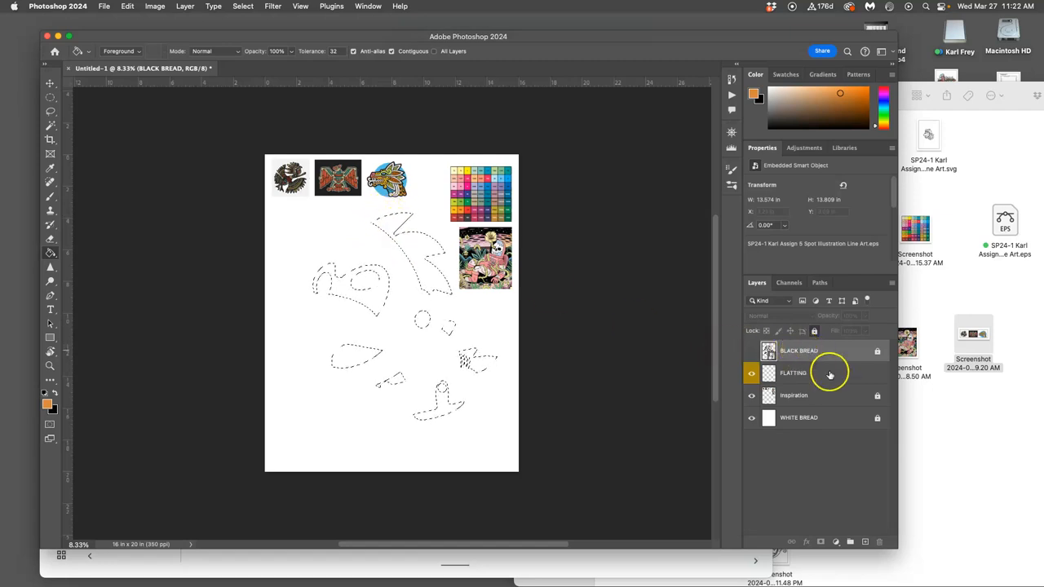
Step: Fill regions hot pink on FLATTING, then re-show the white background and BLACK BREAD line art
click(816, 372)
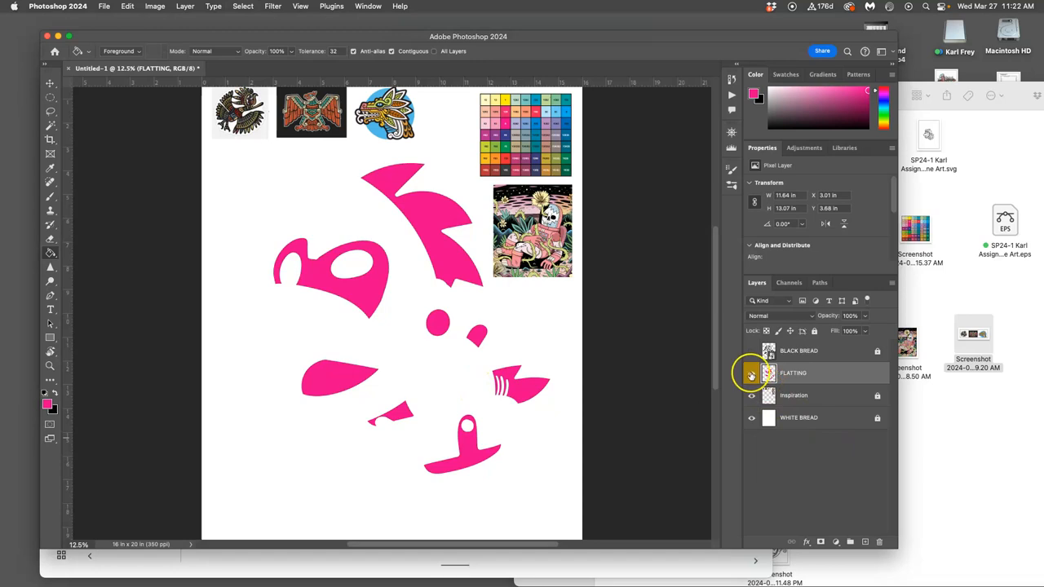
mouse_move(751, 373)
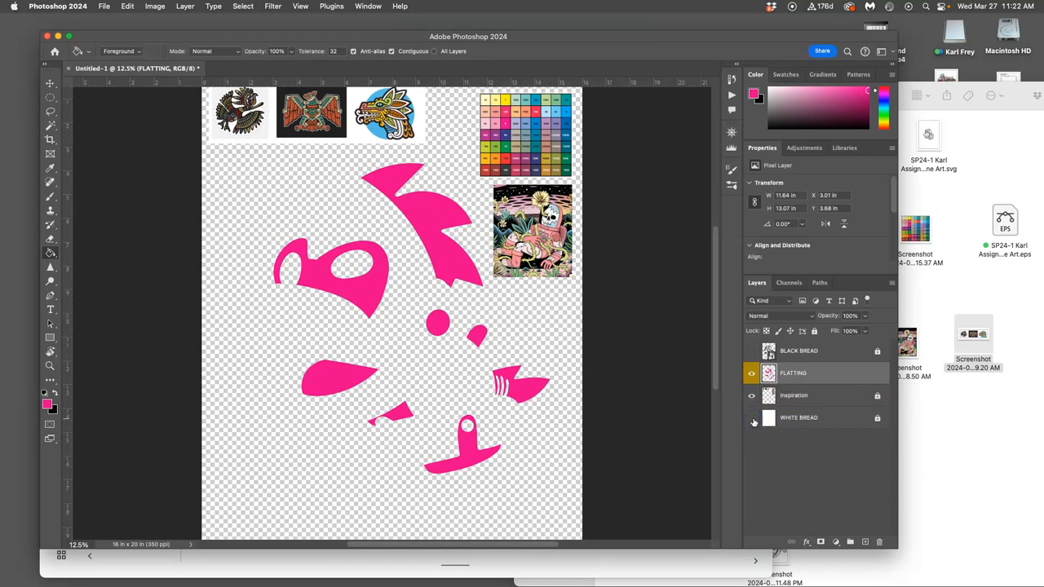
click(752, 418)
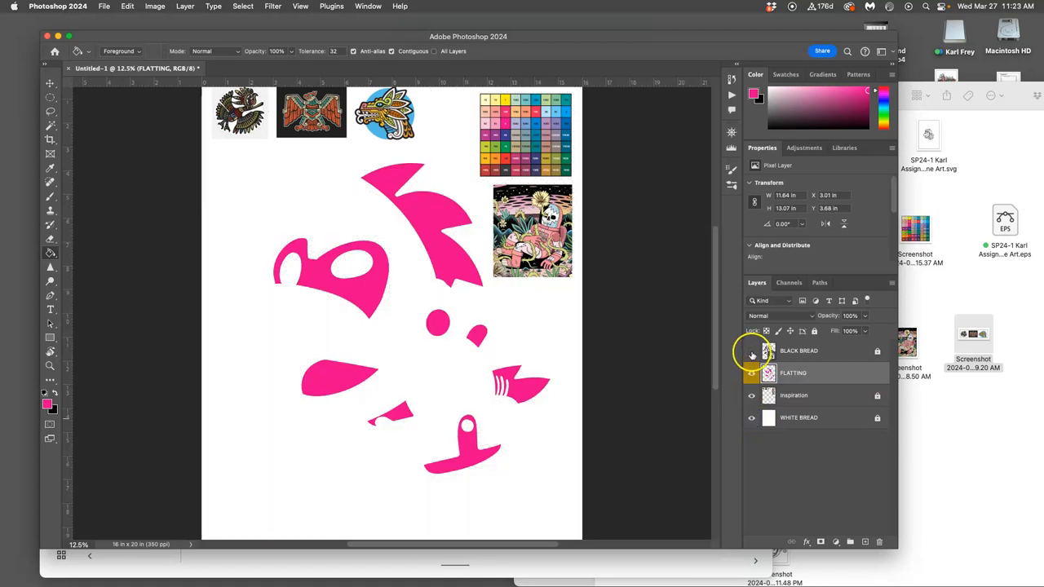
click(751, 351)
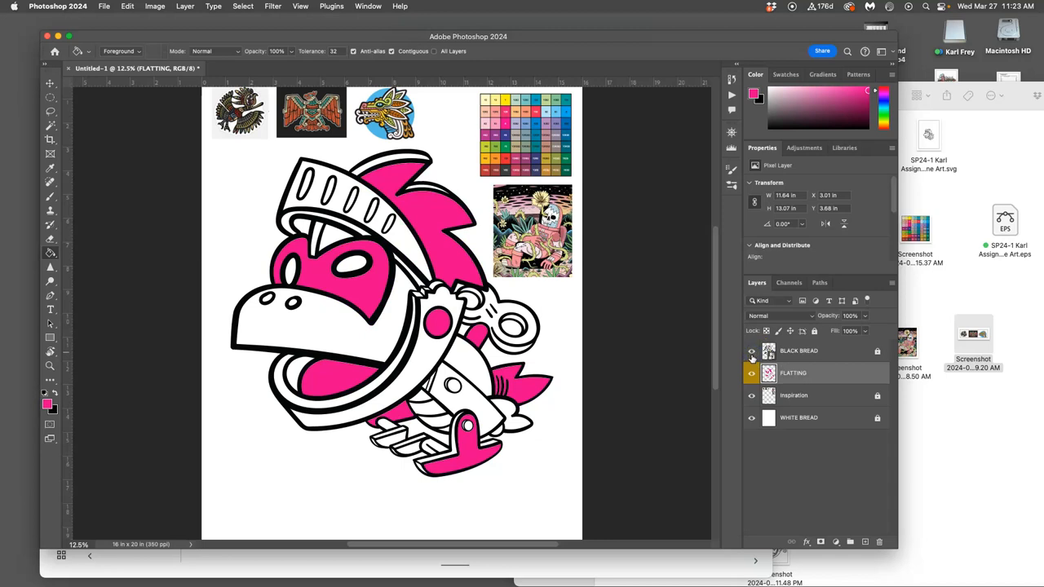
click(798, 350)
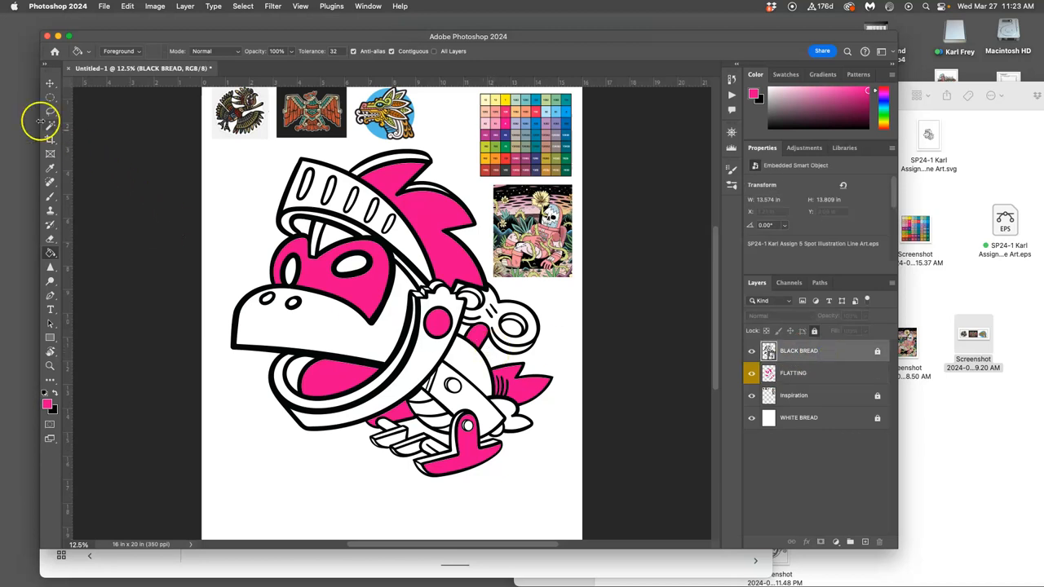
Step: Magic Wand-select the knight's helmet and several armor regions on the line art
click(50, 125)
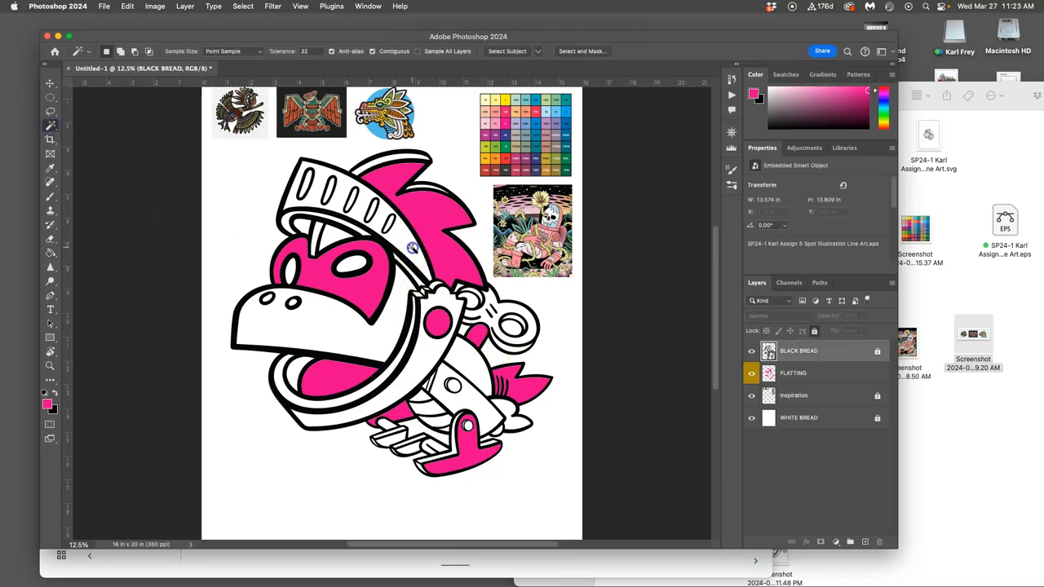
click(494, 302)
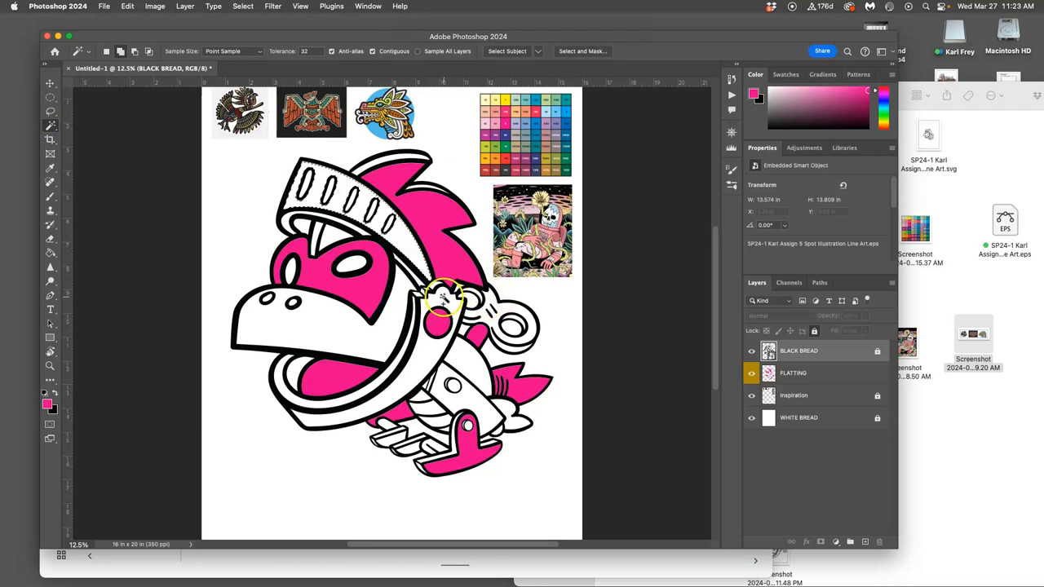
click(321, 325)
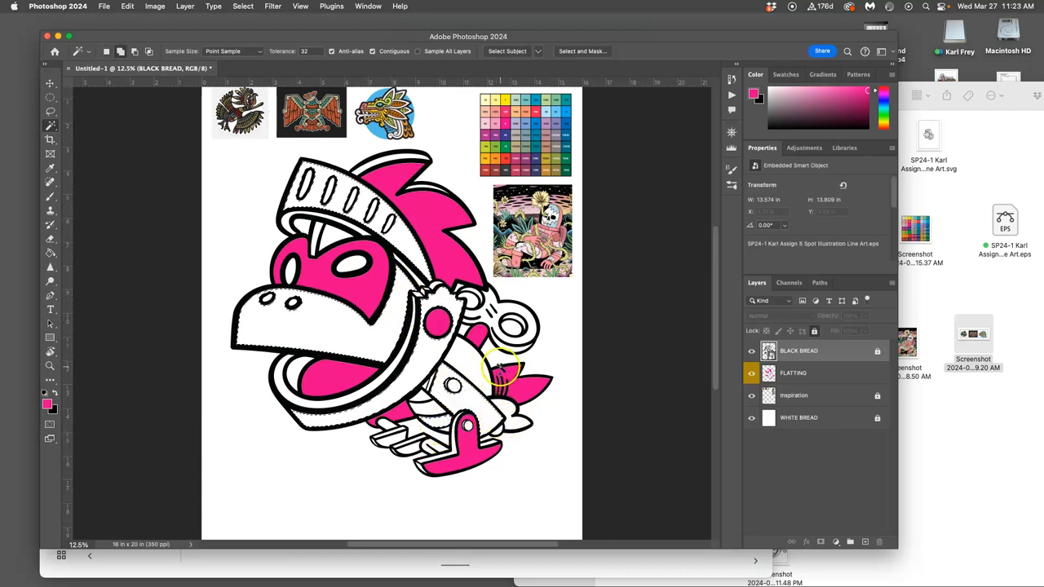
click(506, 371)
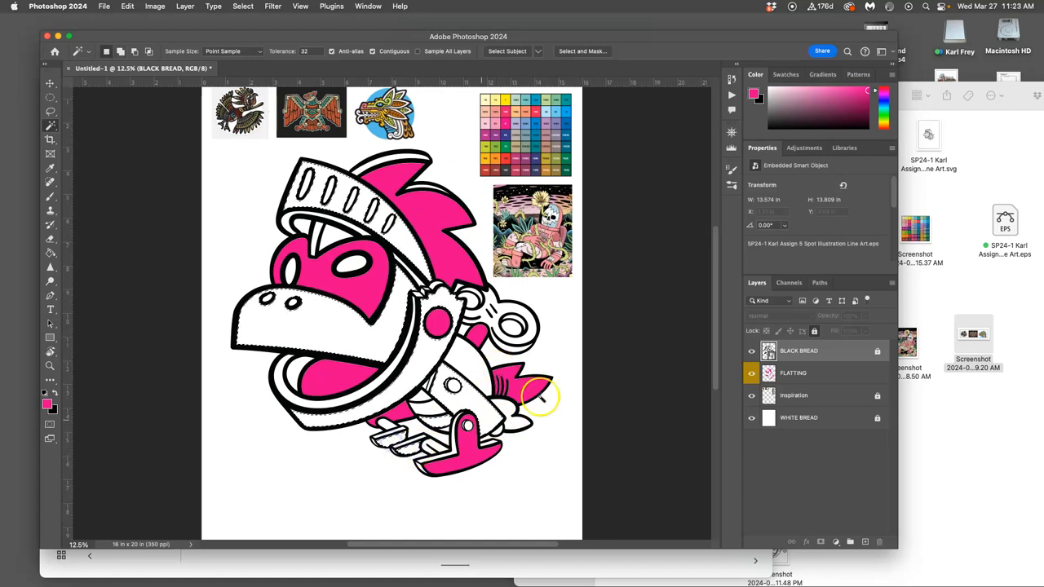
mouse_move(639, 342)
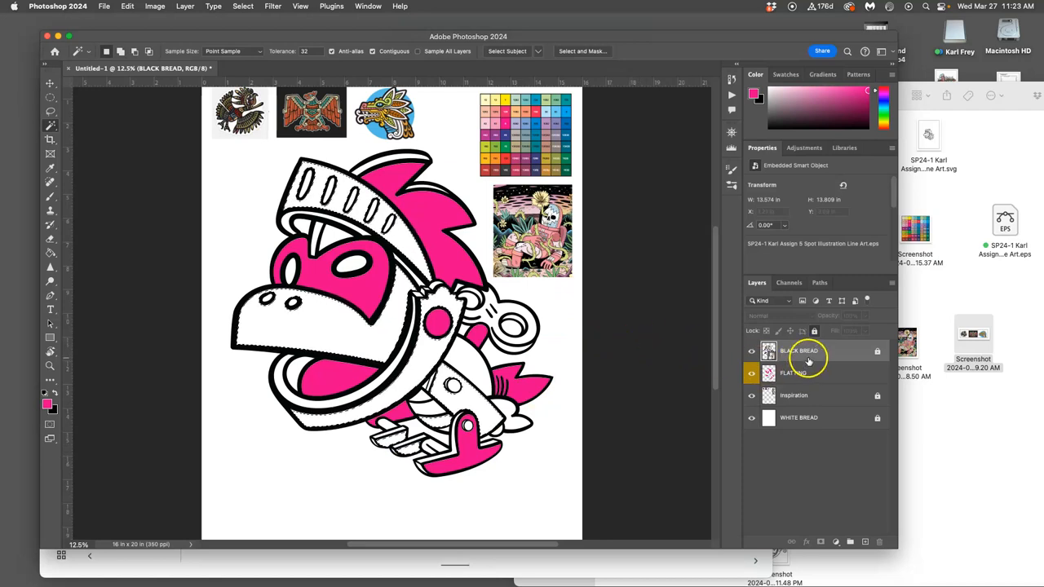
Step: Make FLATTING active and toggle line art, fills and inspiration visibility to check the flats
click(794, 373)
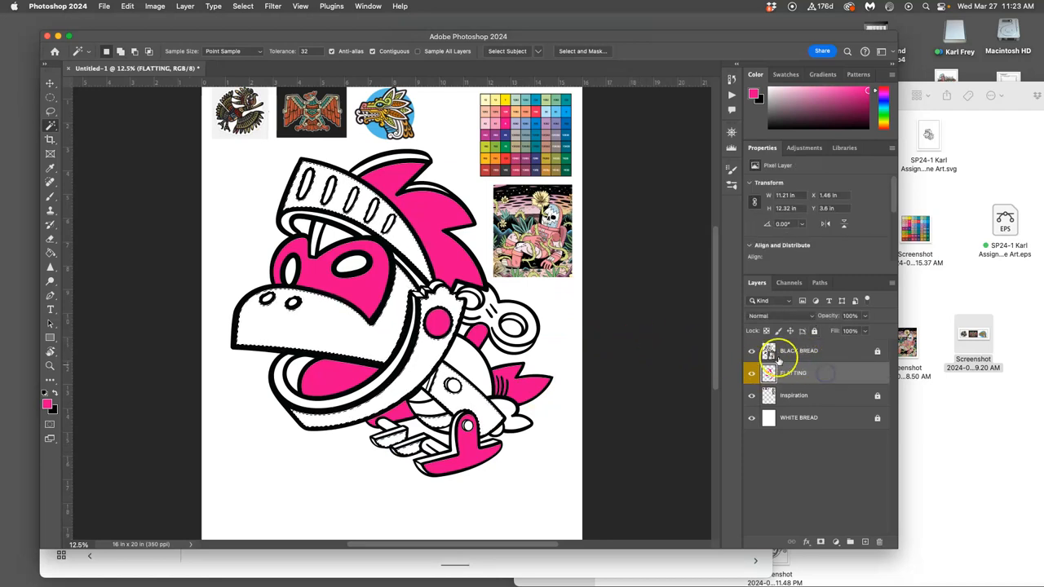
click(751, 351)
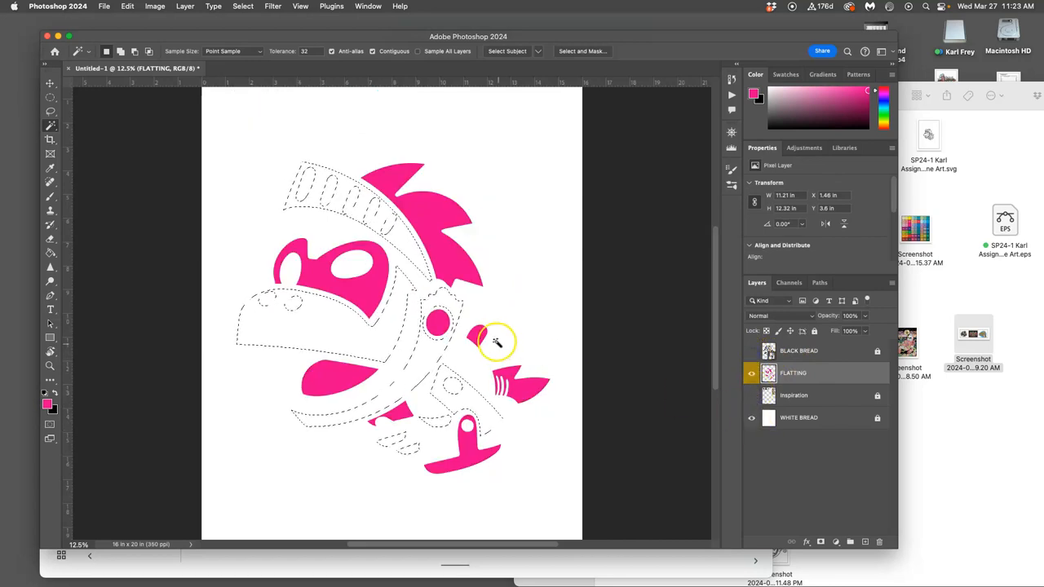
click(751, 373)
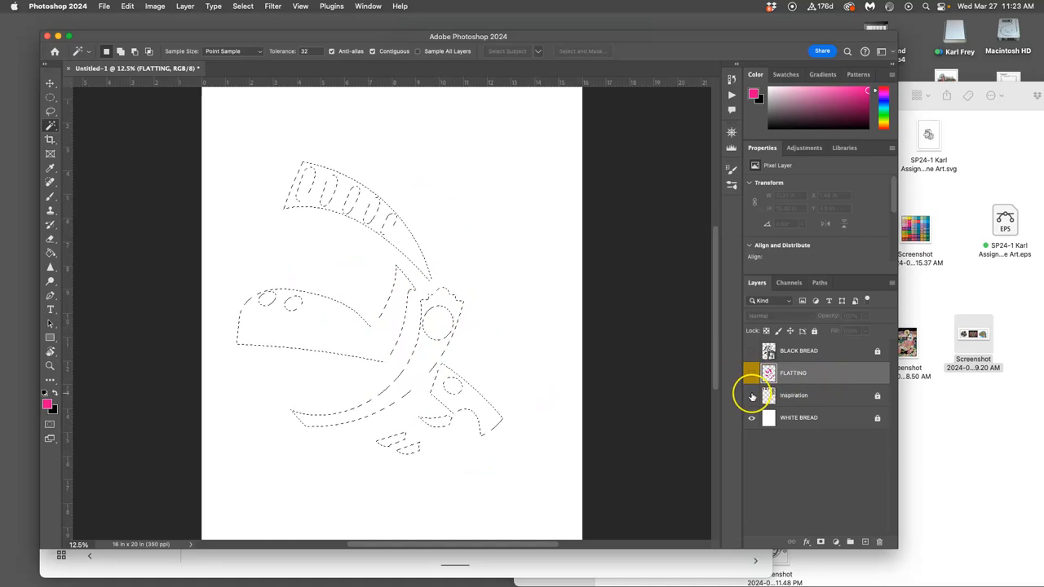
click(752, 395)
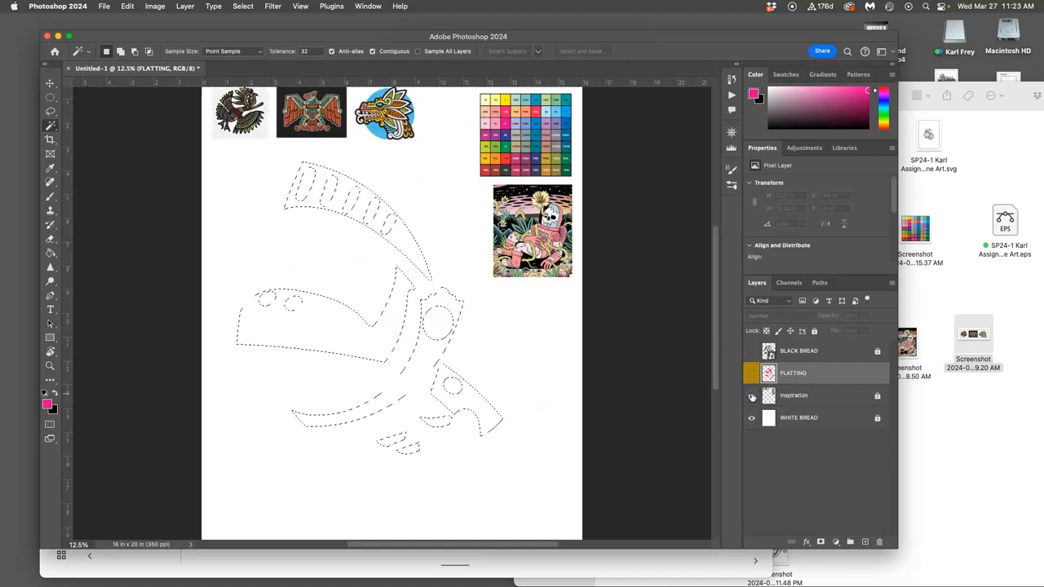
click(752, 350)
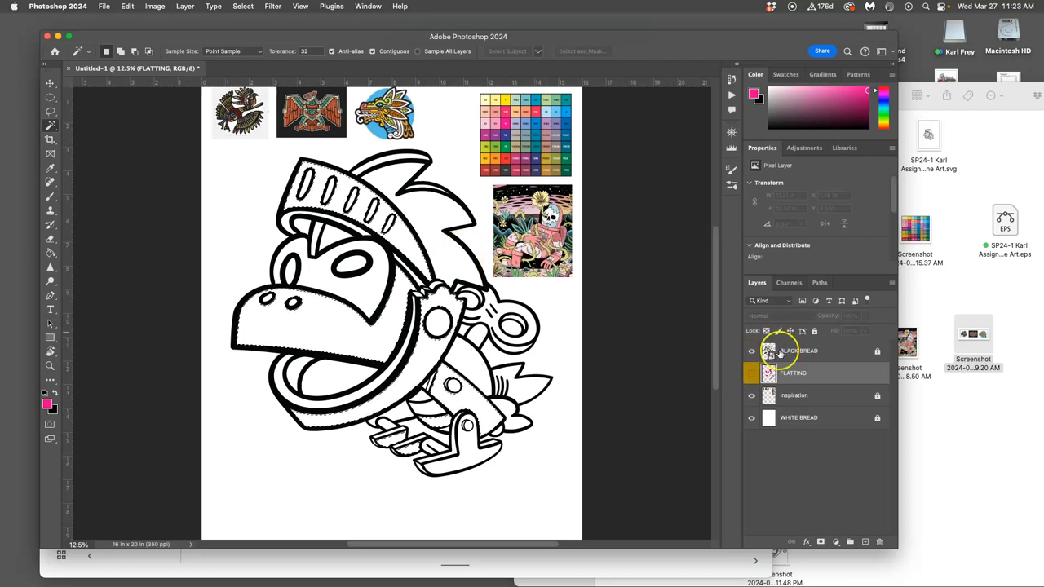
click(752, 373)
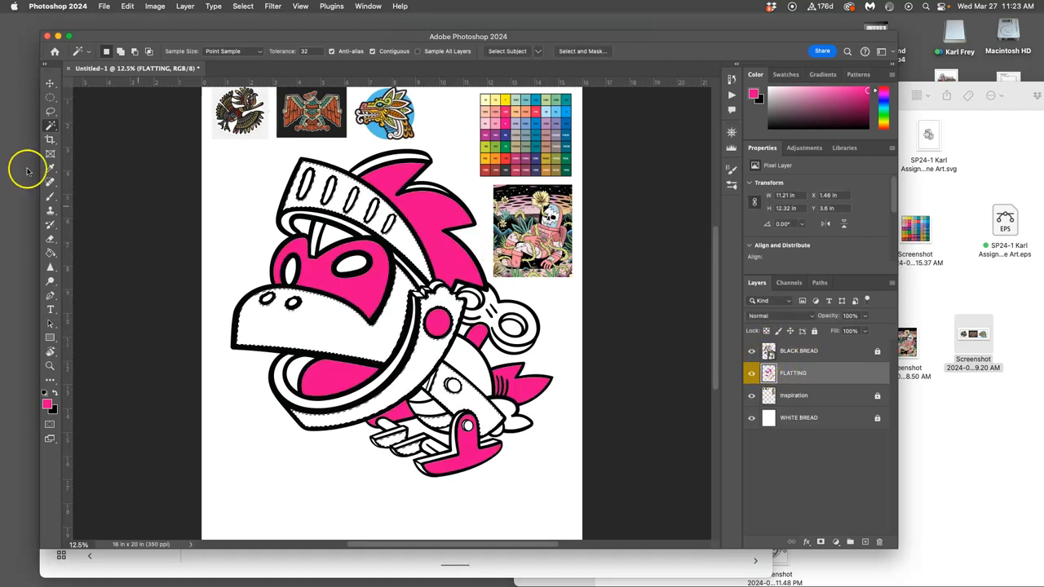
Step: Paint Bucket the selected helmet, muzzle and armor lime green, then show BLACK BREAD
click(50, 252)
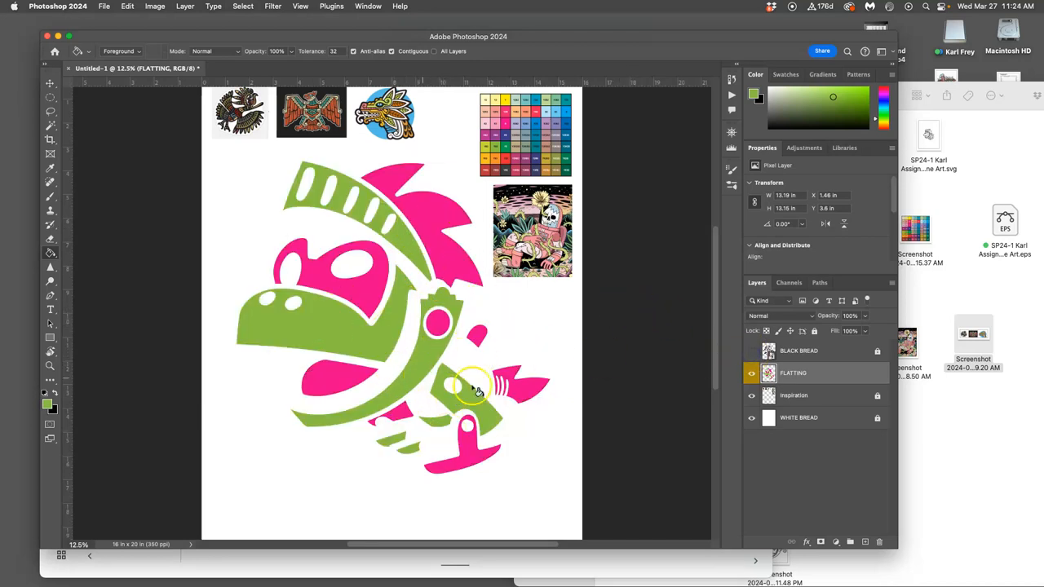
mouse_move(567, 428)
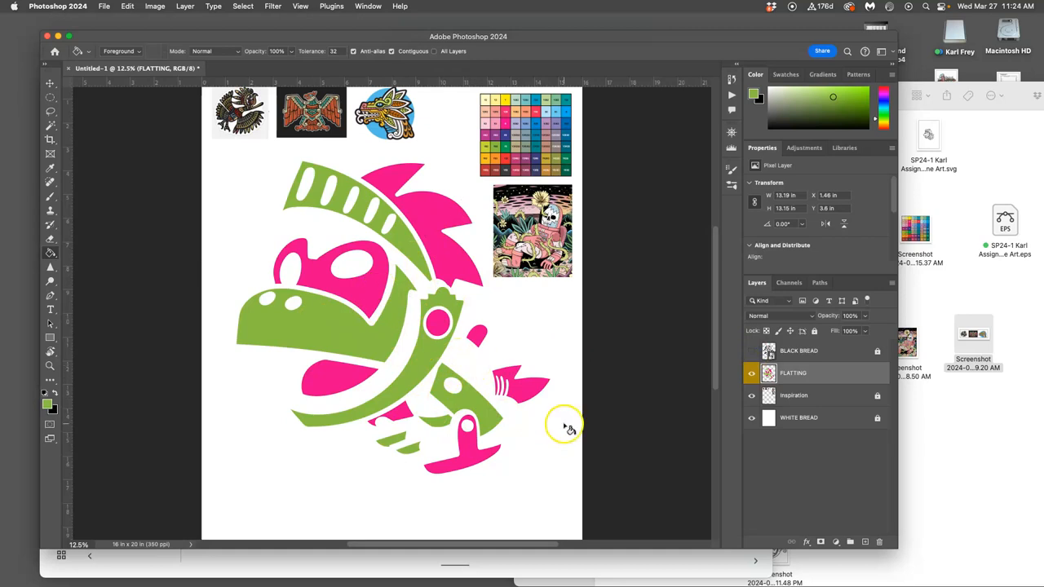
click(751, 350)
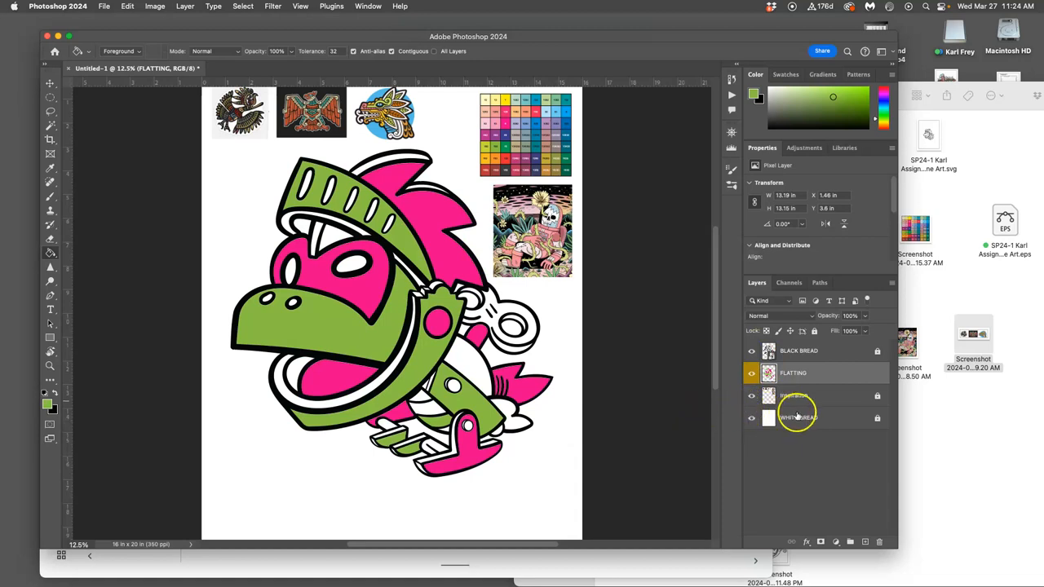
Step: Add a new layer above WHITE BREAD filled with 50% gray to expose unfilled gaps
click(798, 418)
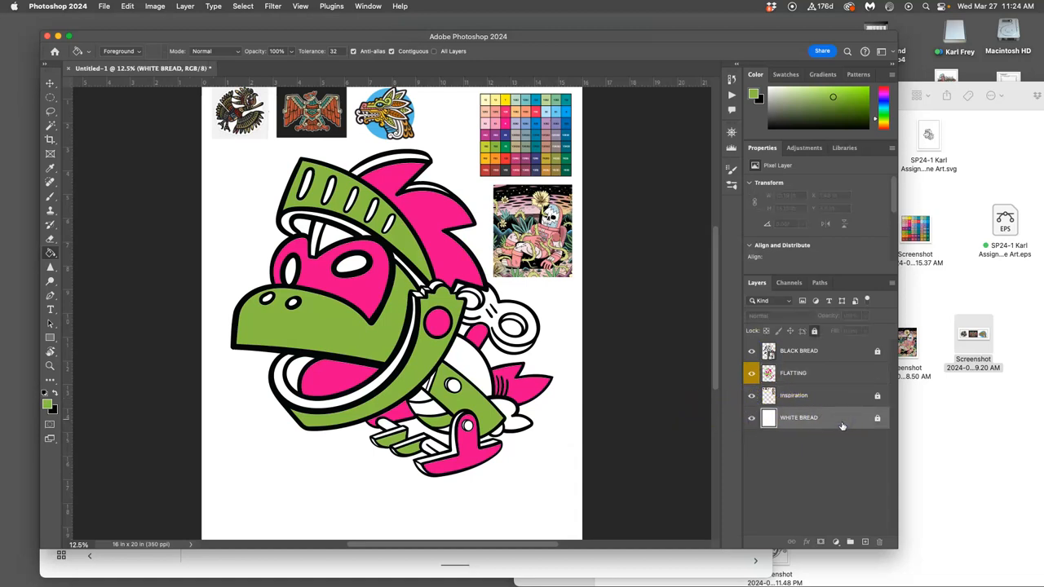
mouse_move(843, 426)
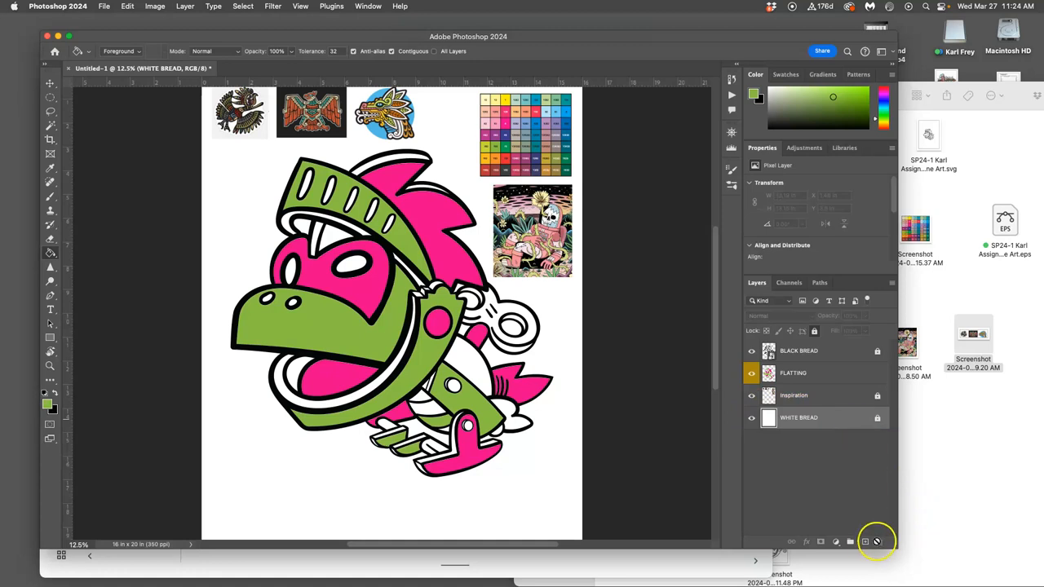
click(865, 542)
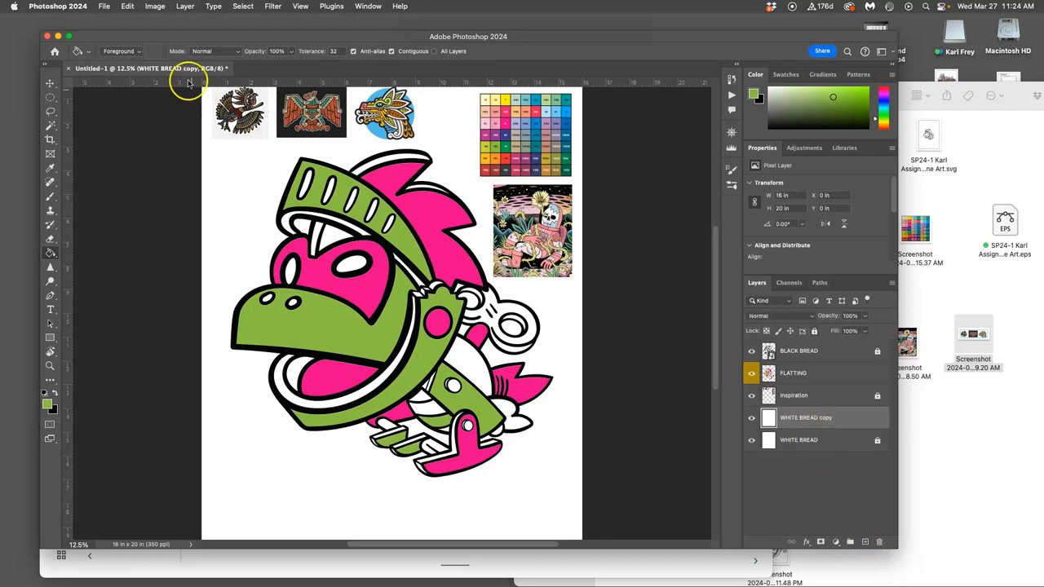
click(127, 5)
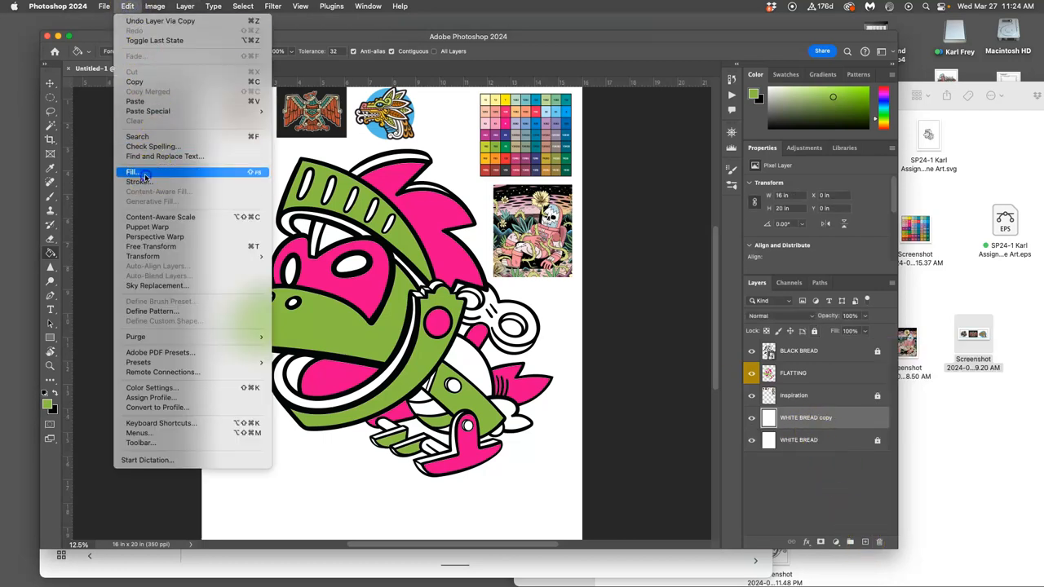
click(132, 172)
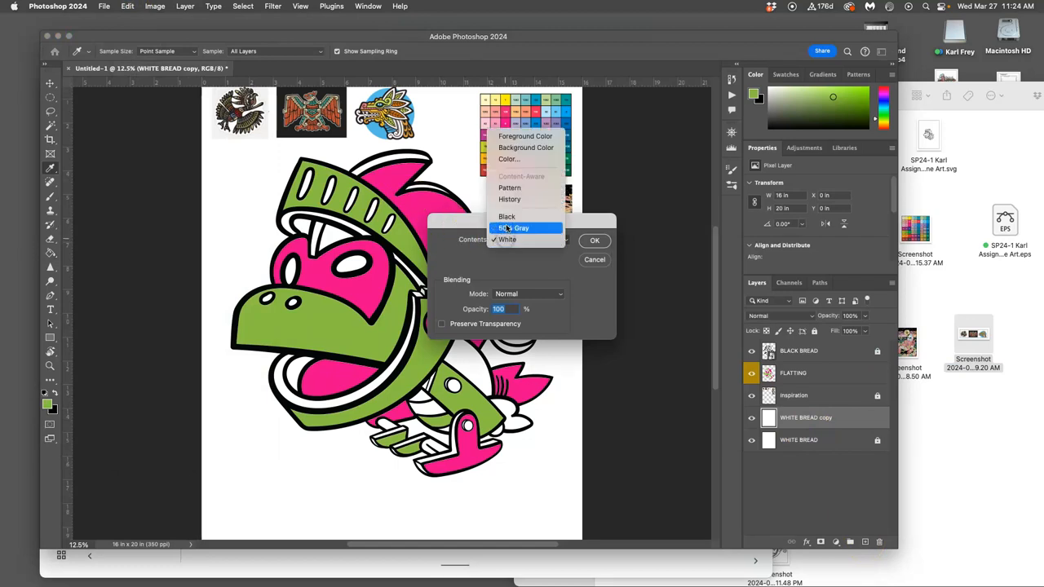
click(595, 240)
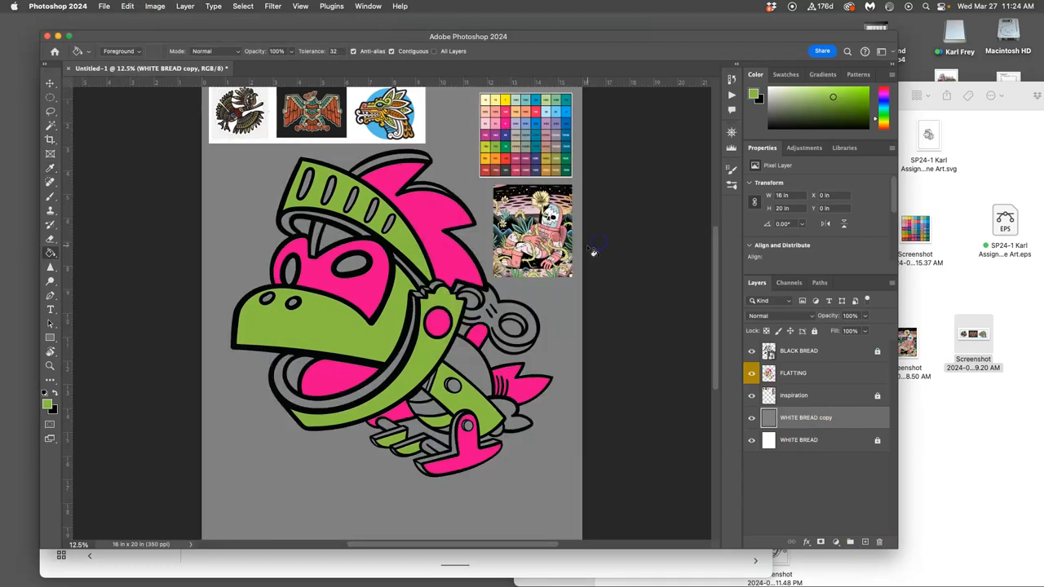
mouse_move(675, 321)
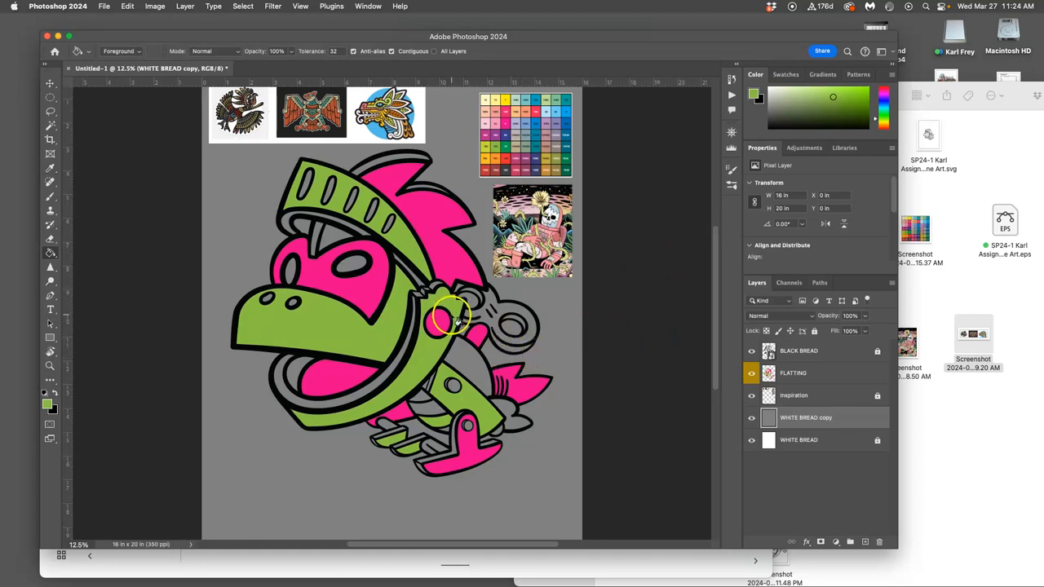
mouse_move(363, 322)
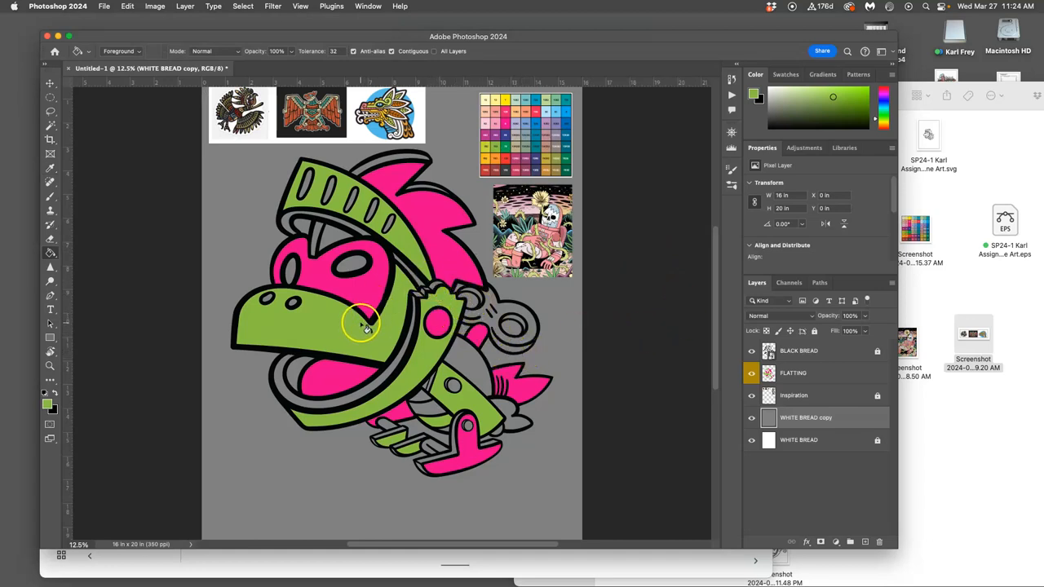
mouse_move(359, 325)
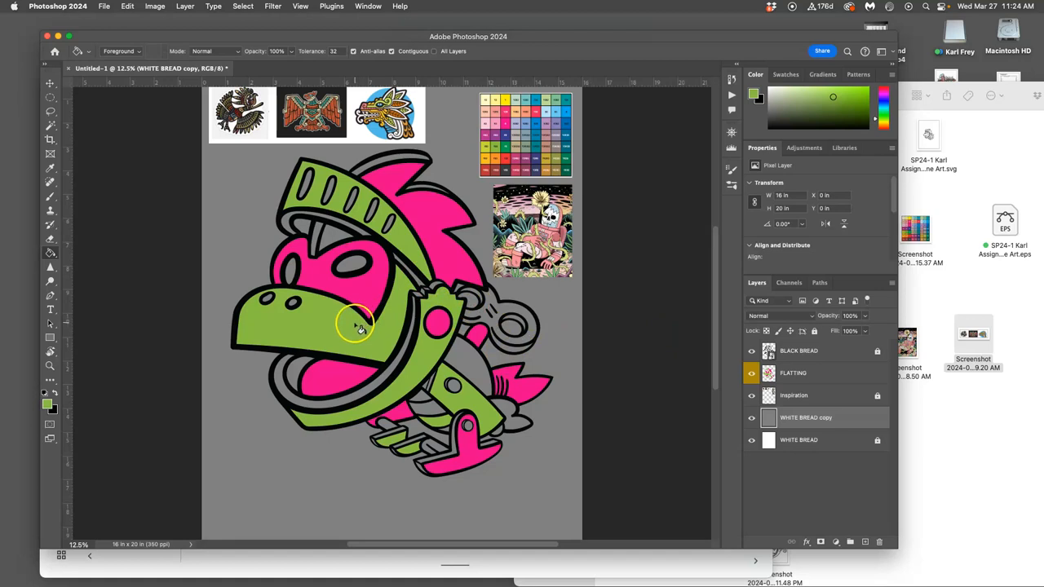
mouse_move(377, 323)
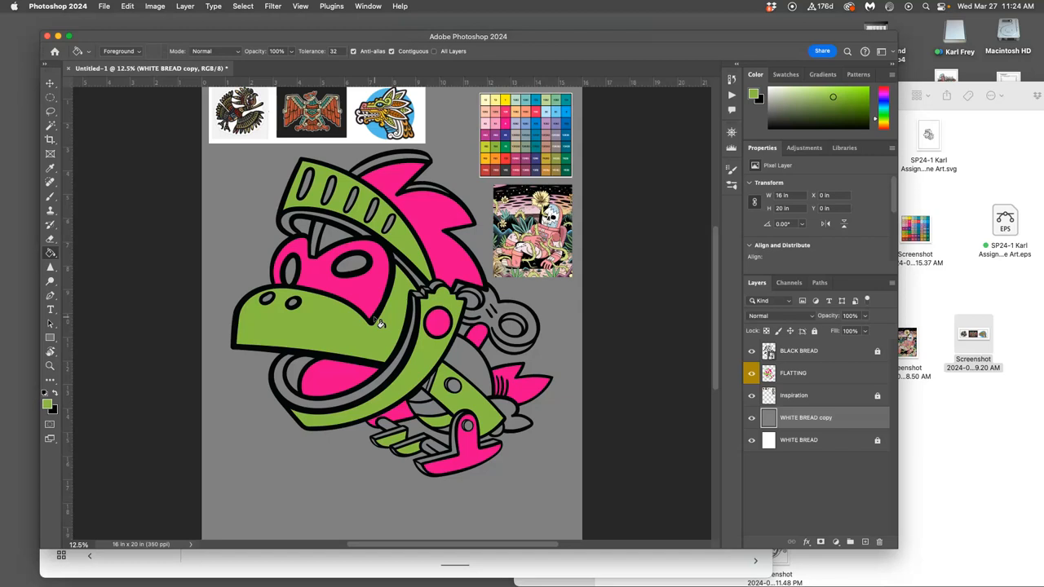
mouse_move(441, 277)
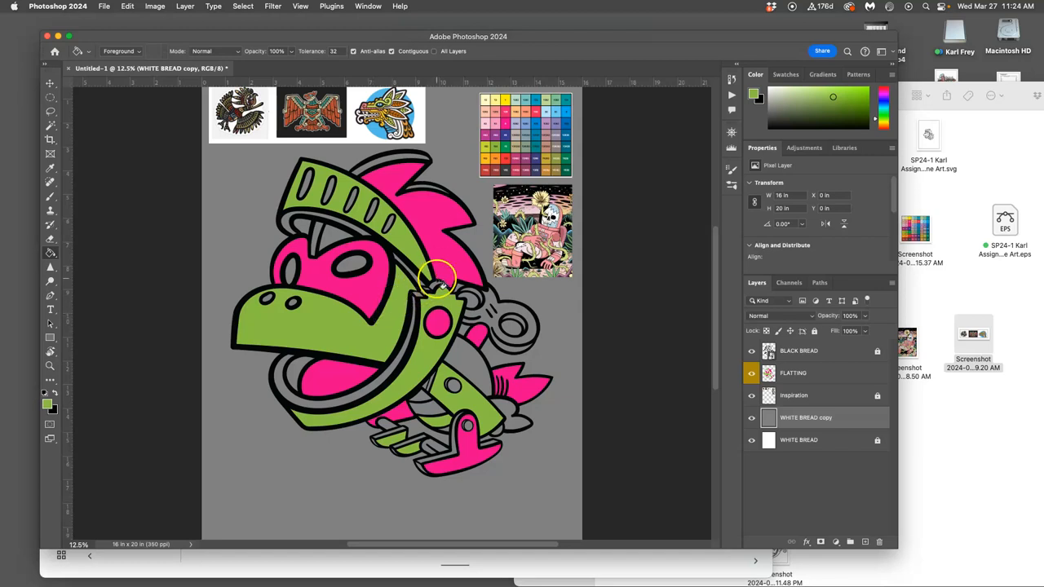
click(800, 351)
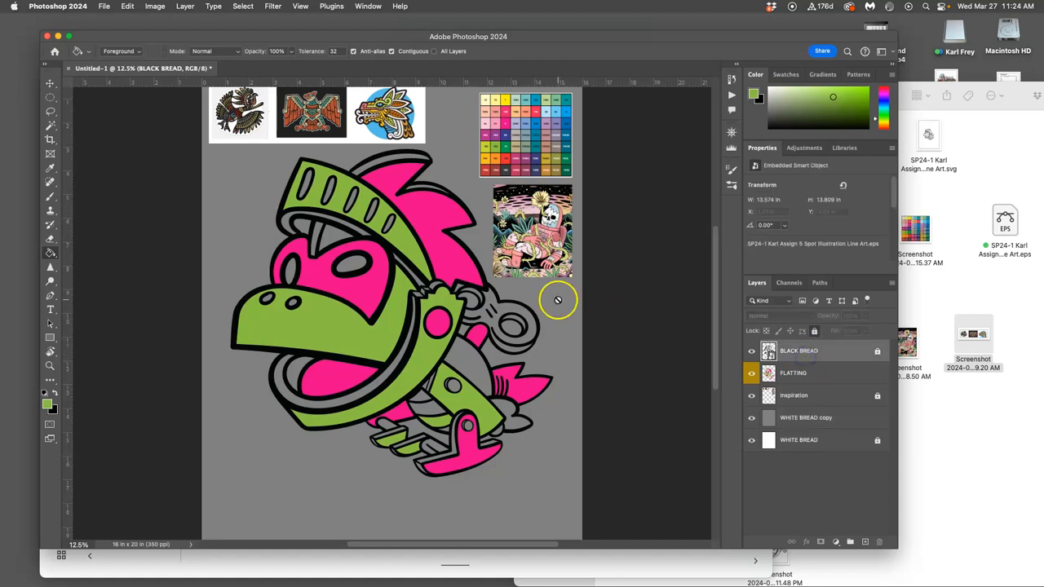
mouse_move(325, 296)
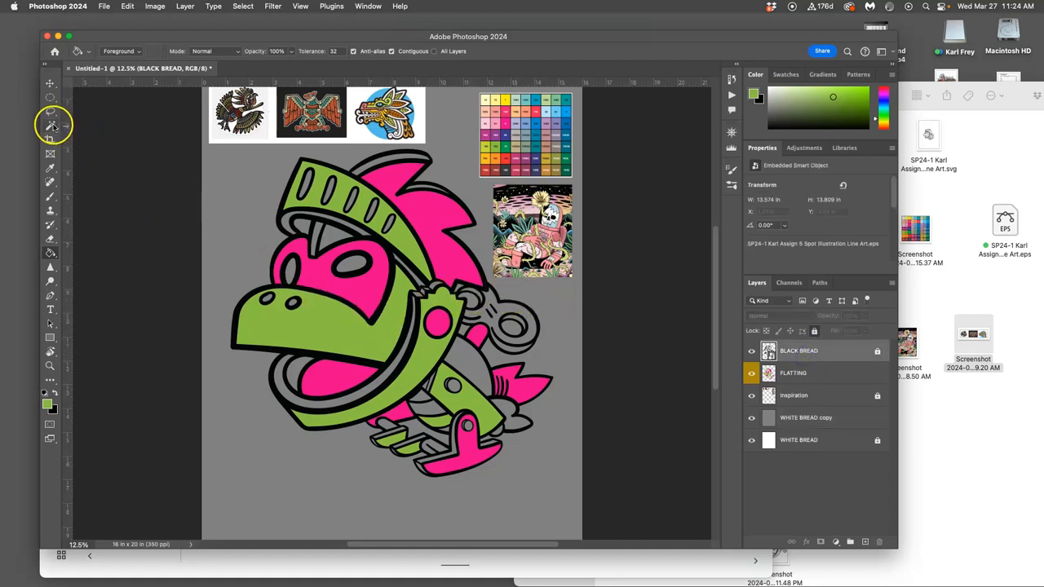
Step: Magic Wand-select the knight's gray rings and trim, then hide the line art
click(50, 124)
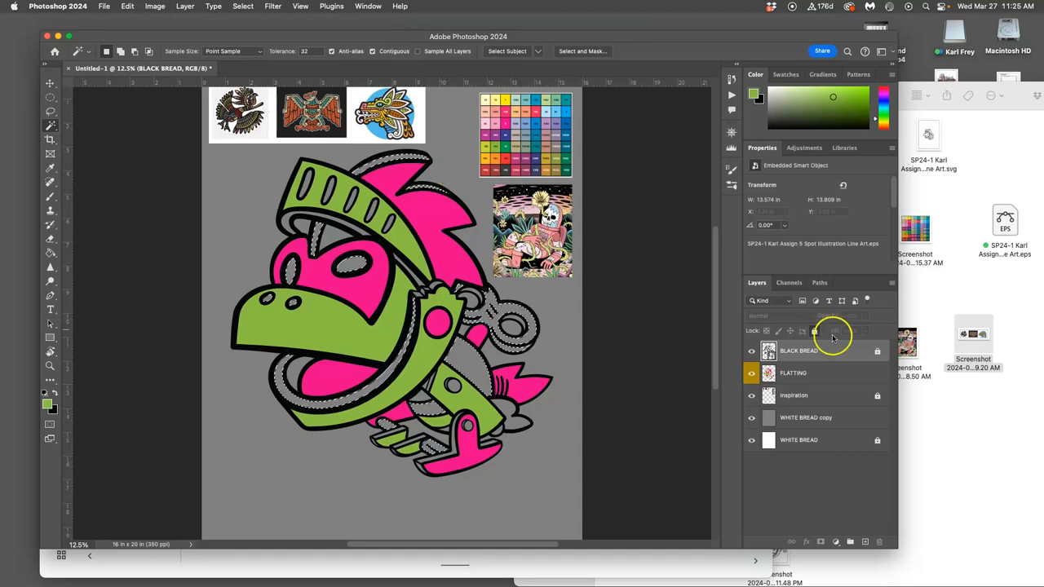
click(794, 373)
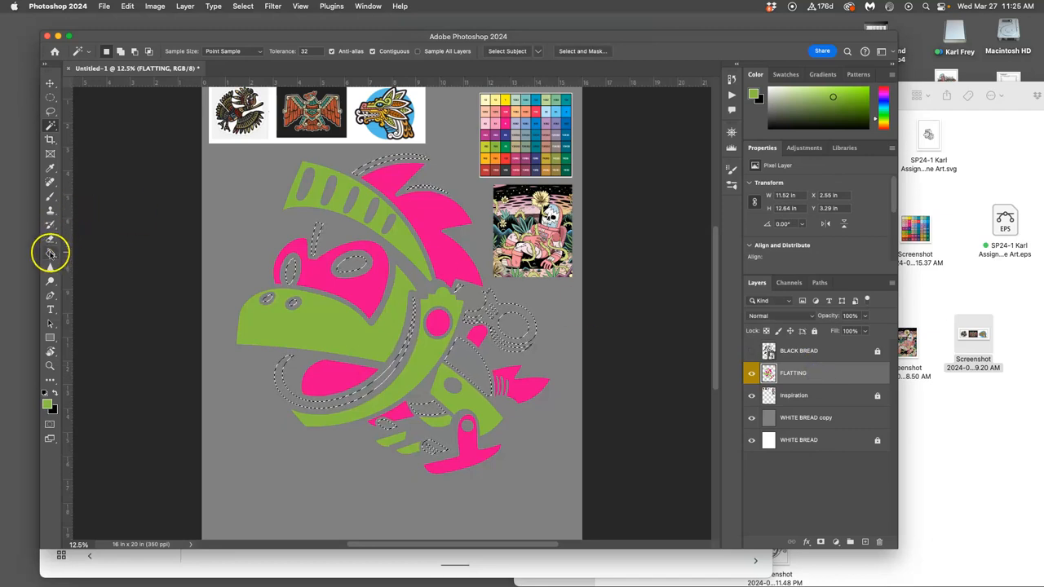
Step: Bucket-fill the knight's rings, trim and lower pieces cream on FLATTING, then show and select BLACK BREAD
click(50, 252)
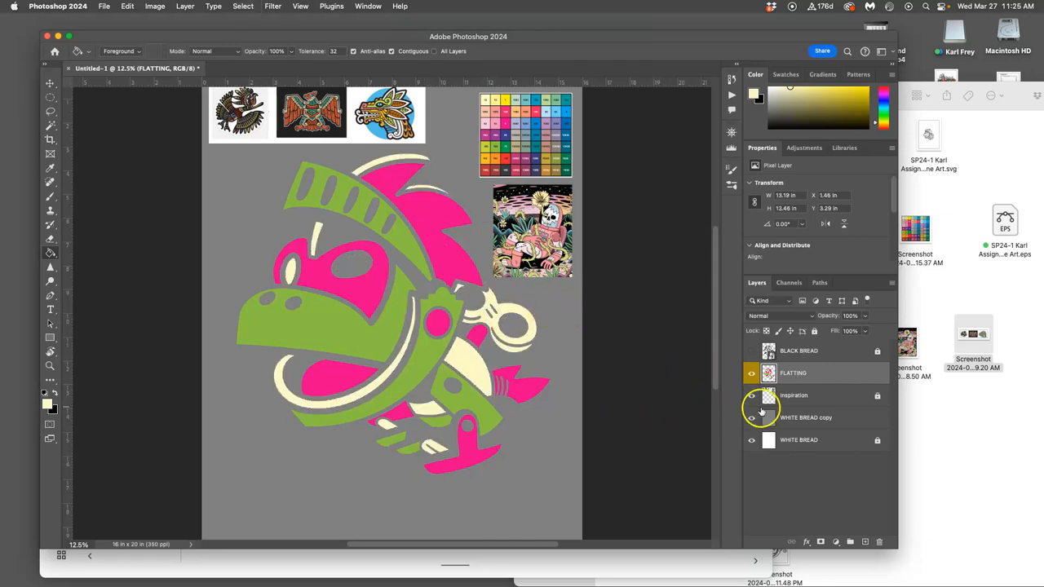
click(751, 417)
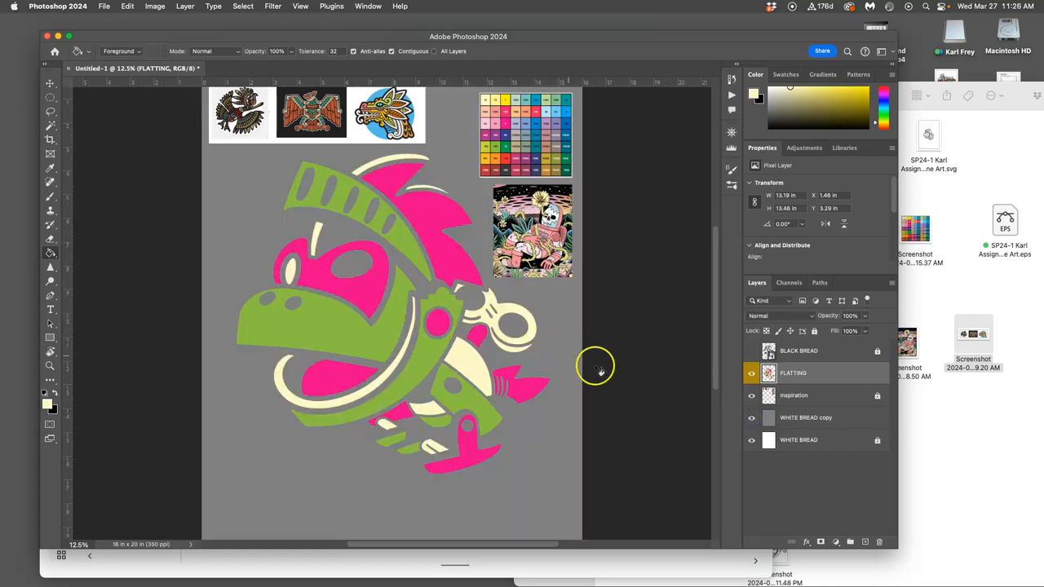
click(751, 351)
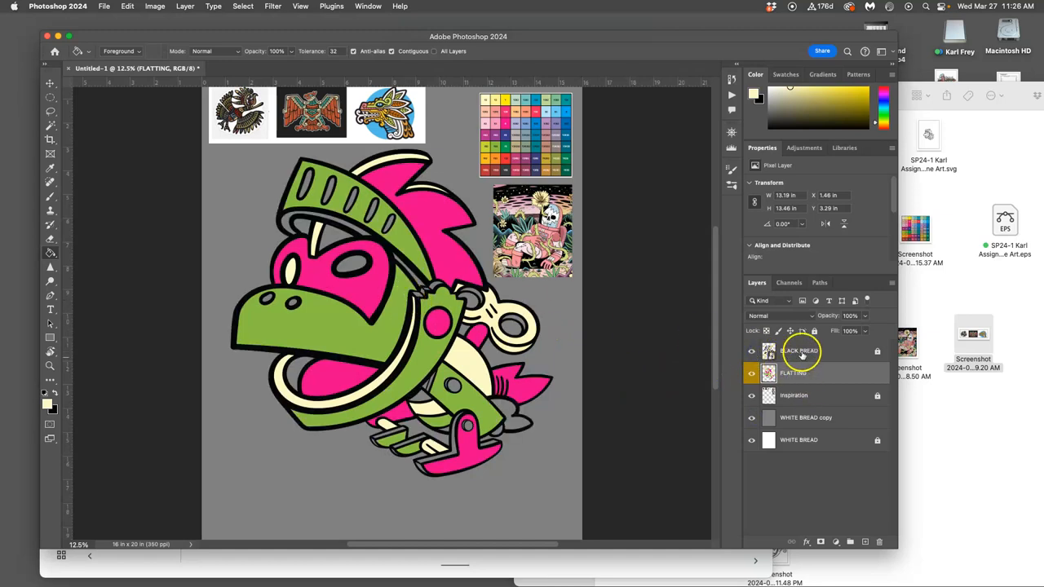
click(799, 350)
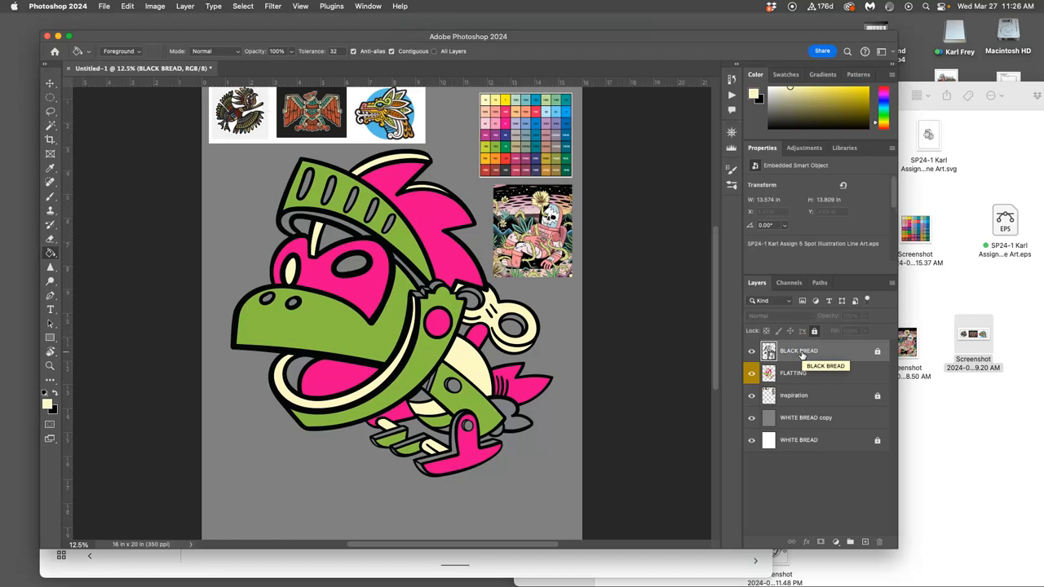
Step: Magic Wand the eyes and leftover gaps, fill them cream on FLATTING, and reshow BLACK BREAD
click(752, 351)
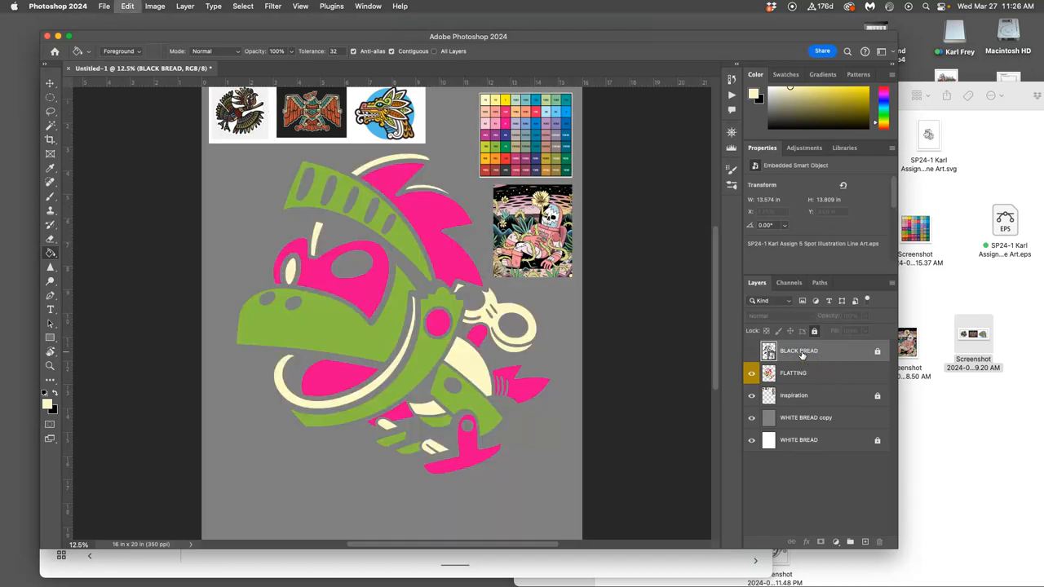
click(399, 295)
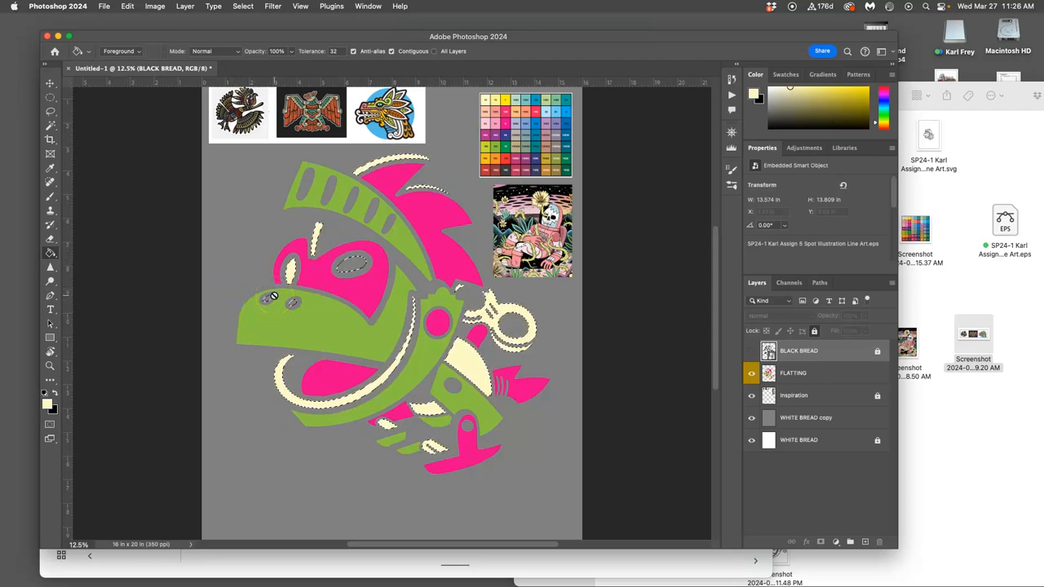
click(794, 373)
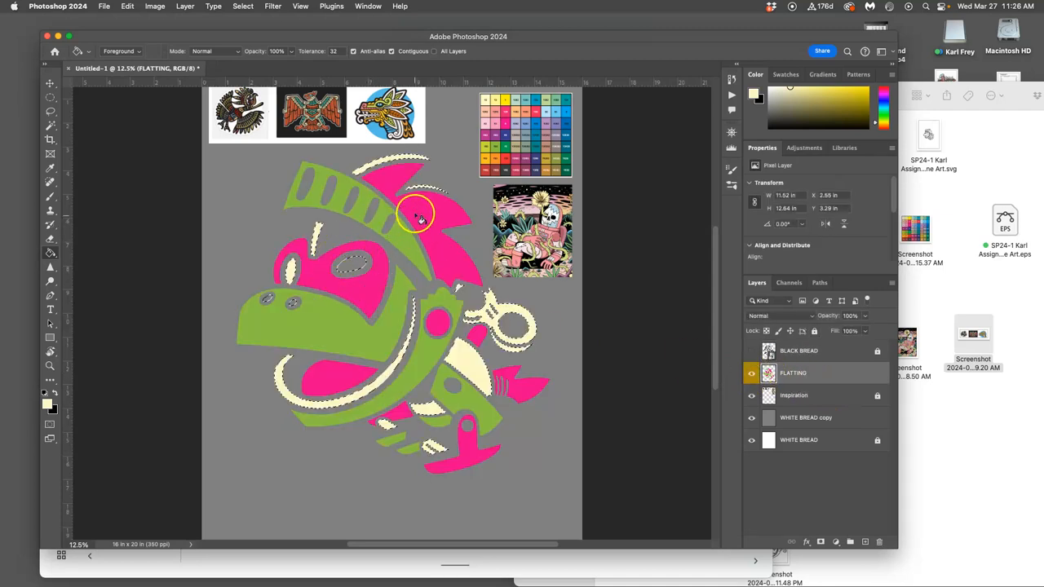
mouse_move(428, 232)
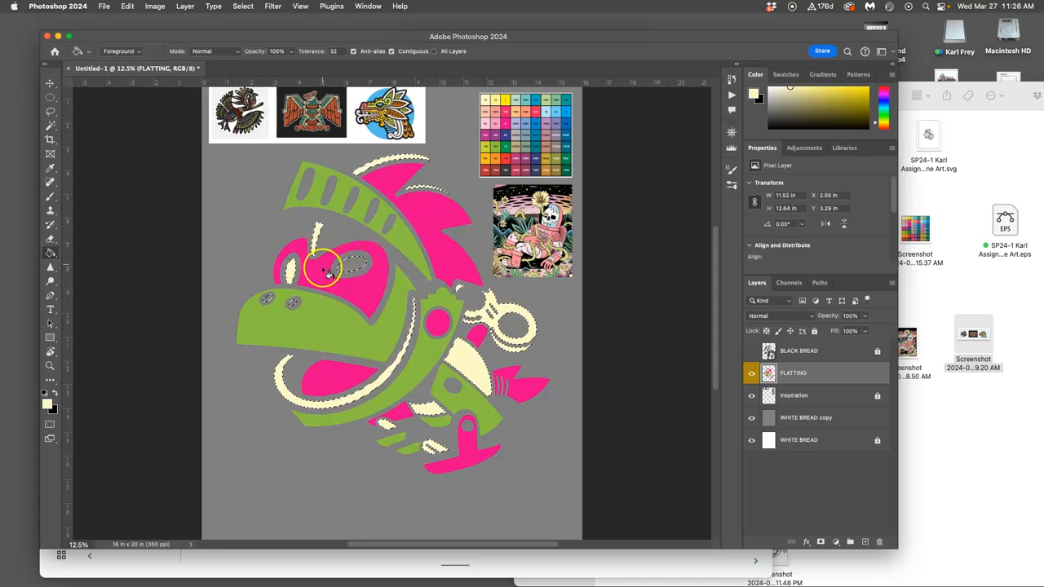
mouse_move(363, 259)
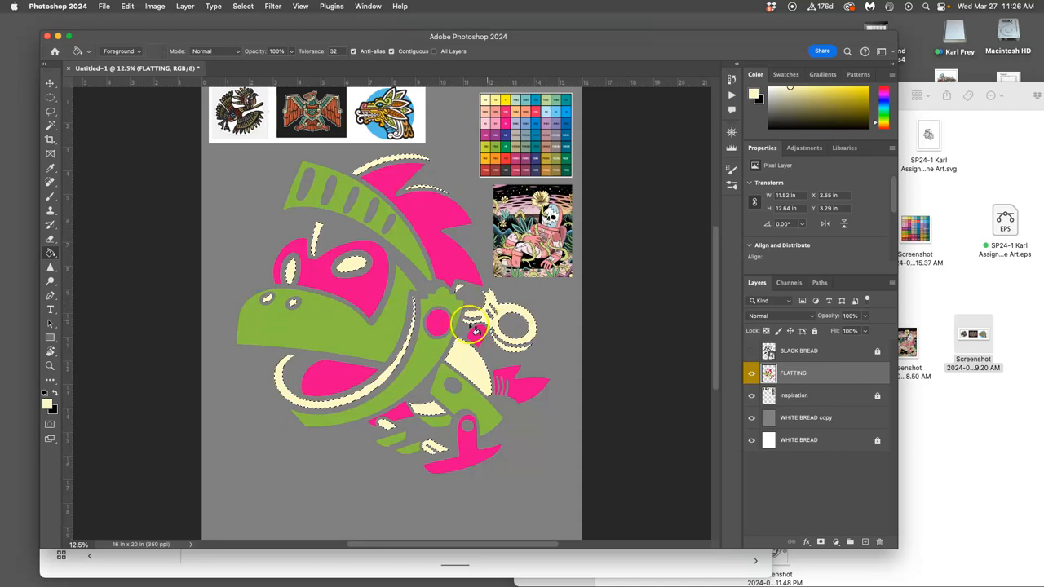
click(469, 339)
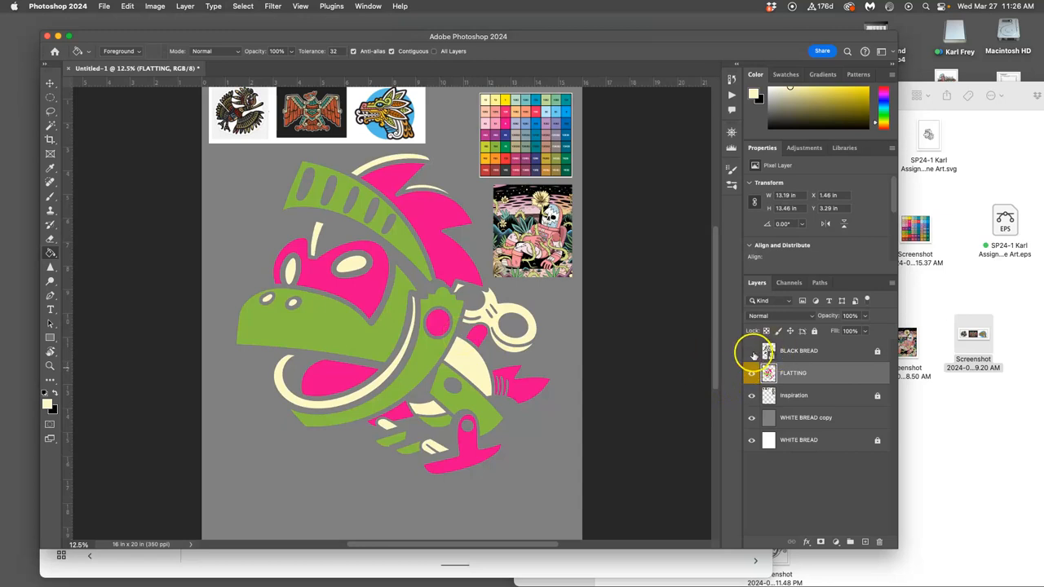
click(752, 350)
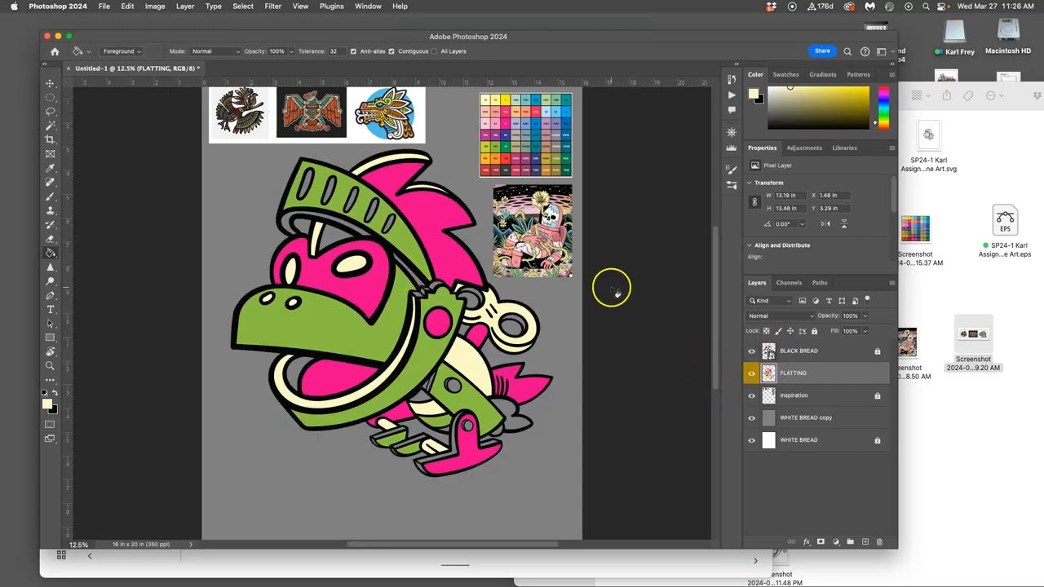
Step: Magic Wand the helmet slits and gray gaps on BLACK BREAD, then make FLATTING active
click(798, 350)
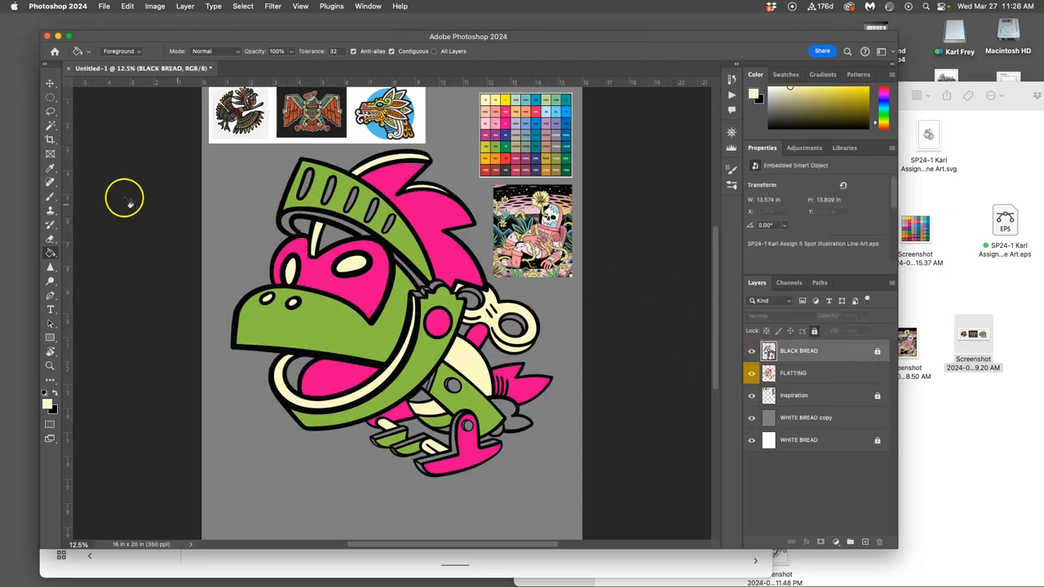
click(50, 125)
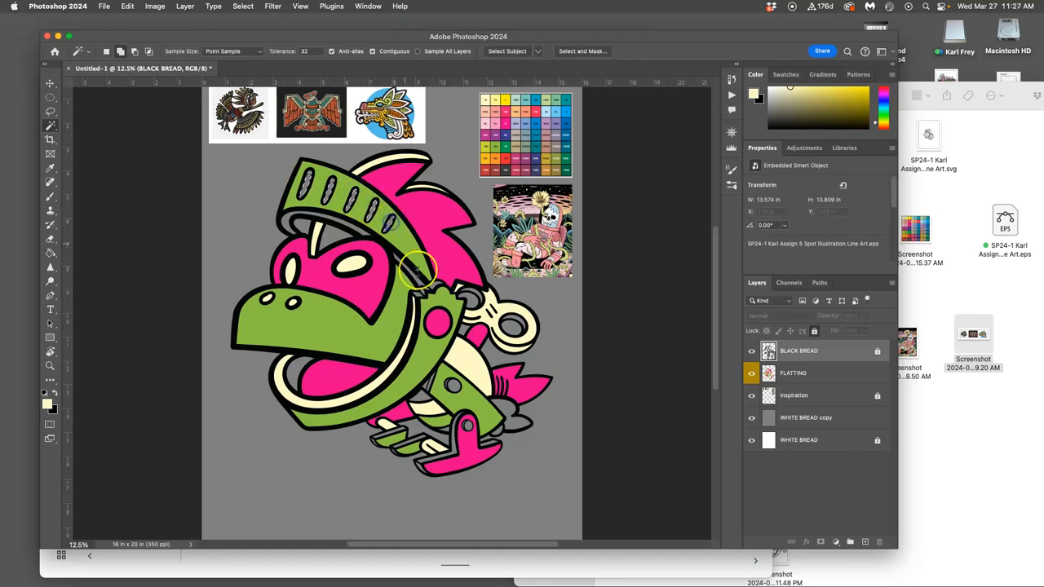
mouse_move(482, 298)
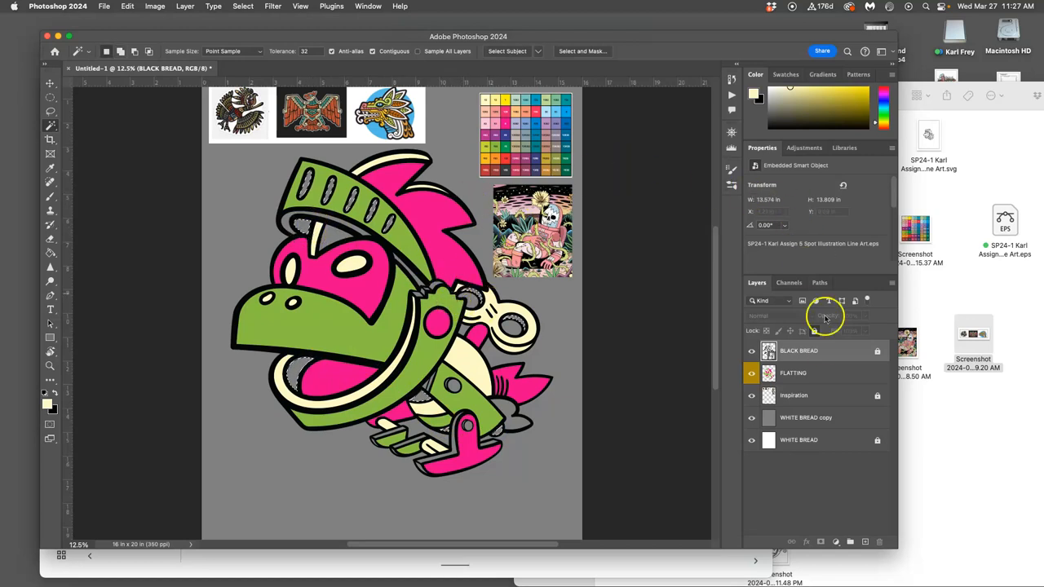
click(793, 373)
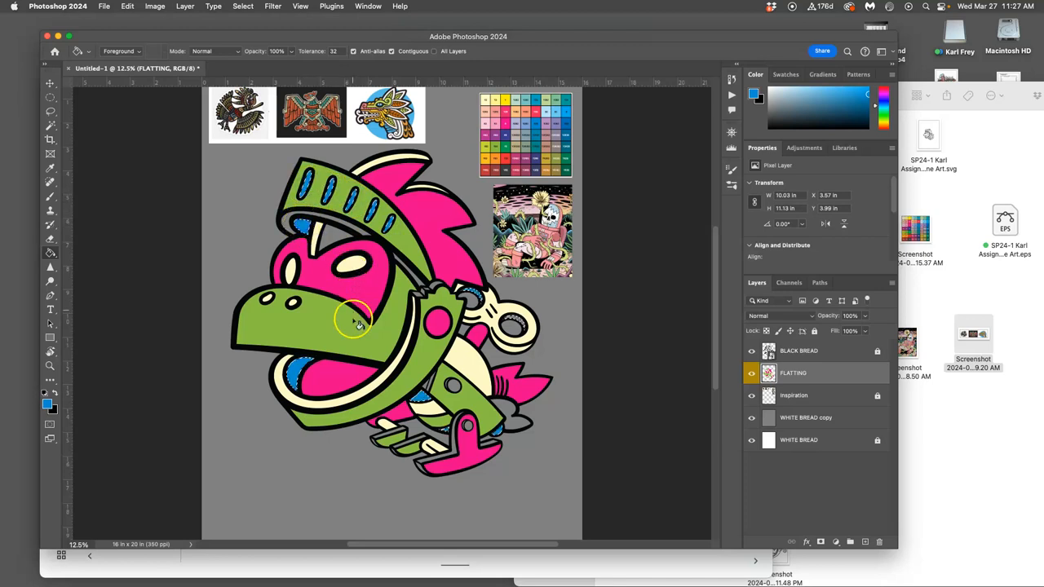
mouse_move(309, 428)
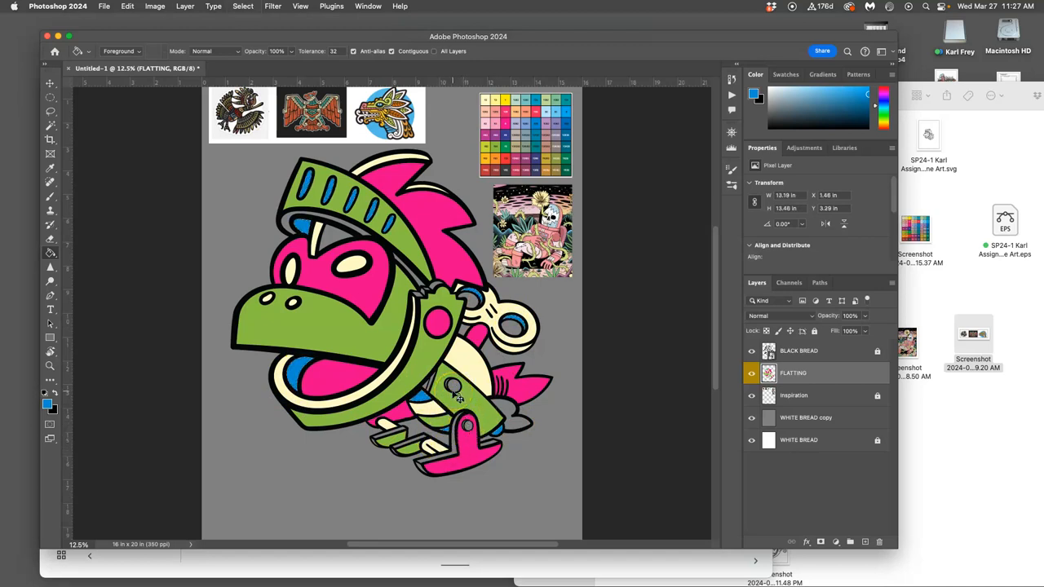
Step: Select the gray trim slivers near the shoulder and feet on BLACK BREAD with the Magic Wand
click(799, 350)
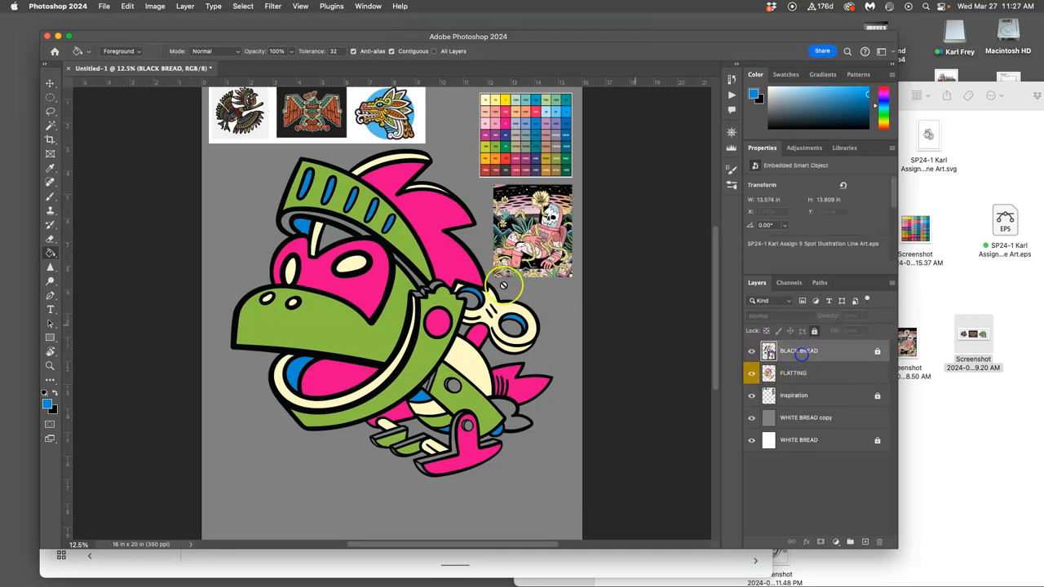
click(50, 125)
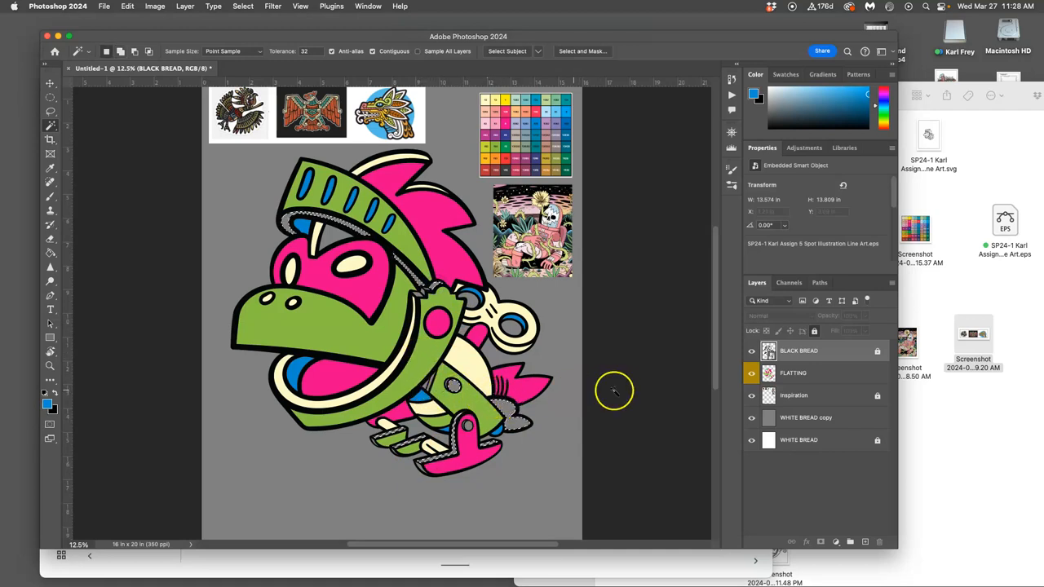
click(50, 253)
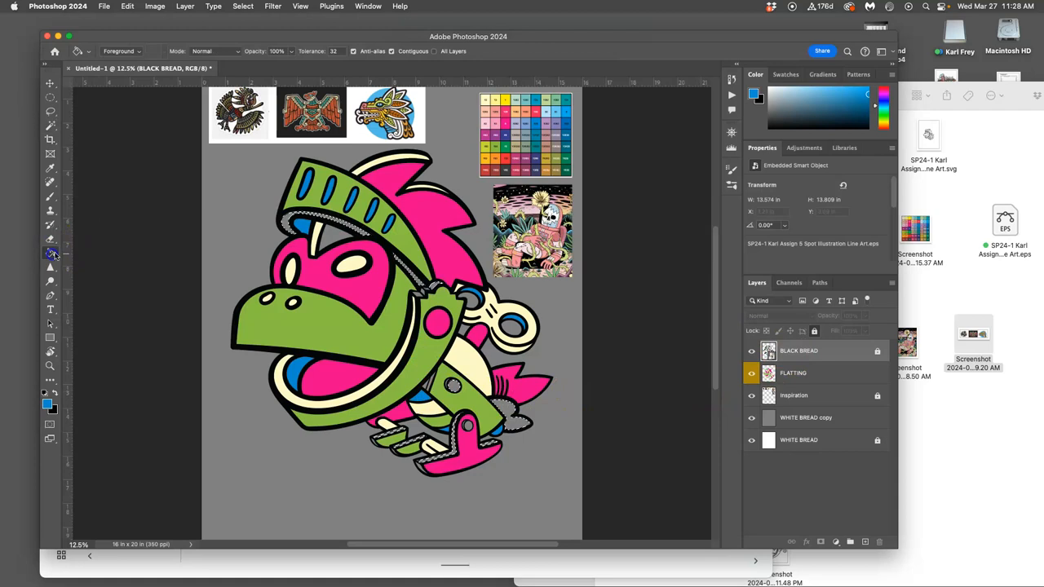
Step: Fill the helmet-edge, leg-guard and foot slivers salmon on FLATTING, then reselect BLACK BREAD
click(793, 373)
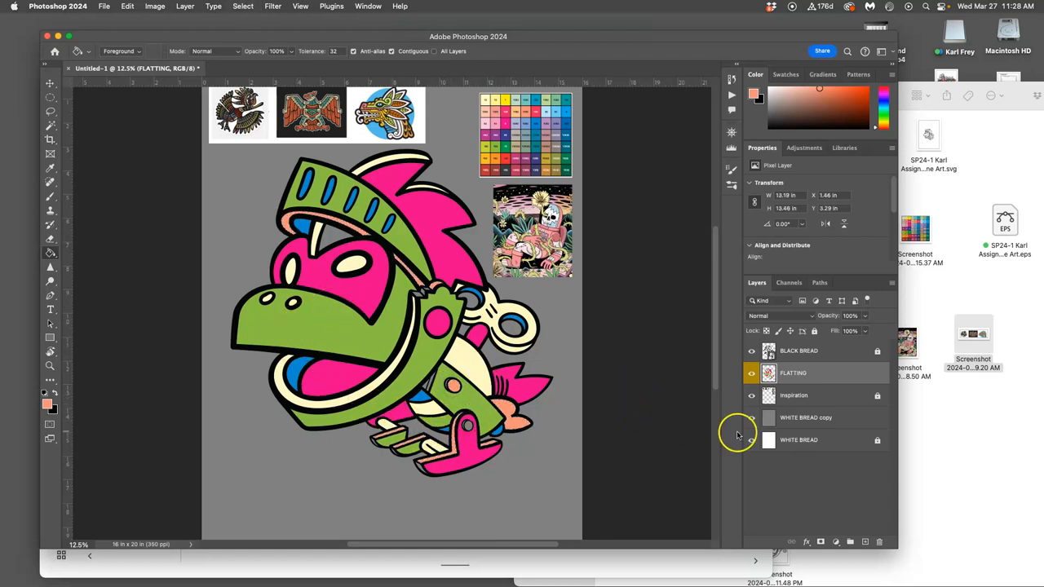
click(752, 417)
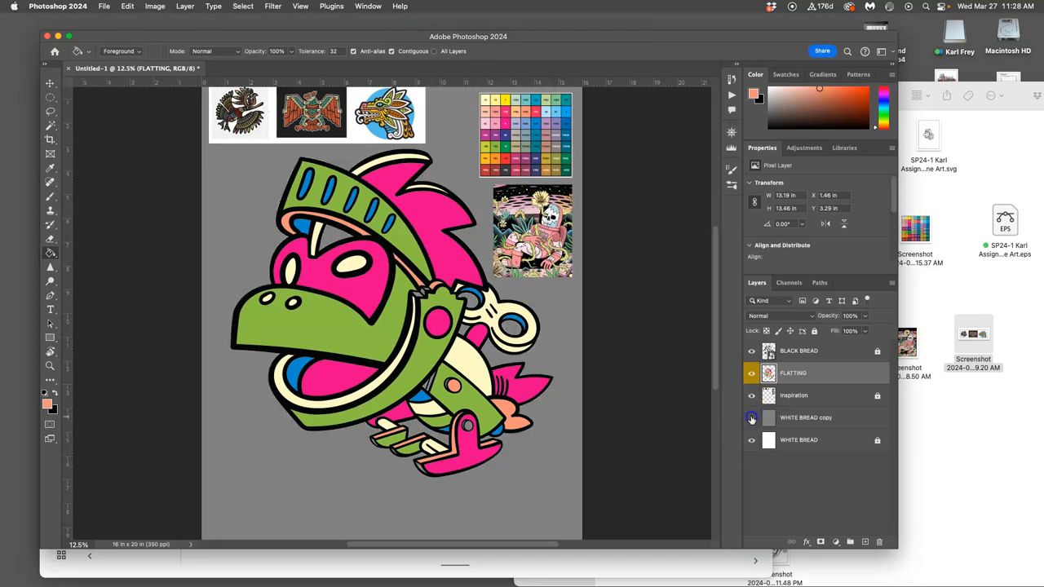
click(751, 418)
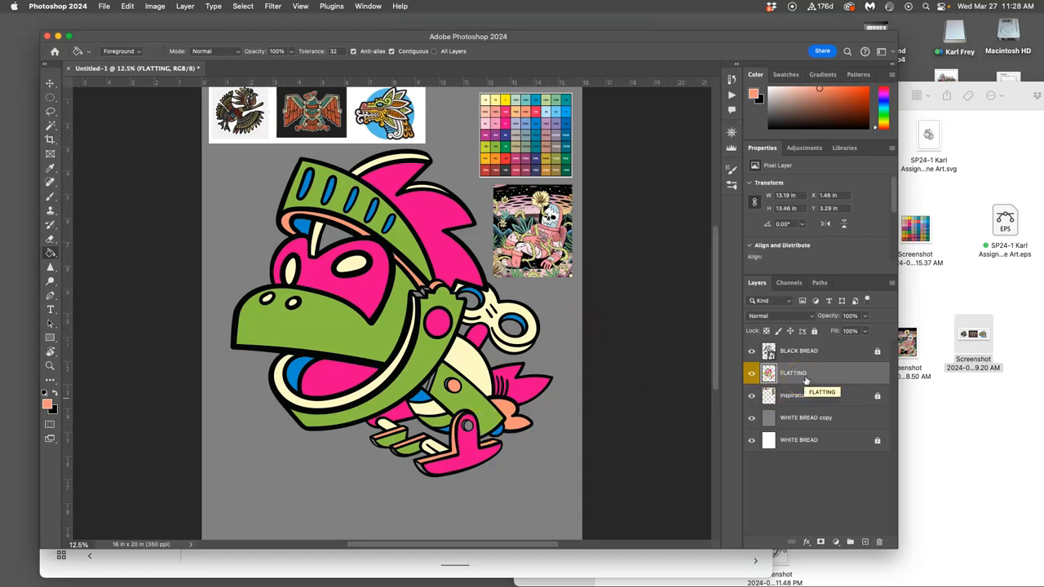
click(751, 350)
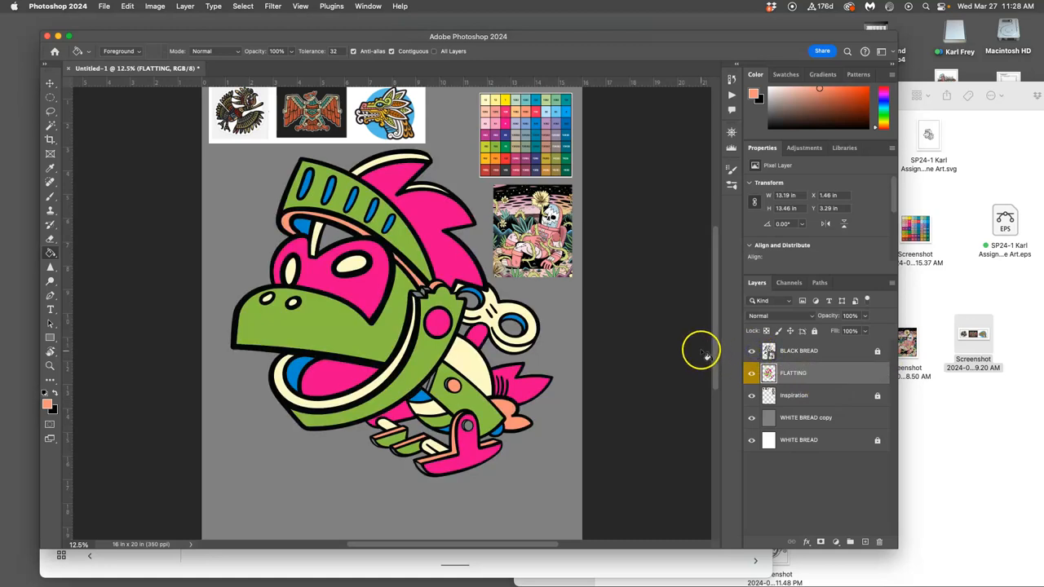
click(799, 350)
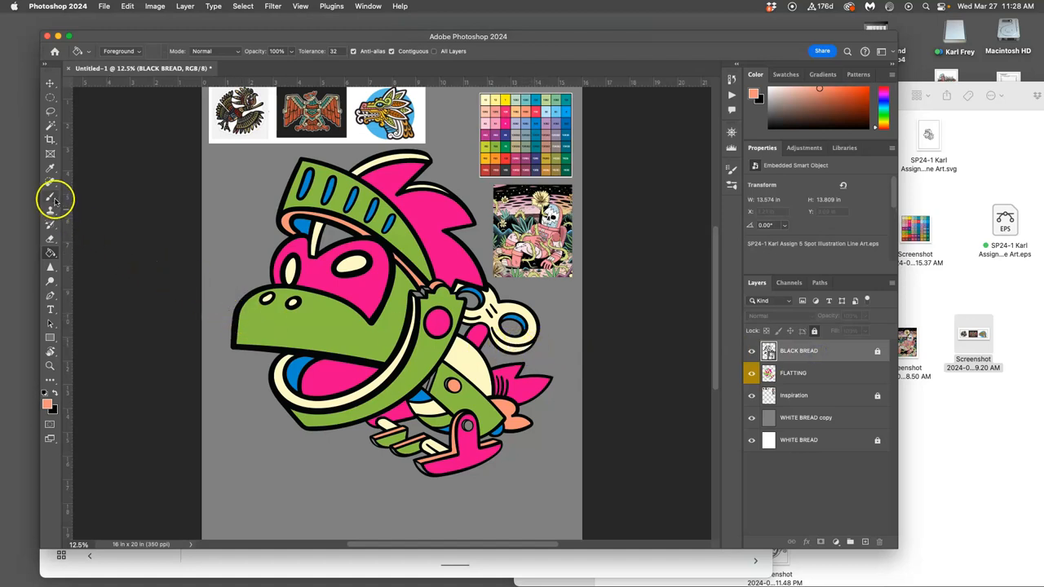
mouse_move(96, 239)
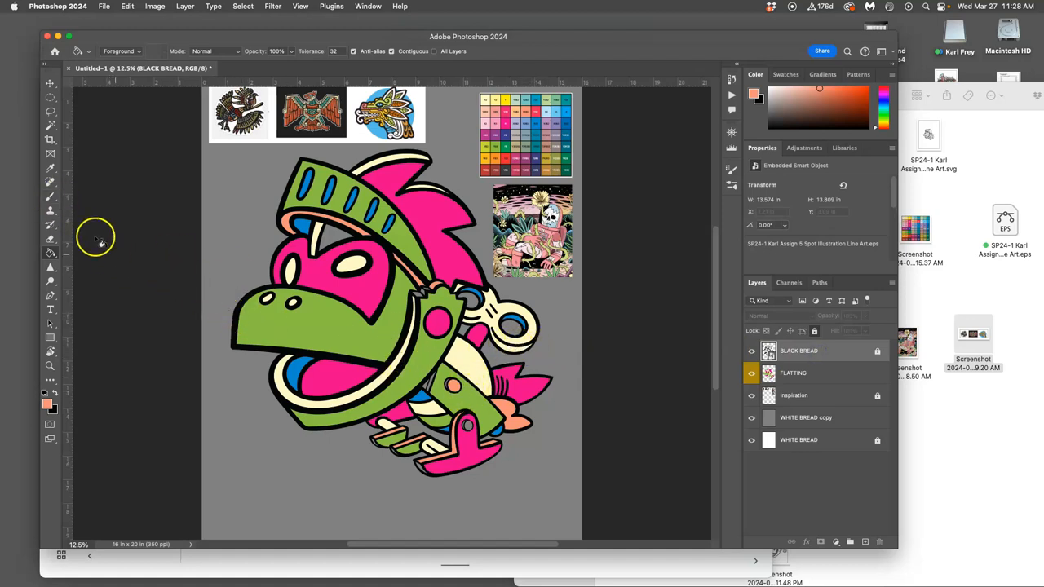
click(50, 125)
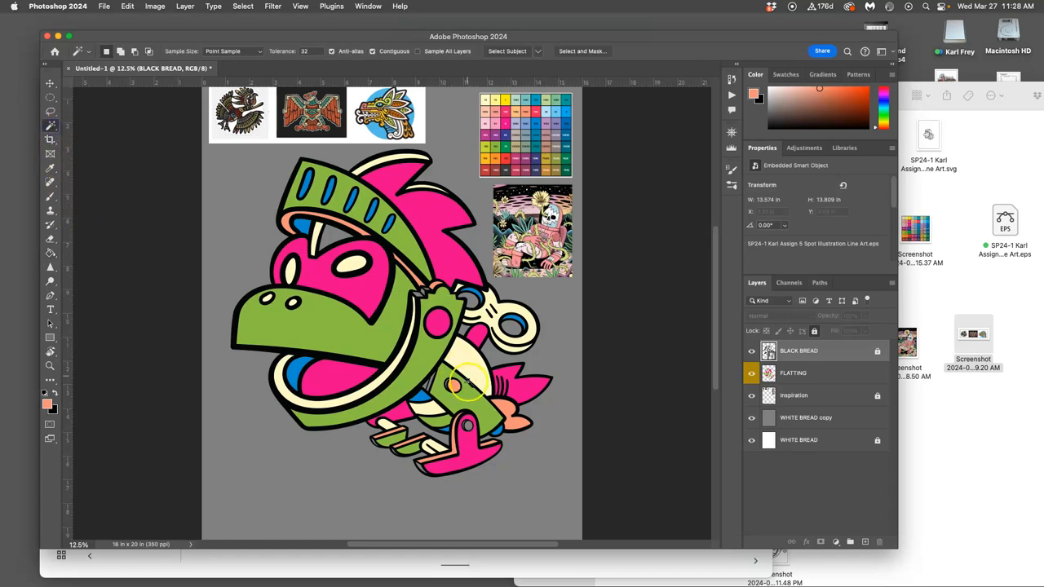